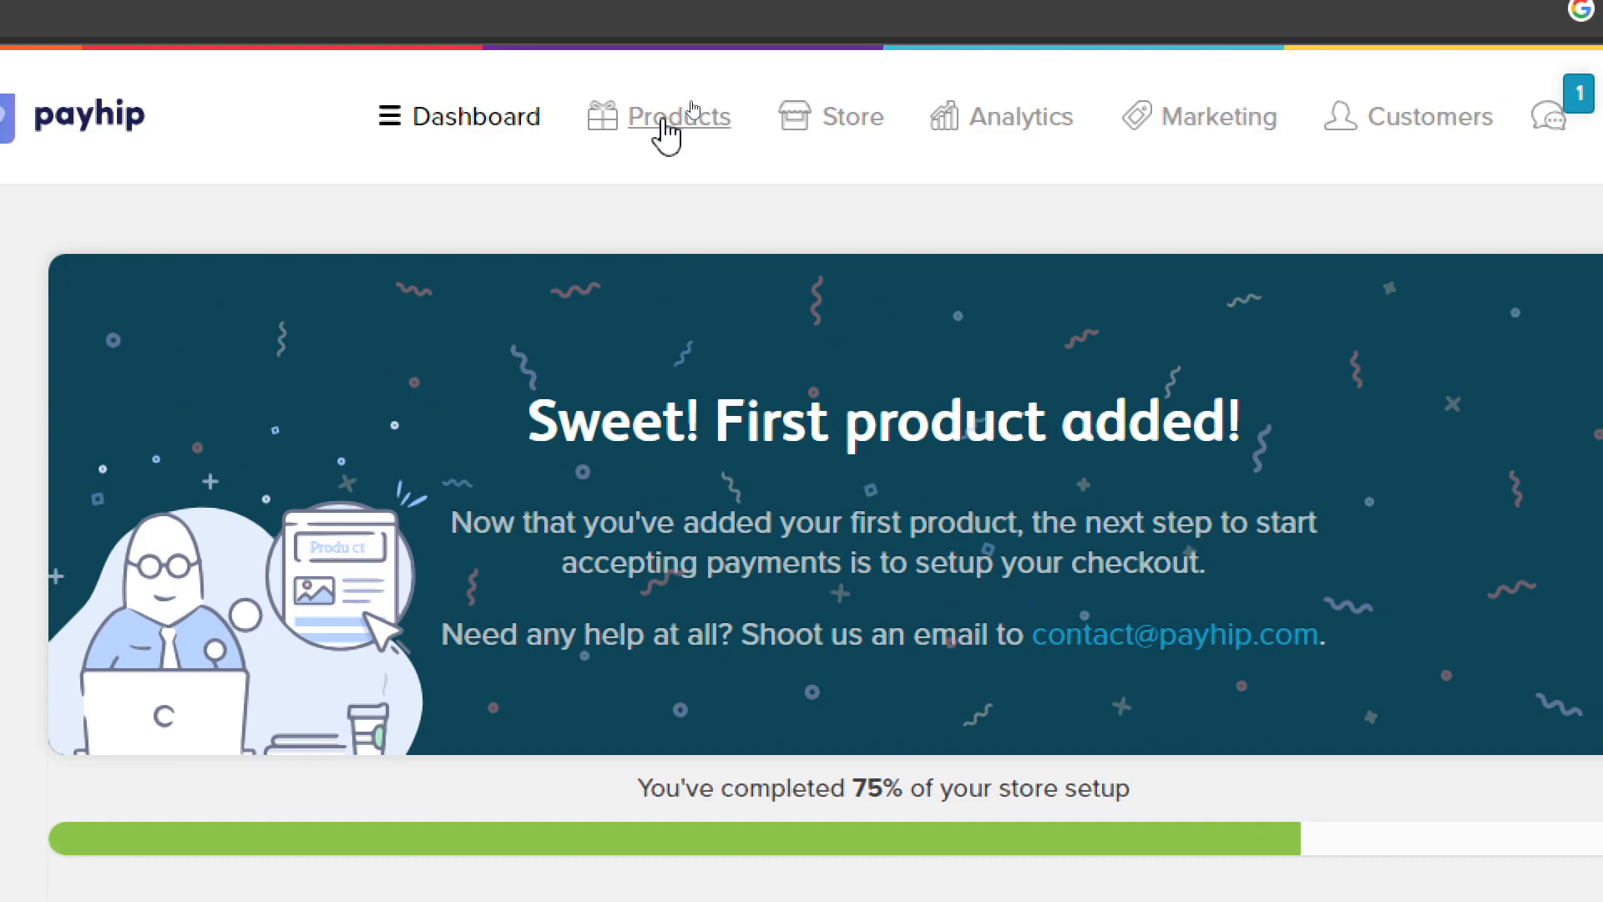
Go to Products and start a new product to show the product-type chooser.
{"action": "left_click", "coordinate": [678, 115]}
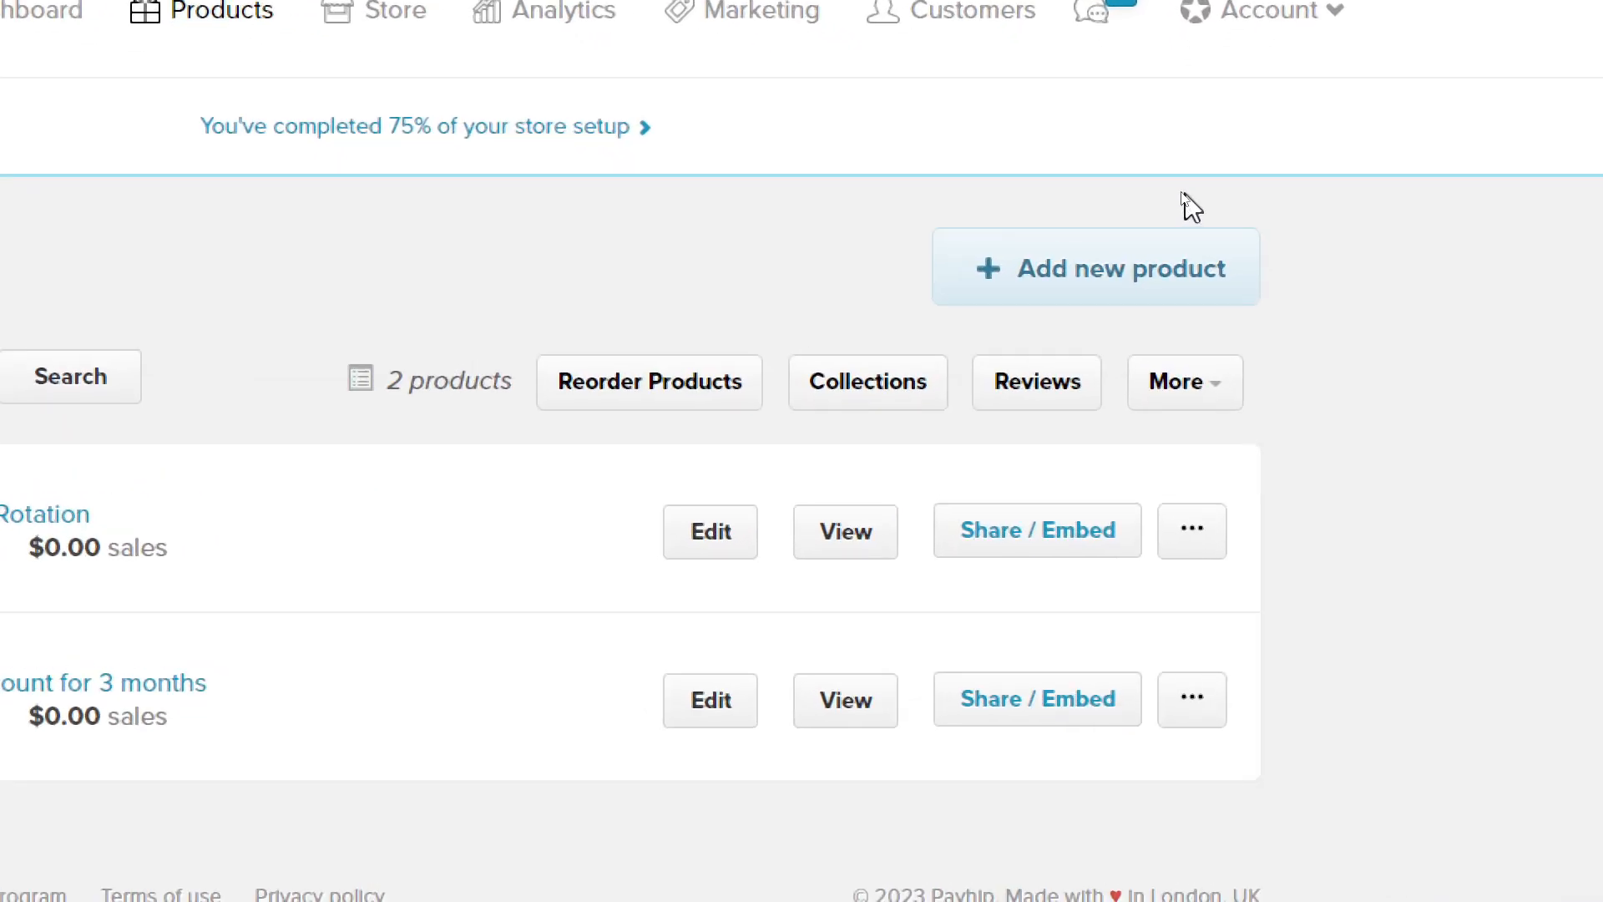
{"action": "left_click", "coordinate": [1095, 268]}
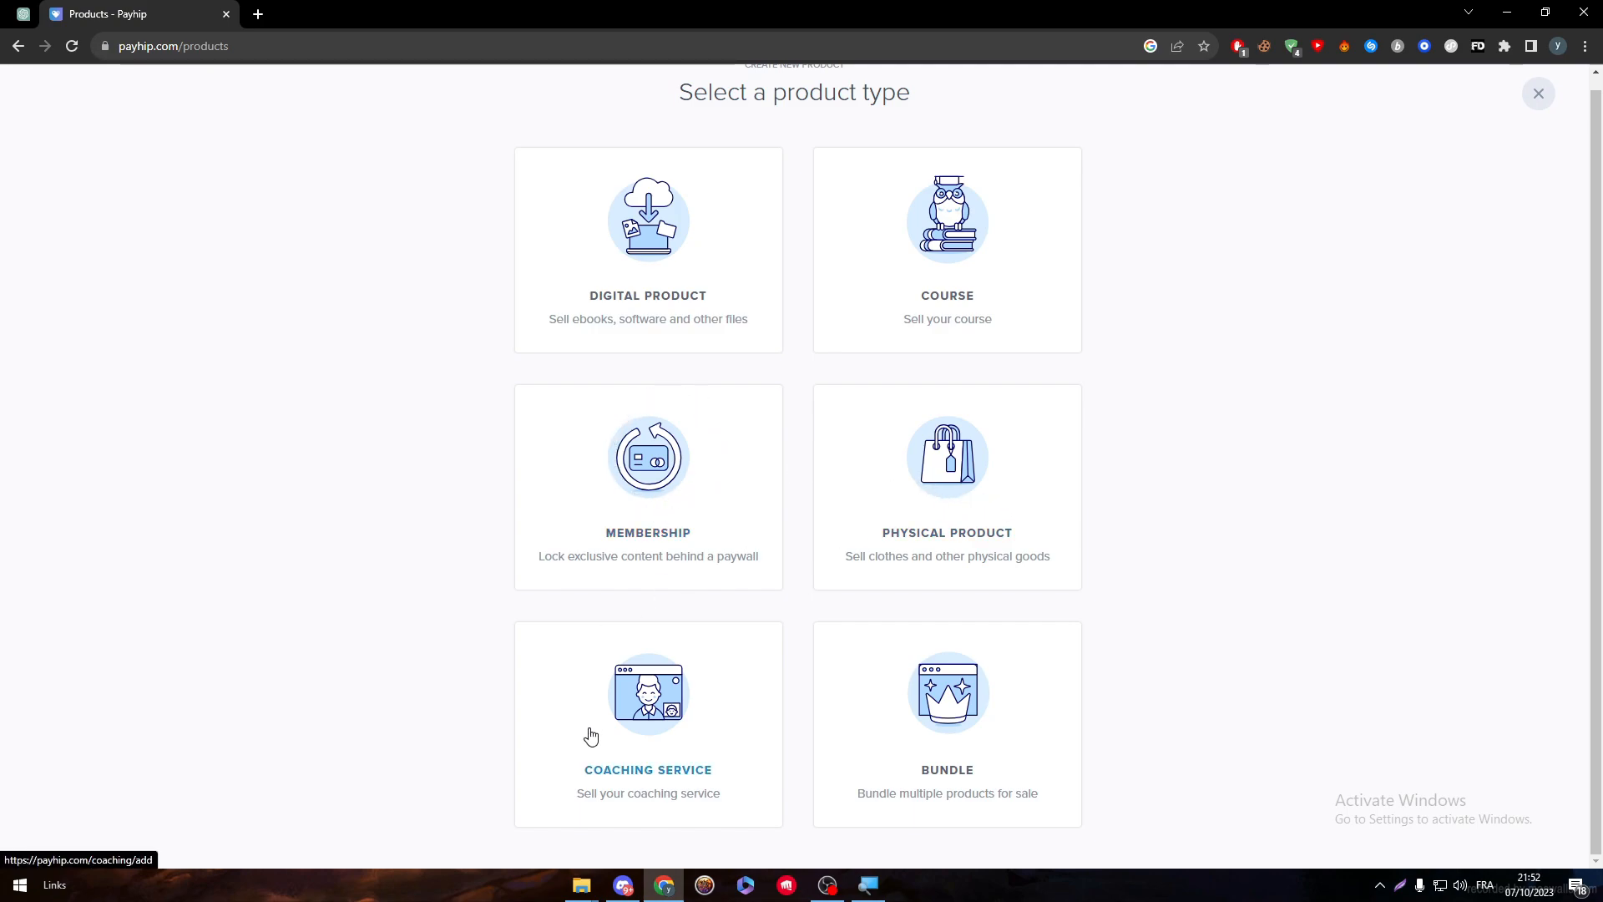
{"action": "mouse_move", "coordinate": [1057, 634]}
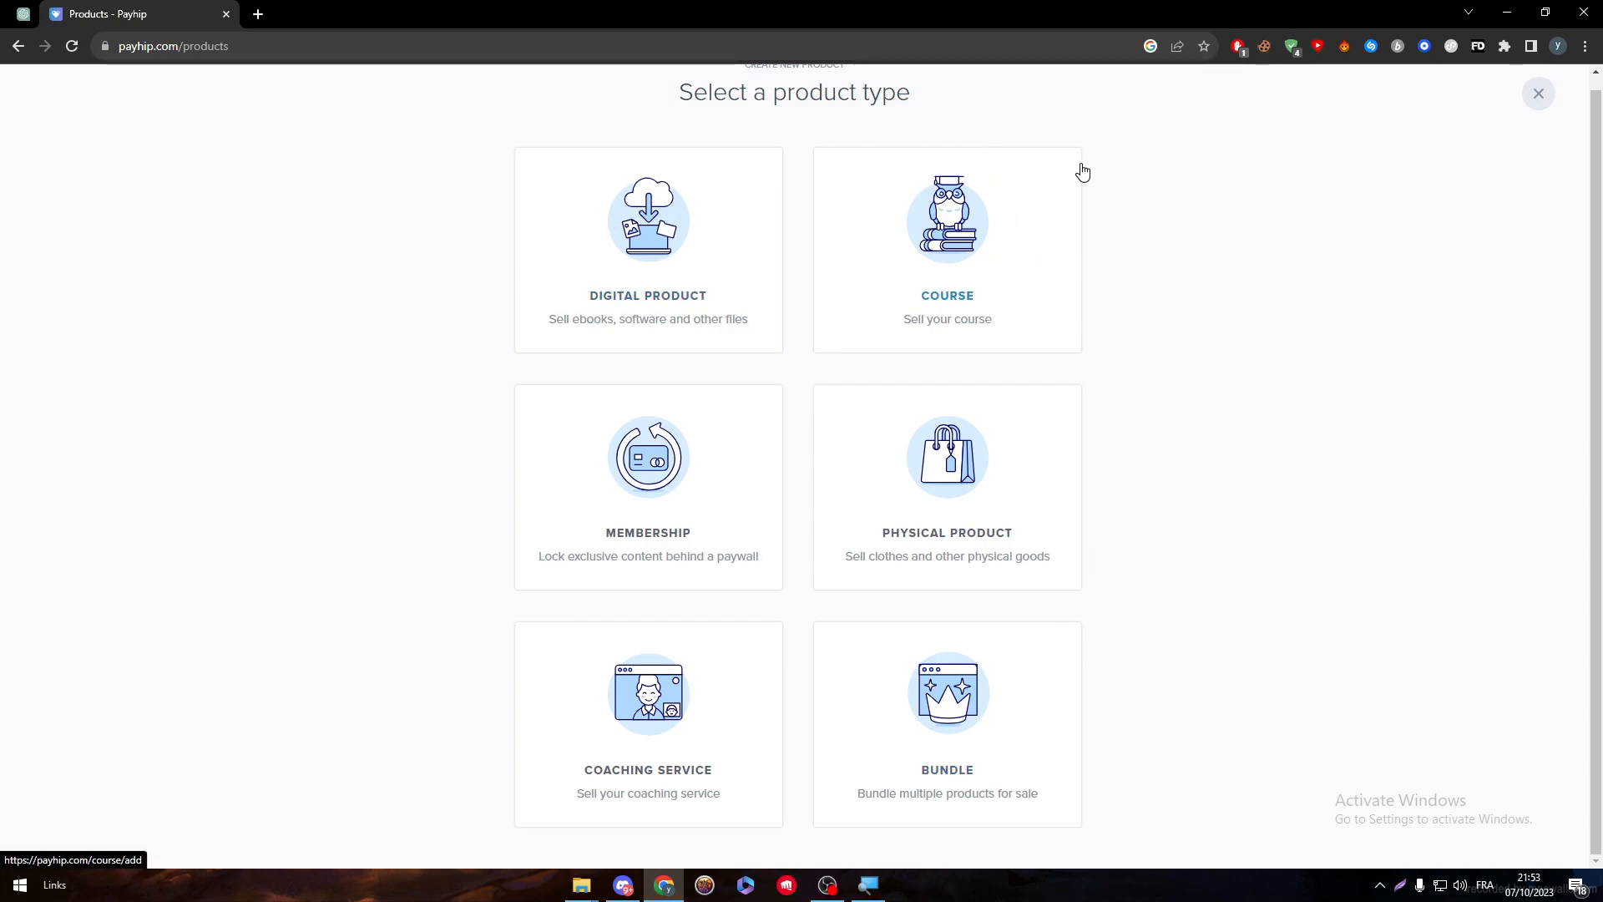
{"action": "mouse_move", "coordinate": [1137, 182]}
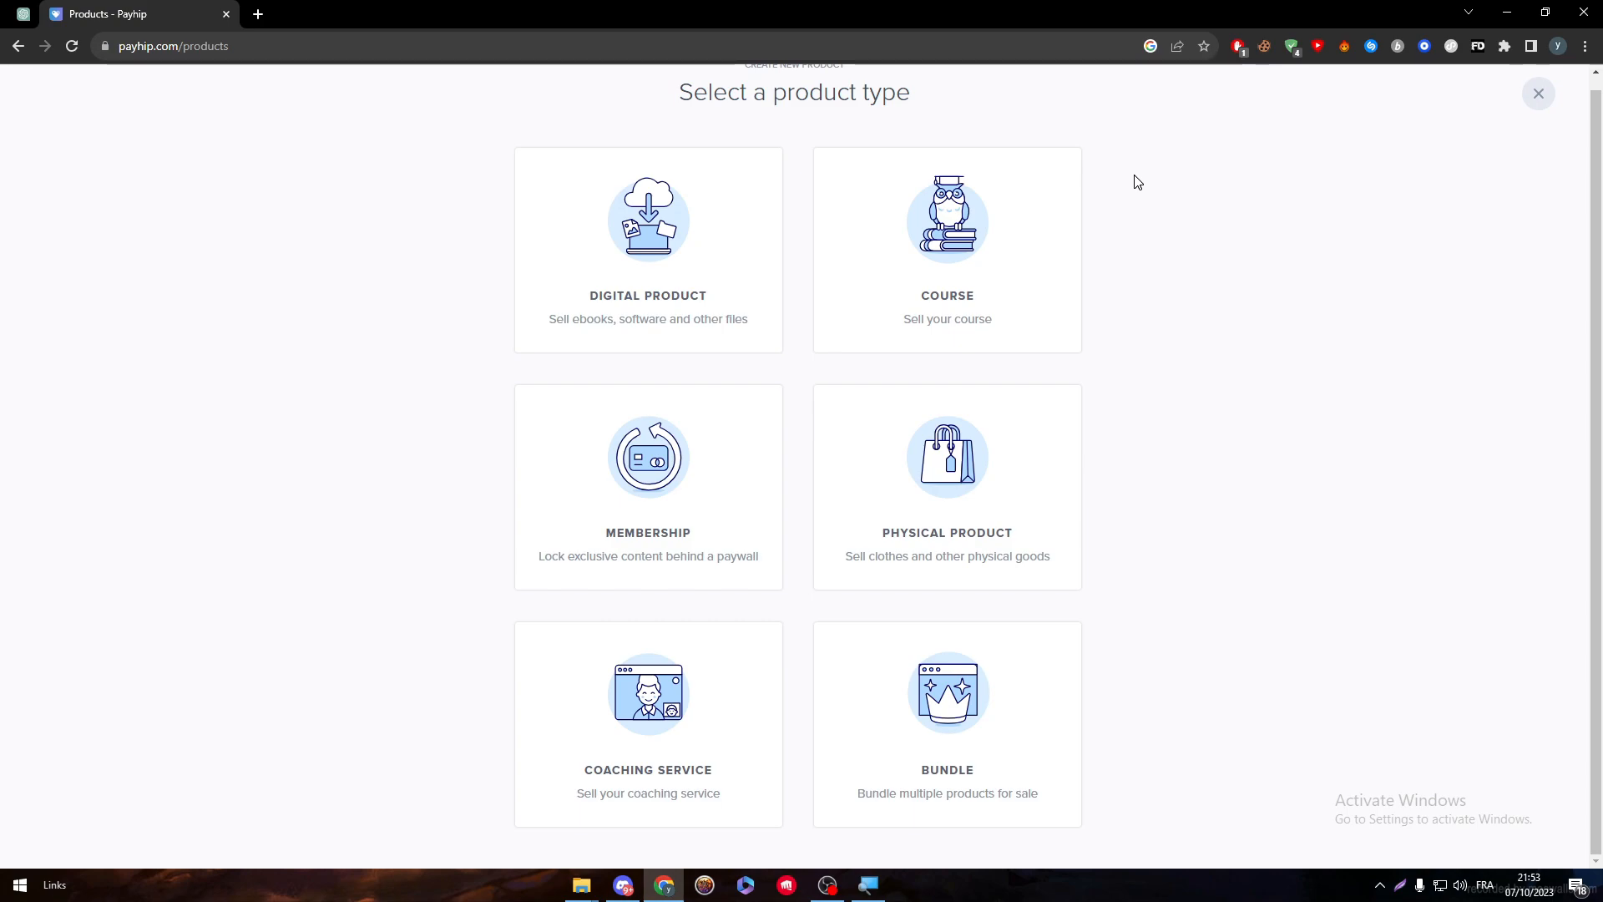
{"action": "right_click", "coordinate": [648, 225]}
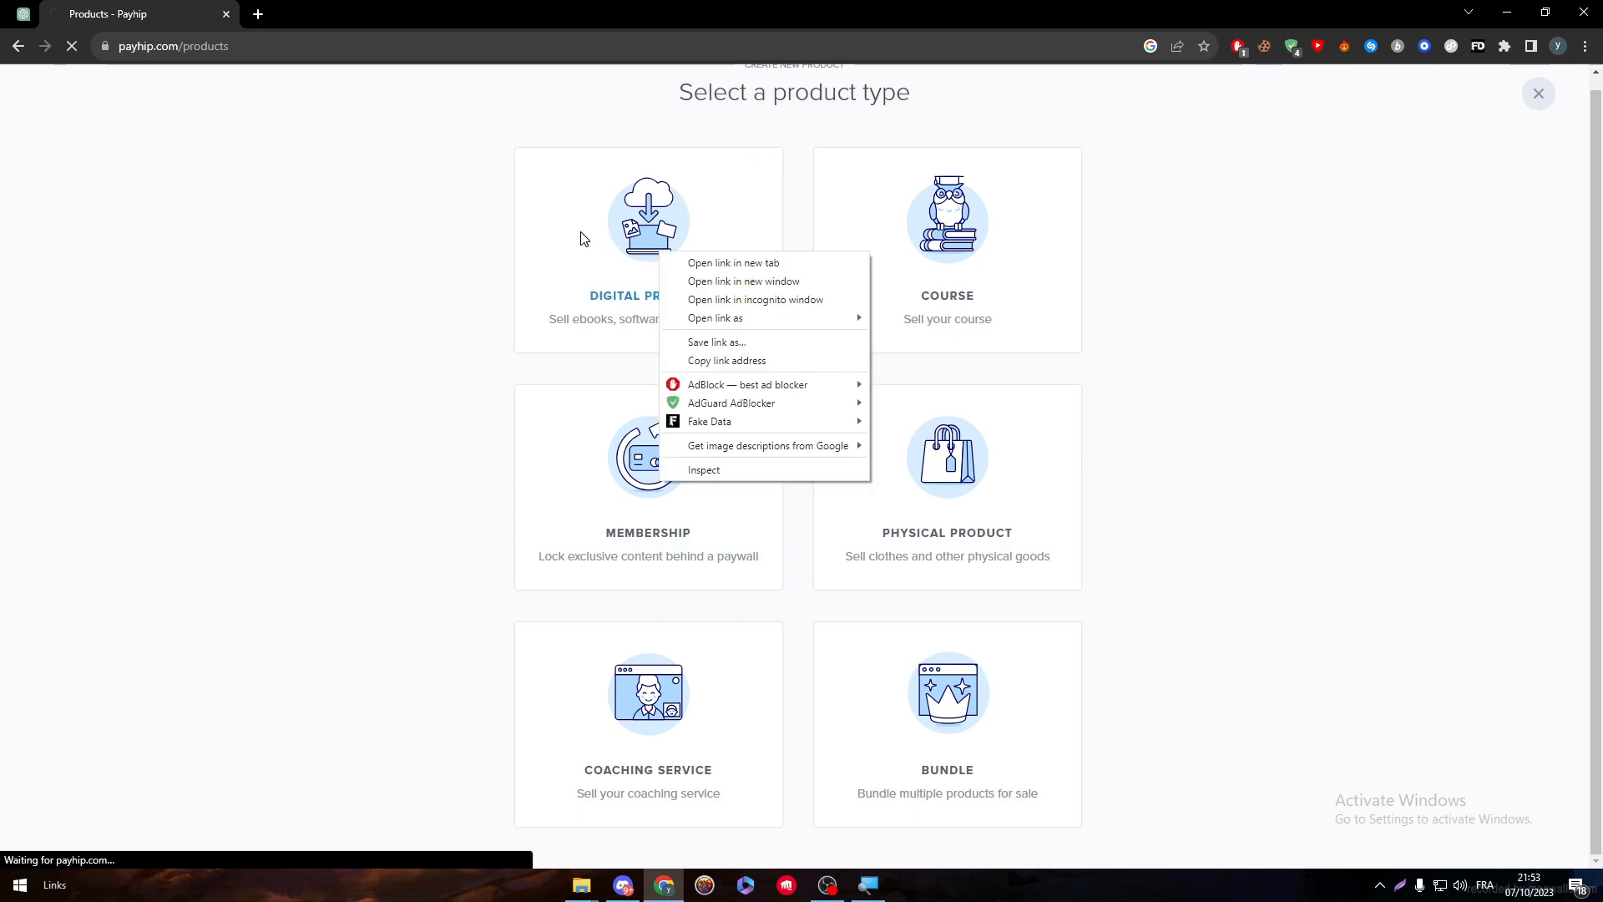
Choose Digital Product and expand the new form's Advanced options.
{"action": "left_click", "coordinate": [647, 215]}
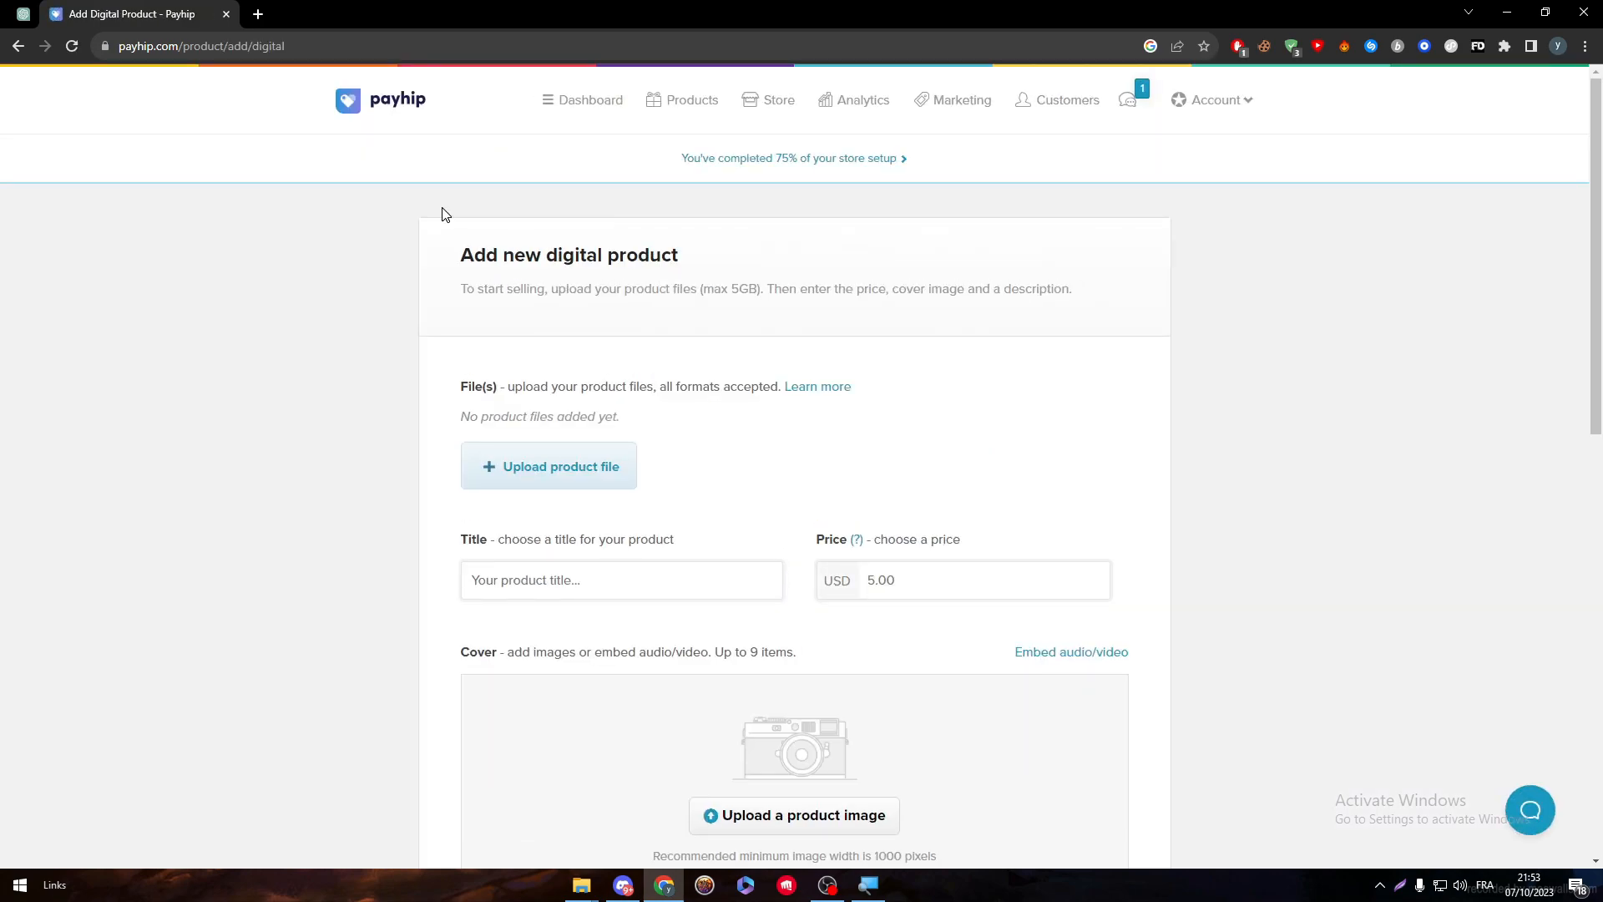
{"action": "scroll", "scroll_direction": "down", "scroll_amount": 3}
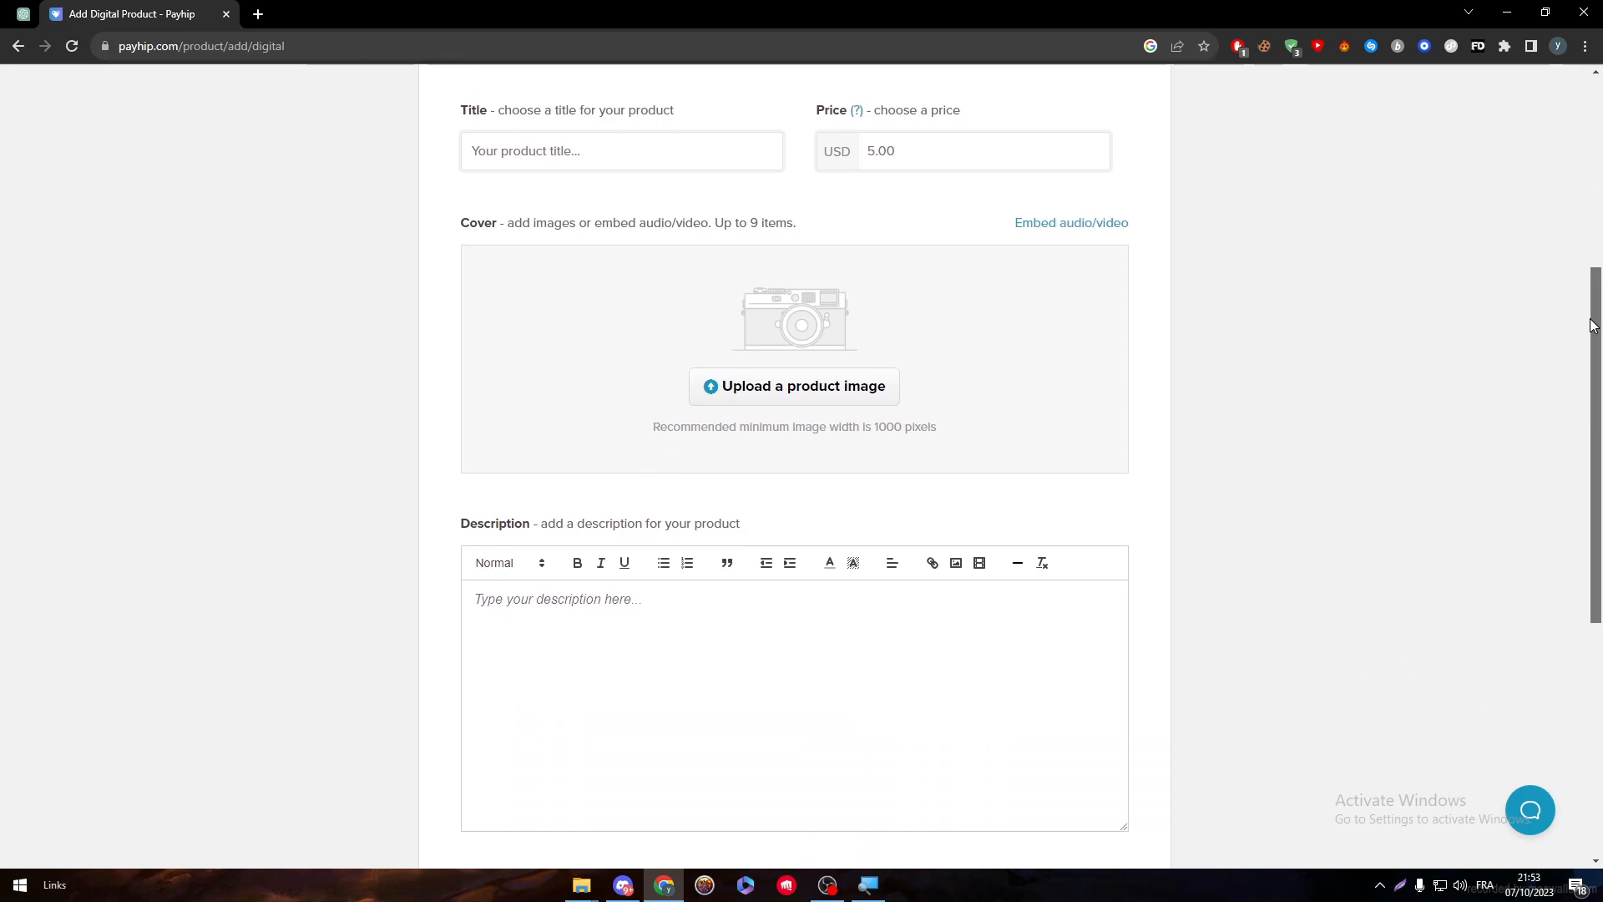
{"action": "scroll", "scroll_direction": "down", "scroll_amount": 3}
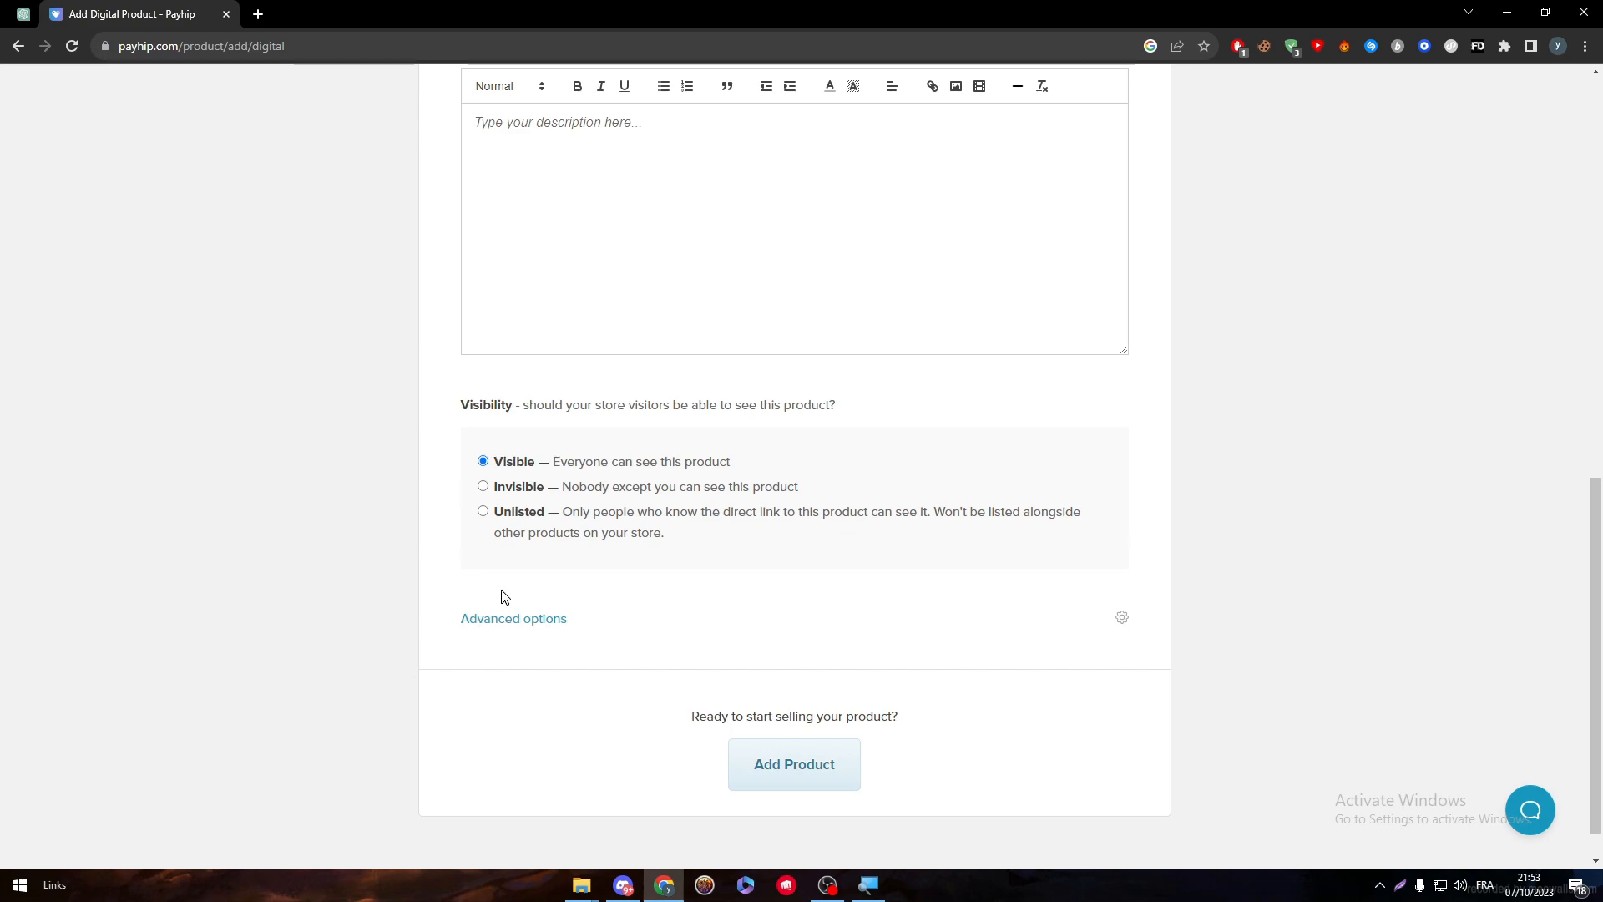
{"action": "left_click", "coordinate": [514, 618]}
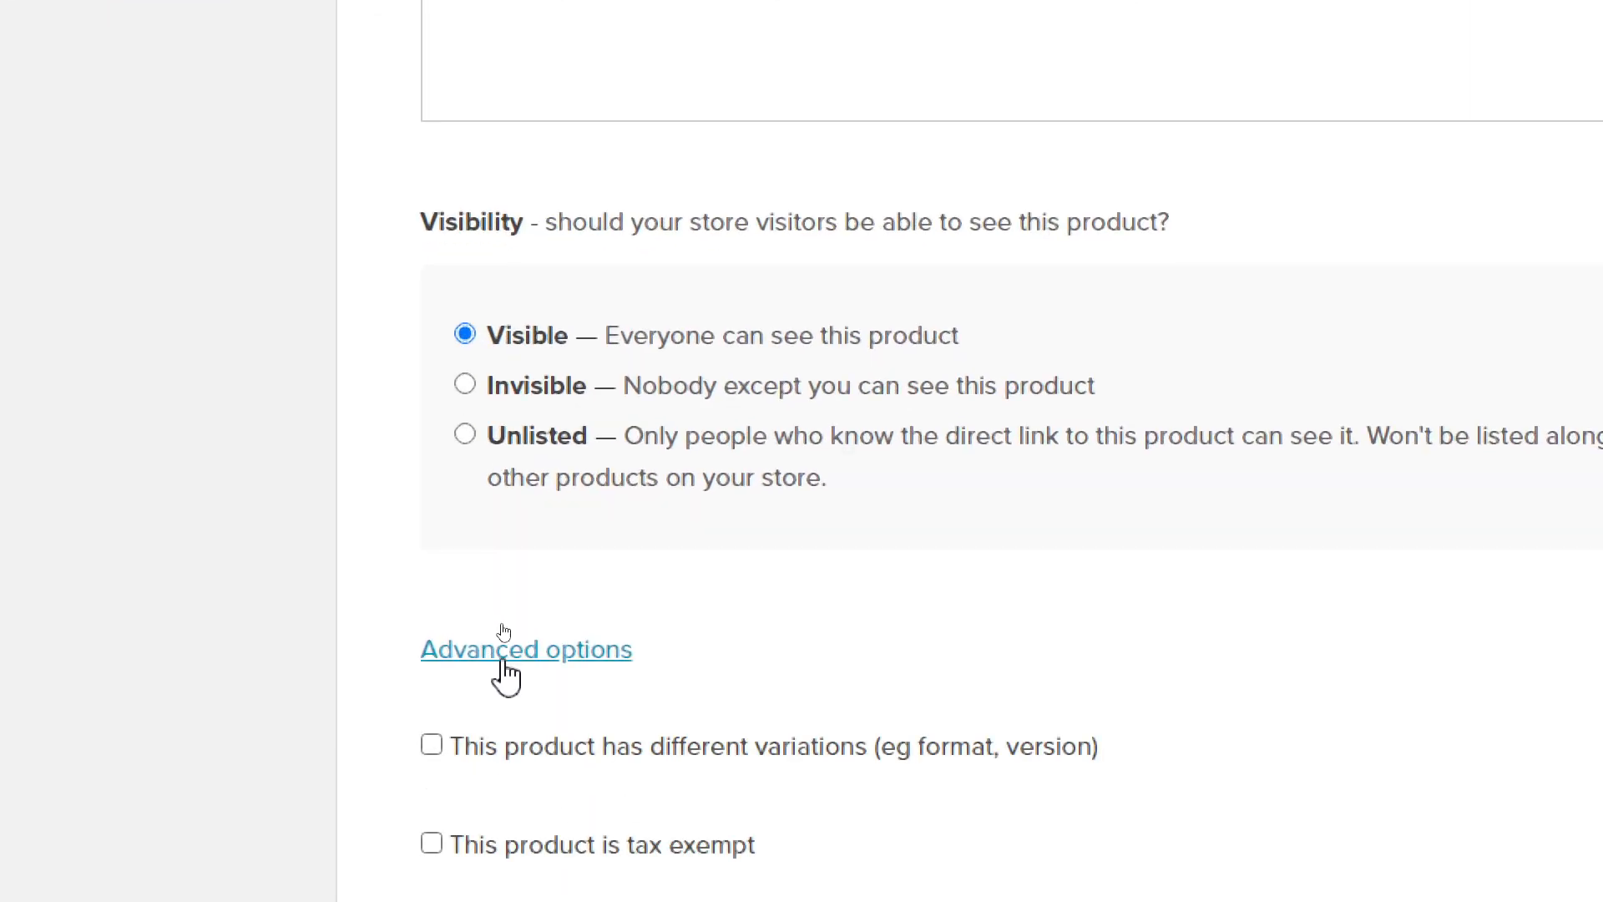
{"action": "left_click", "coordinate": [524, 648]}
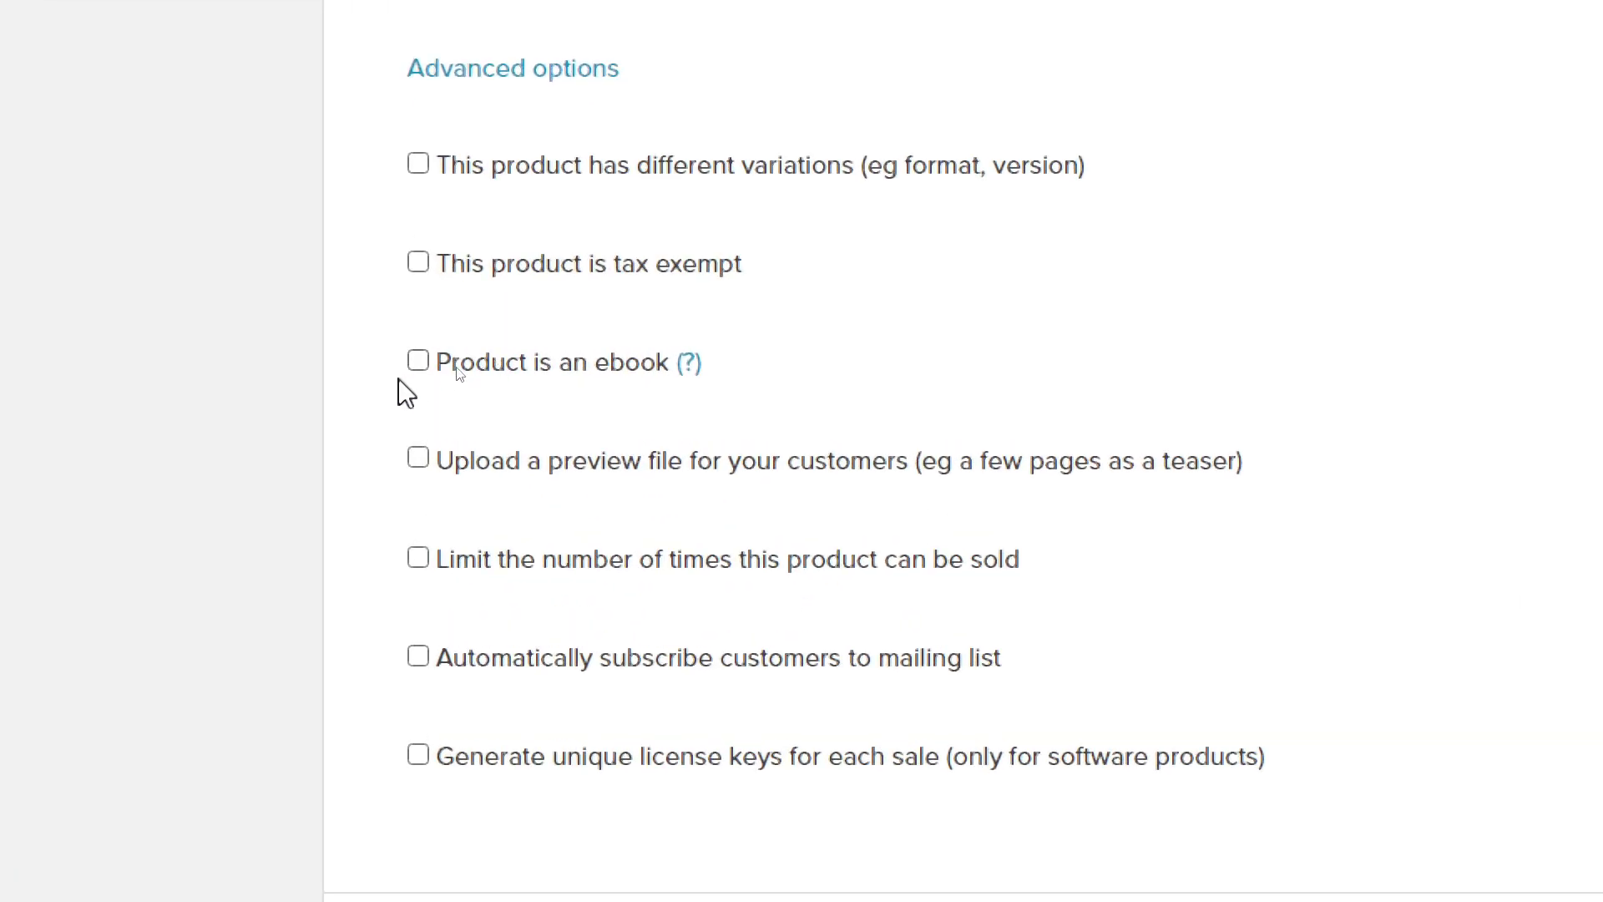
{"action": "left_click", "coordinate": [418, 360]}
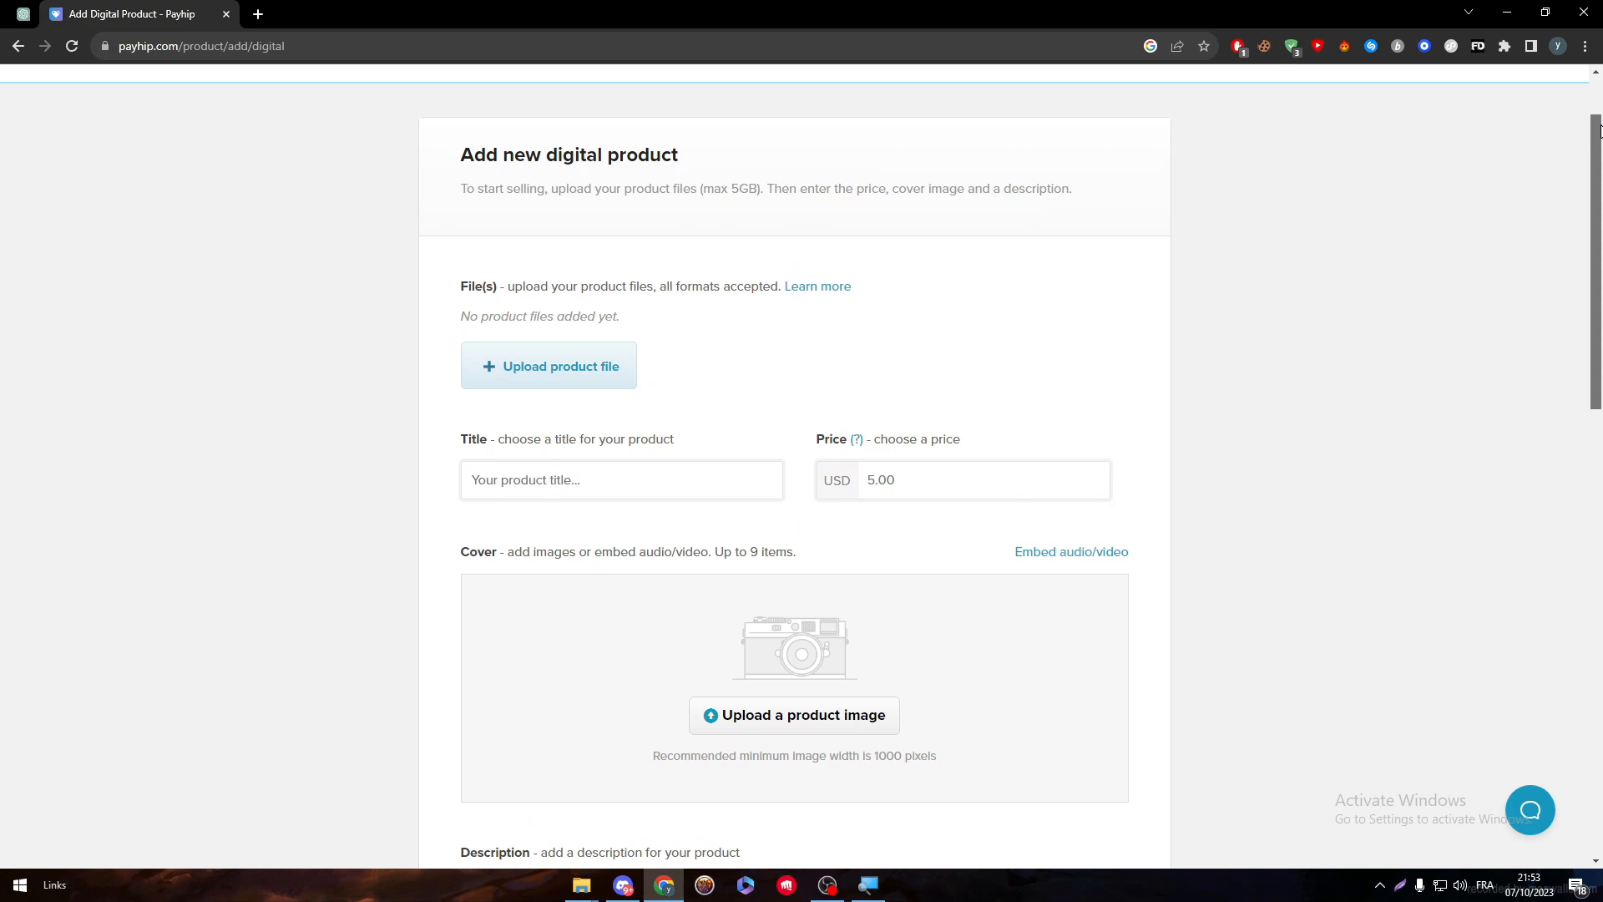
{"action": "mouse_move", "coordinate": [1162, 244]}
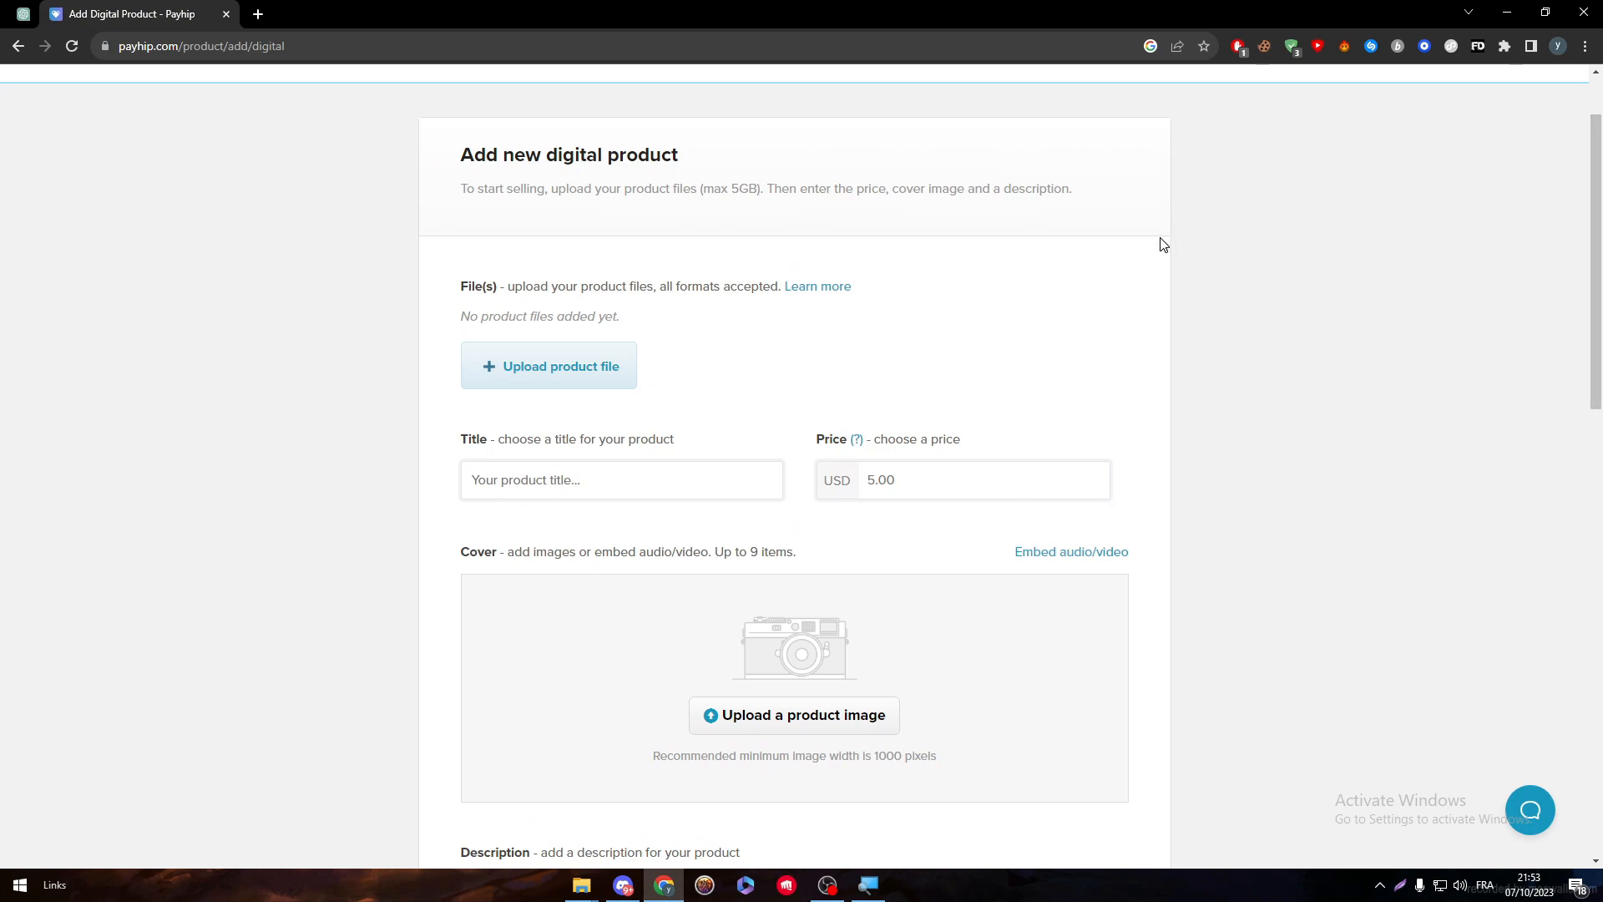
{"action": "mouse_move", "coordinate": [595, 415]}
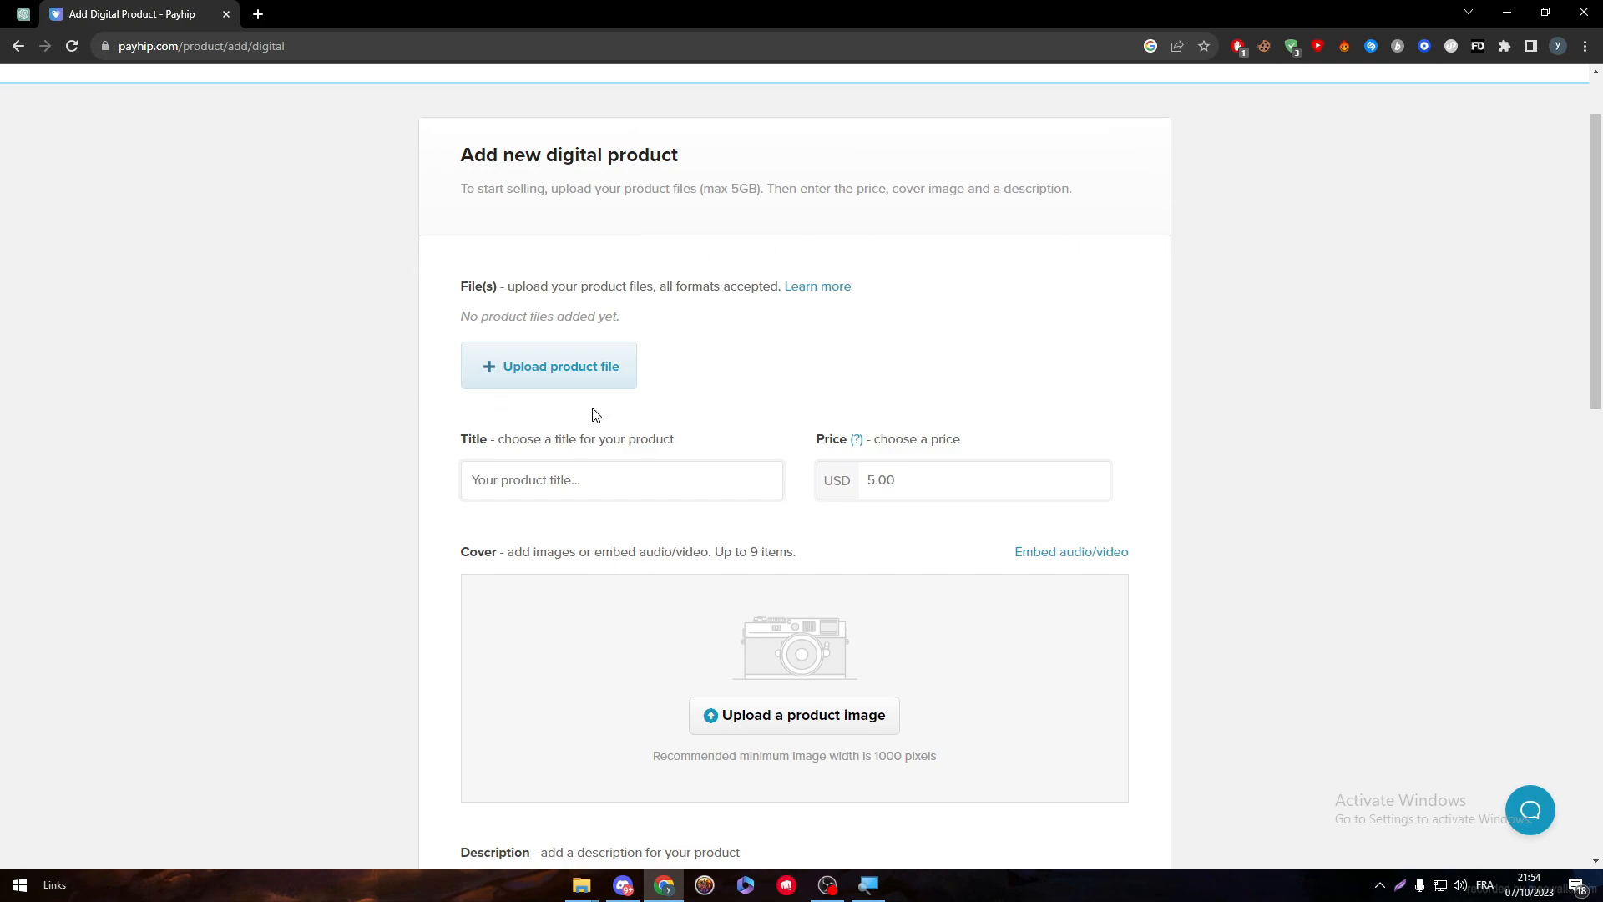
Enter 'Hunger Games' as the product title.
{"action": "left_click", "coordinate": [620, 479]}
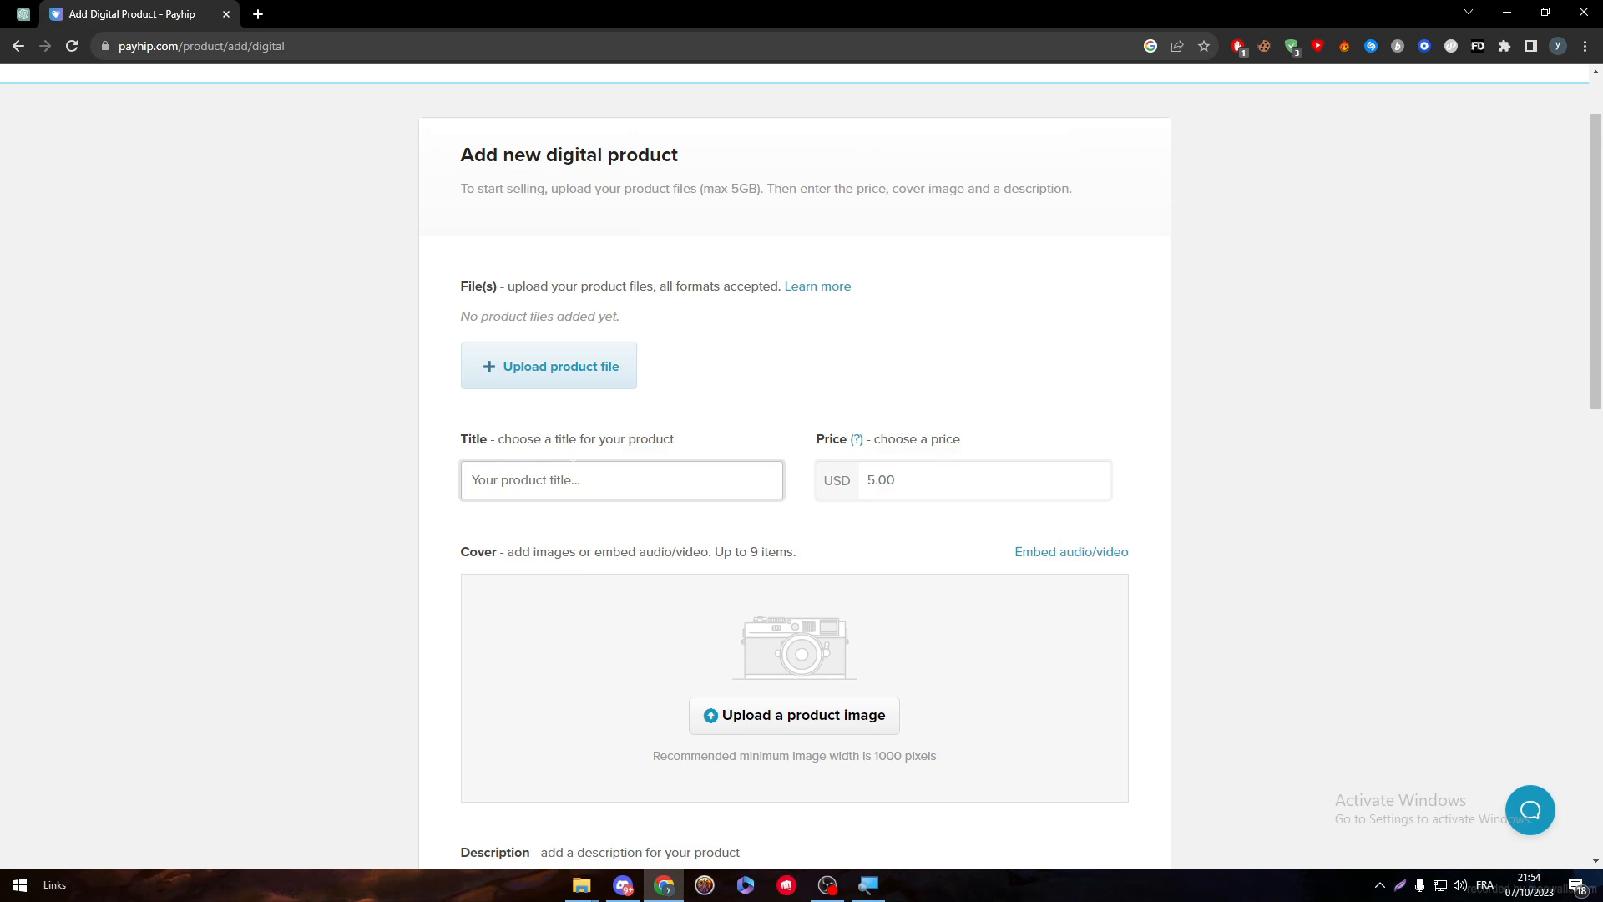
{"action": "left_click", "coordinate": [620, 479]}
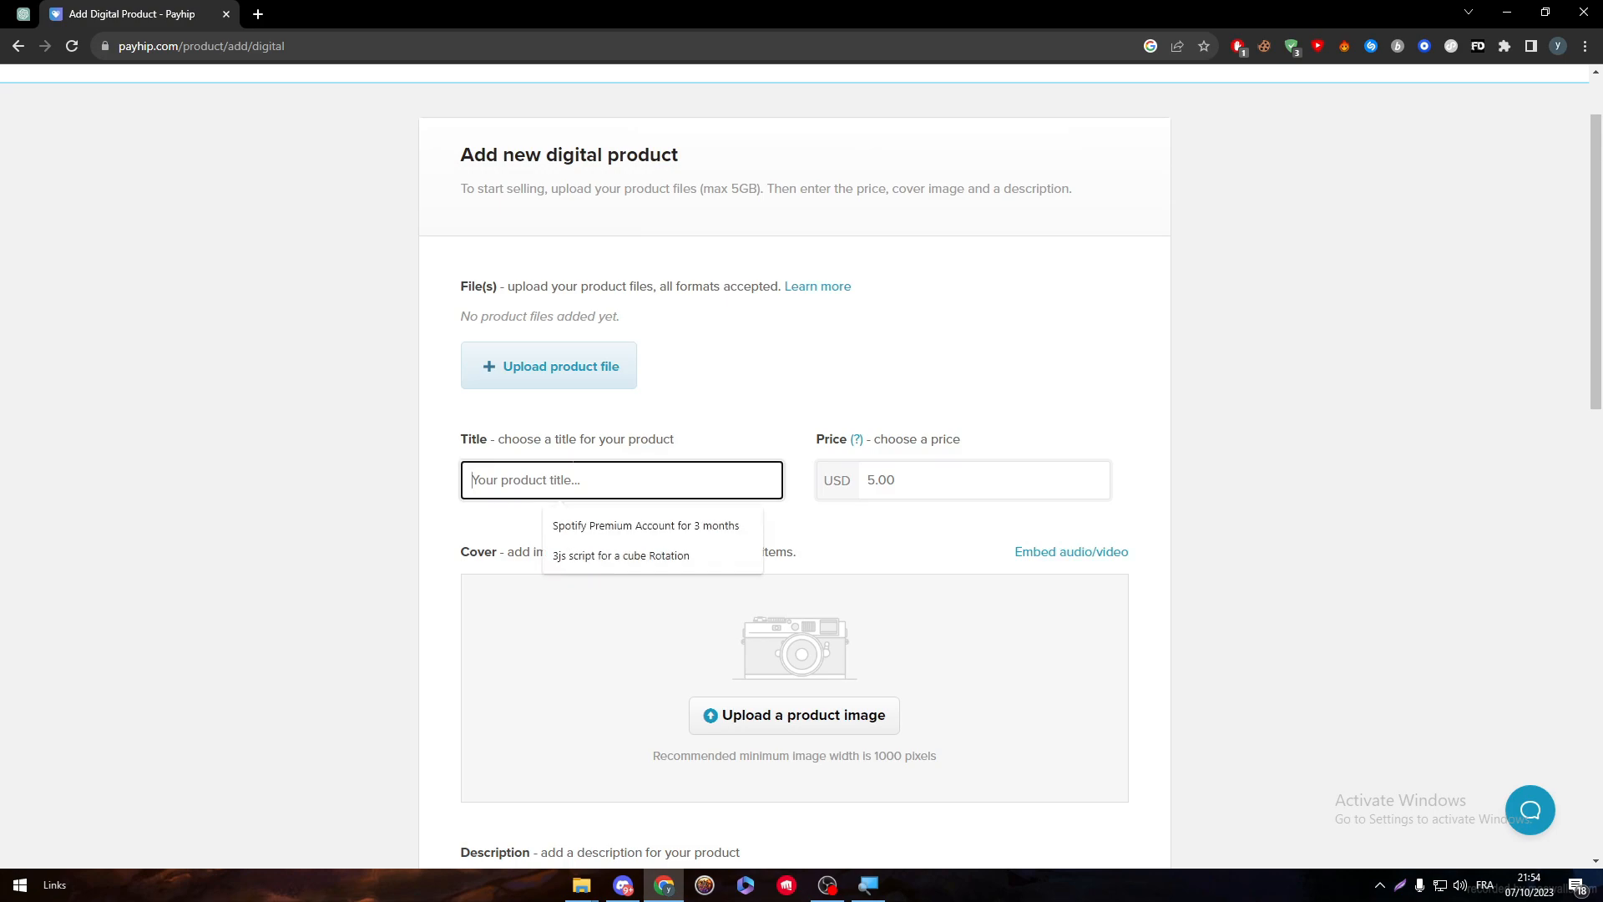
{"action": "type", "text": "Hunger G"}
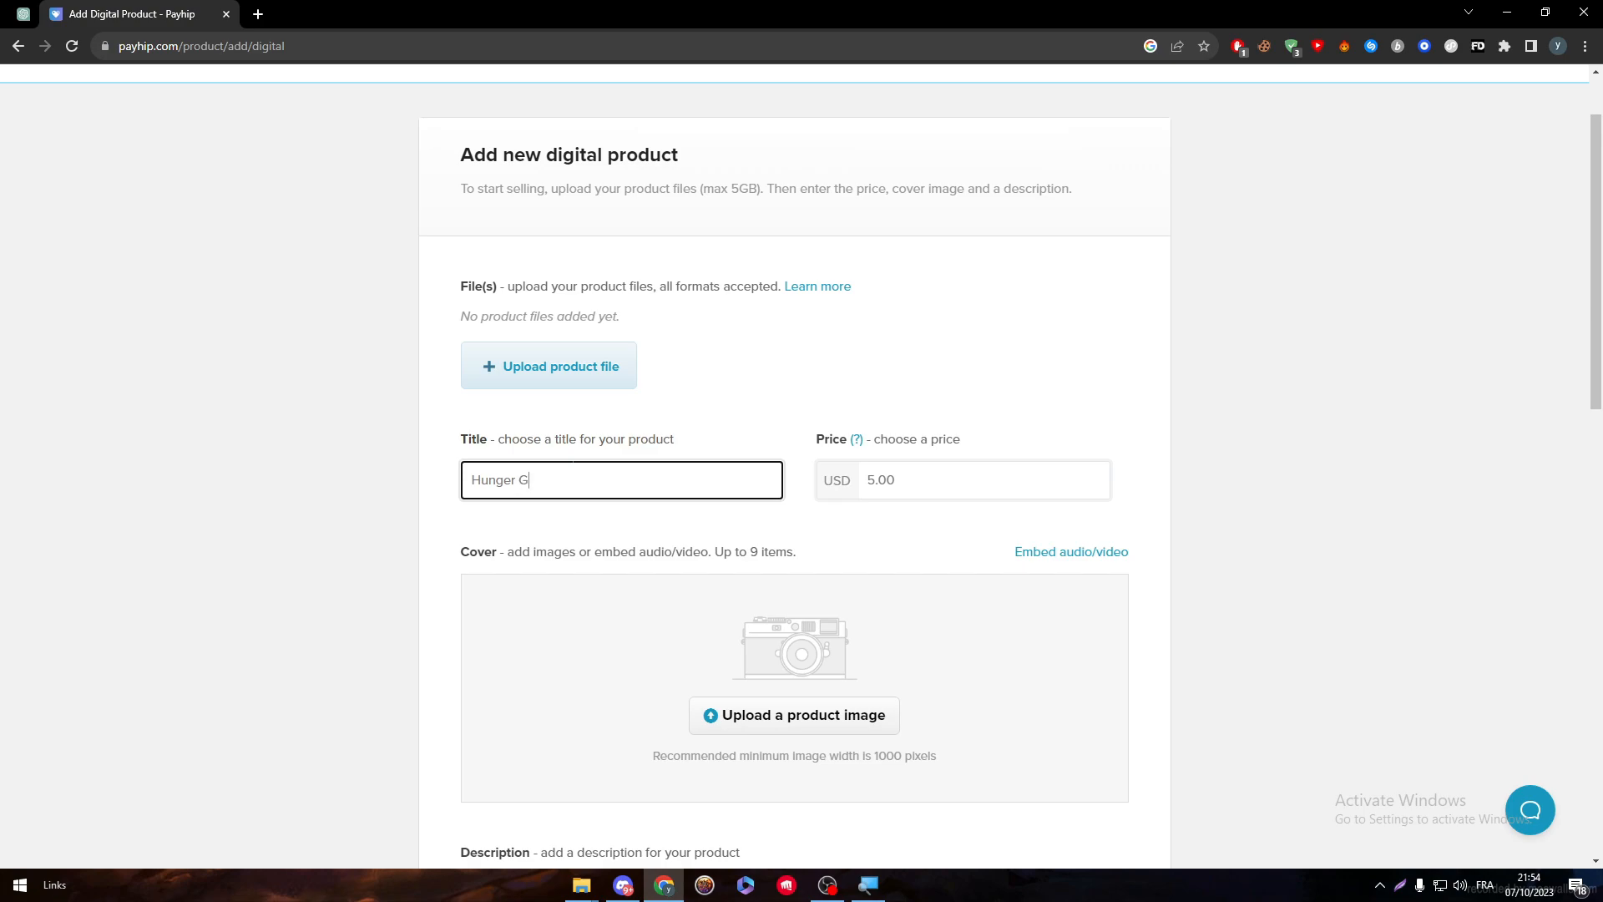
{"action": "type", "text": "ames ebook price"}
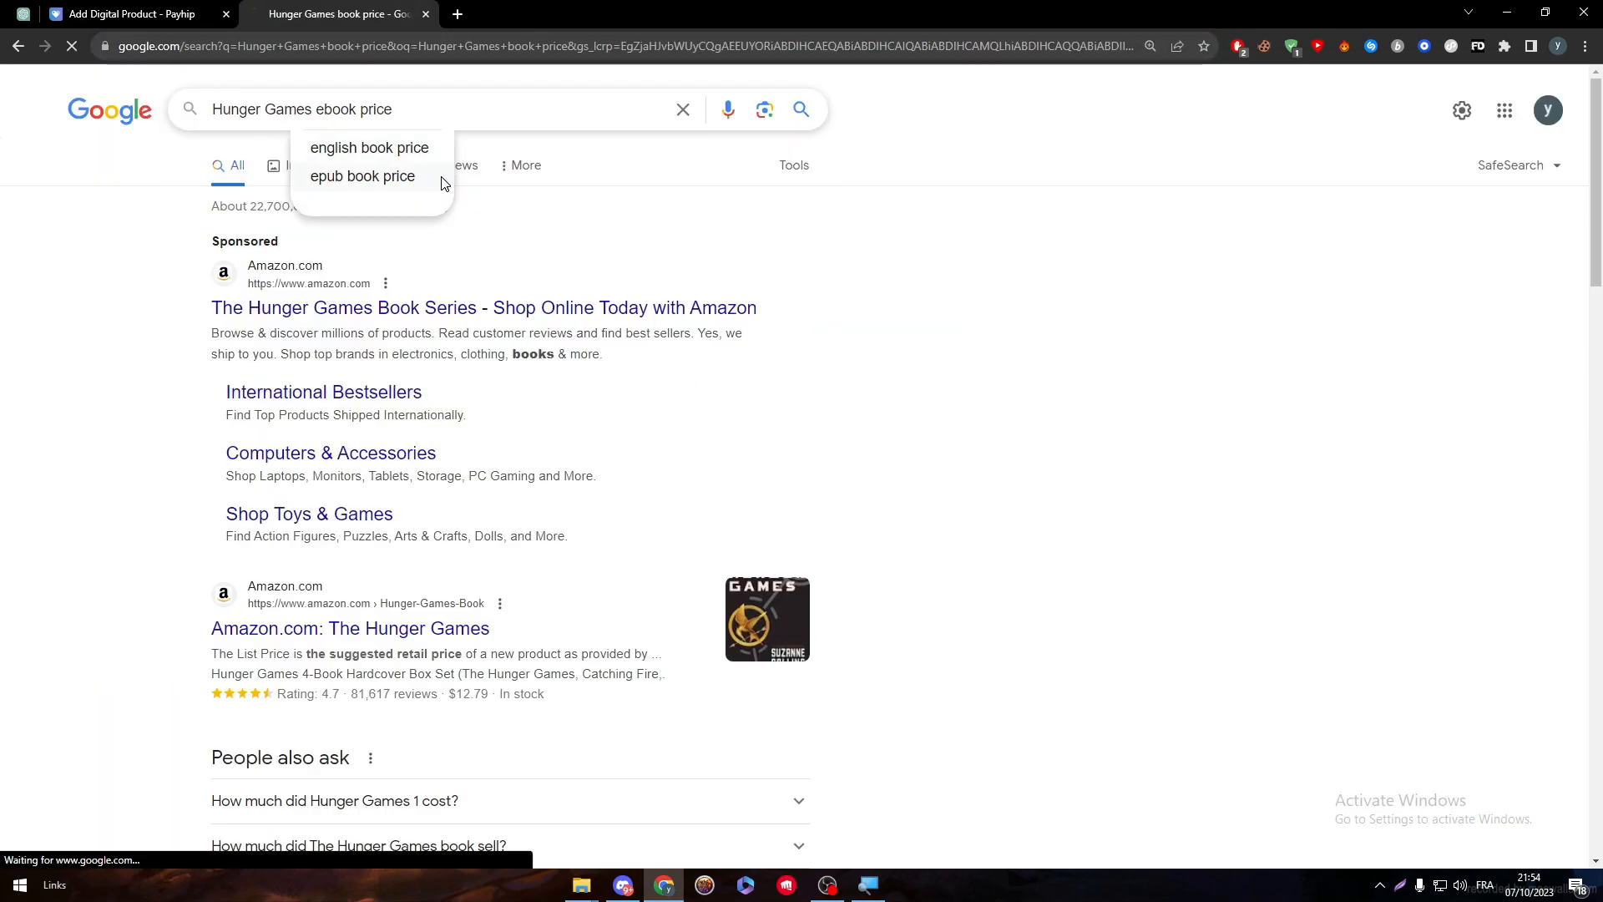
Open Amazon's Hunger Games Book 1 listing and compare its format prices.
{"action": "left_click", "coordinate": [483, 309]}
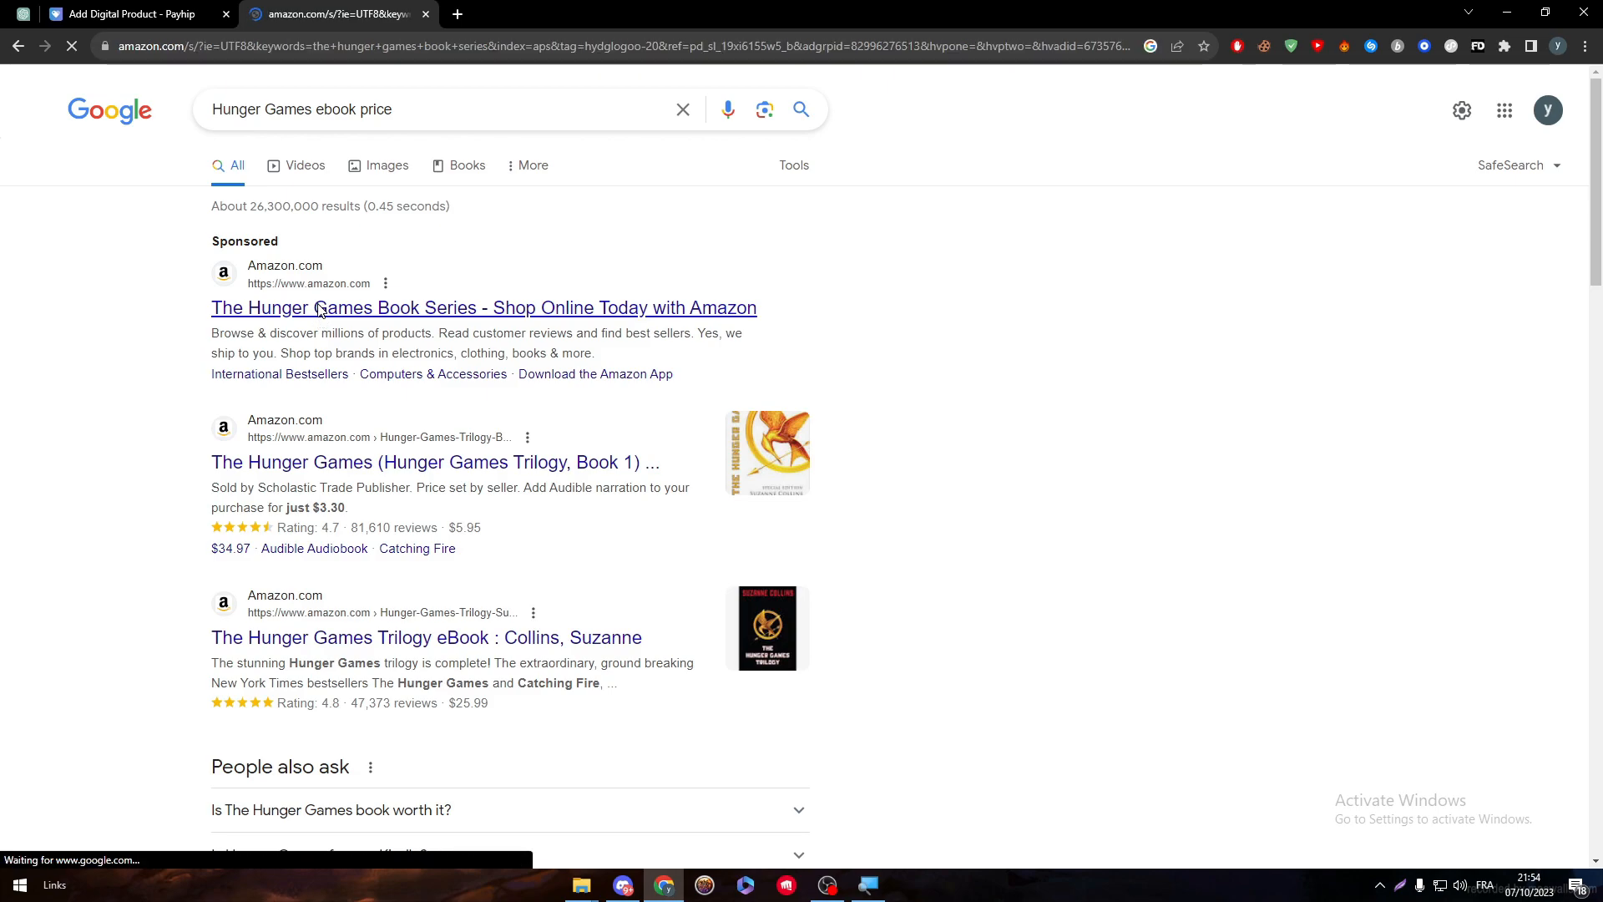
{"action": "left_click", "coordinate": [482, 308]}
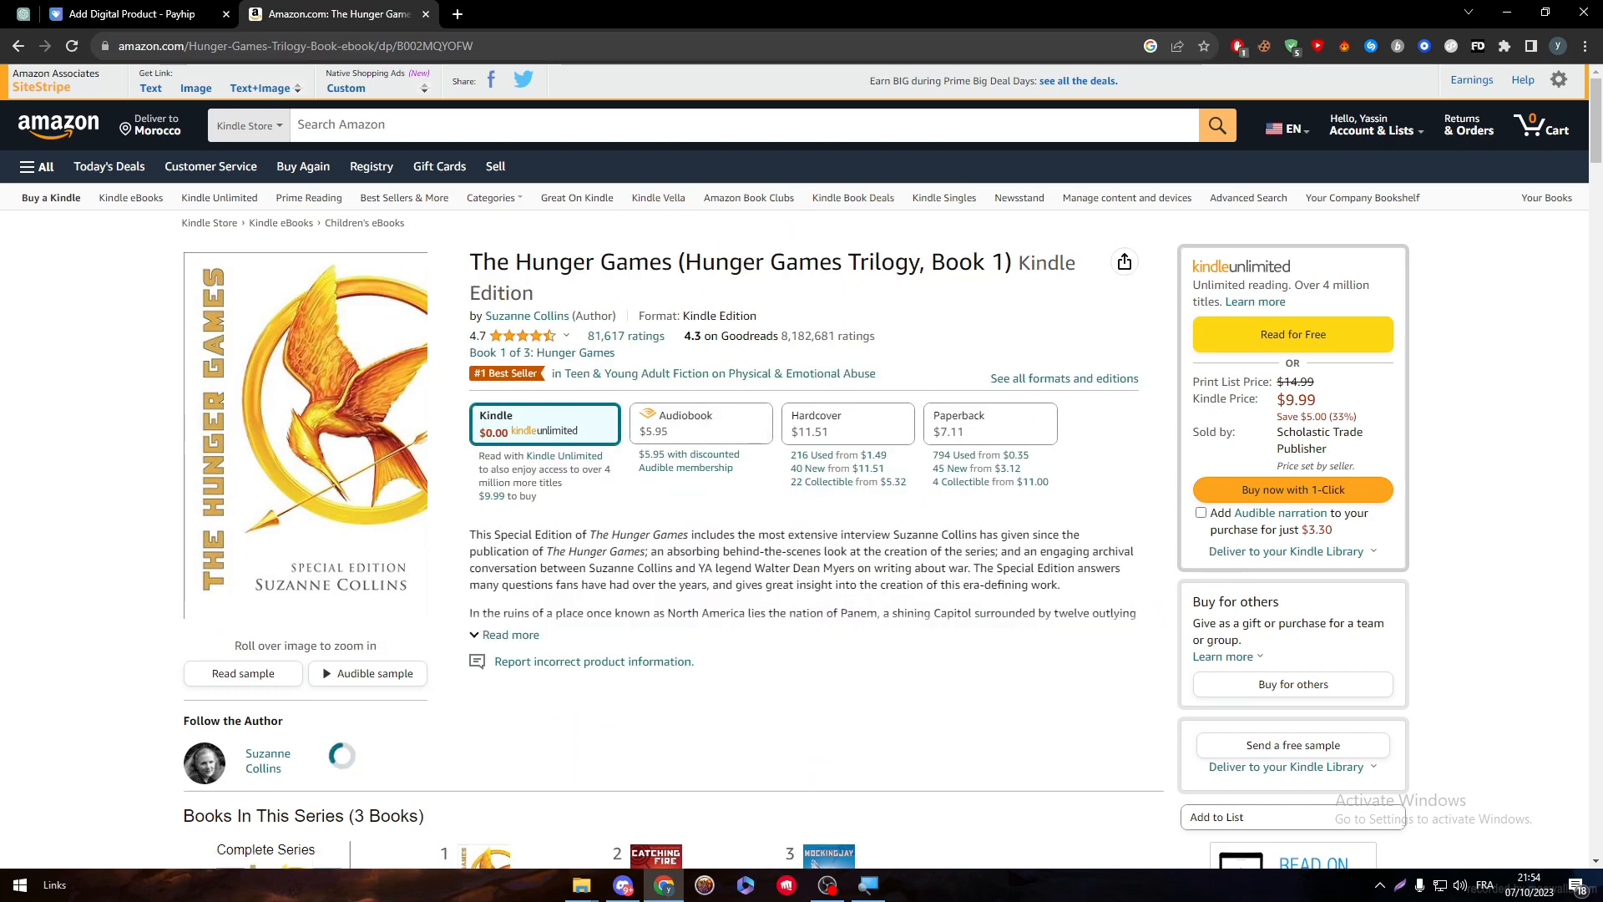
{"action": "left_click", "coordinate": [366, 674]}
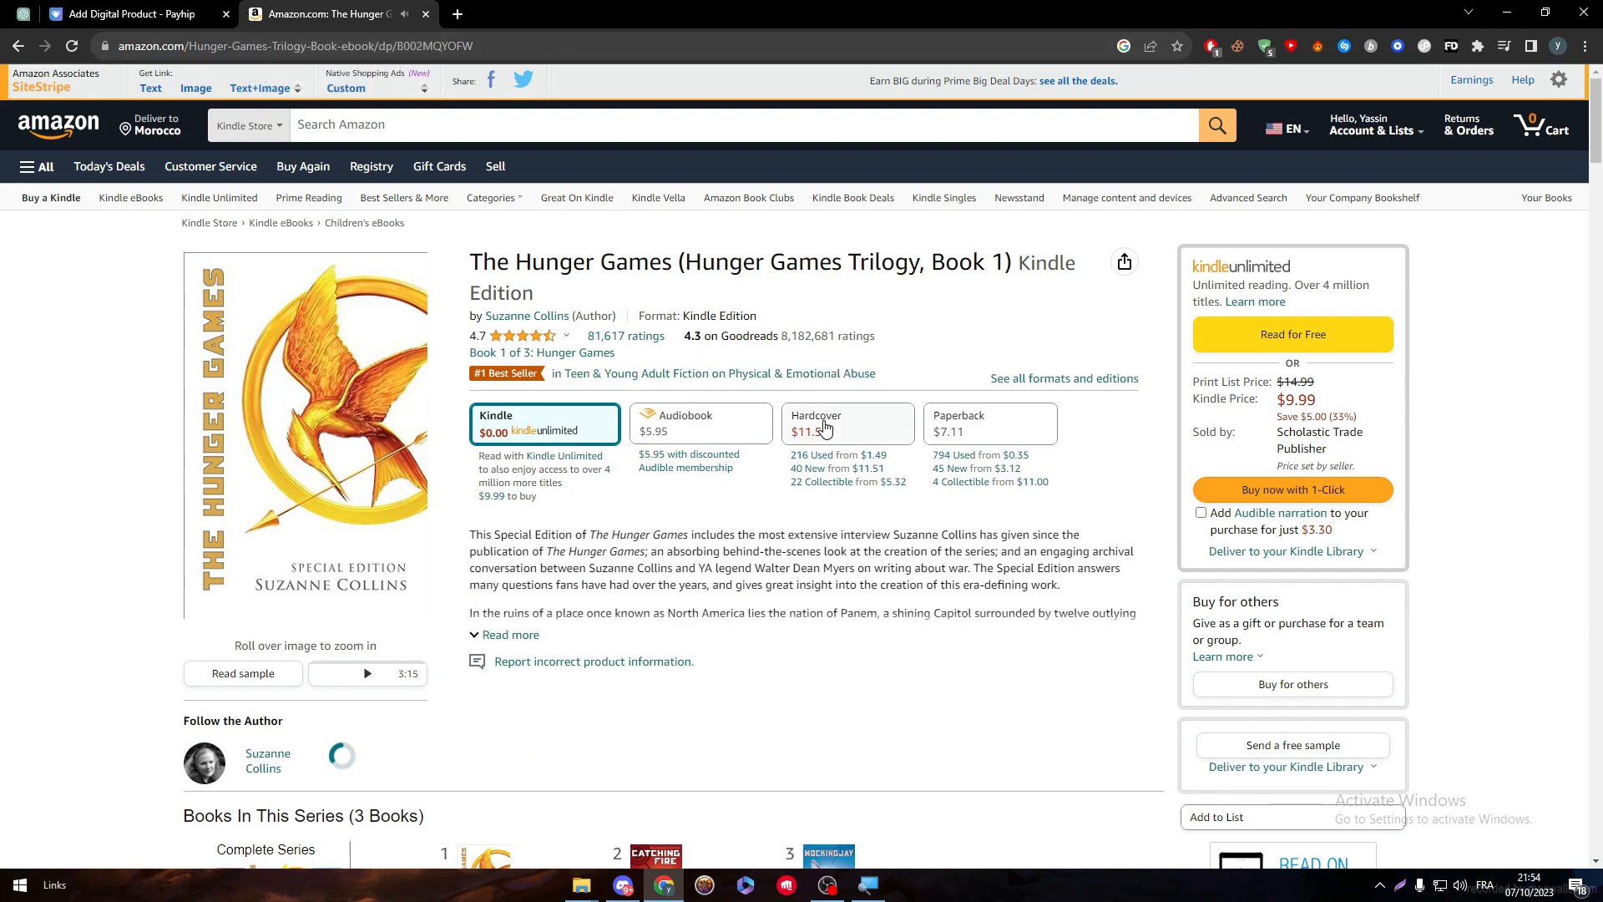
{"action": "mouse_move", "coordinate": [967, 451]}
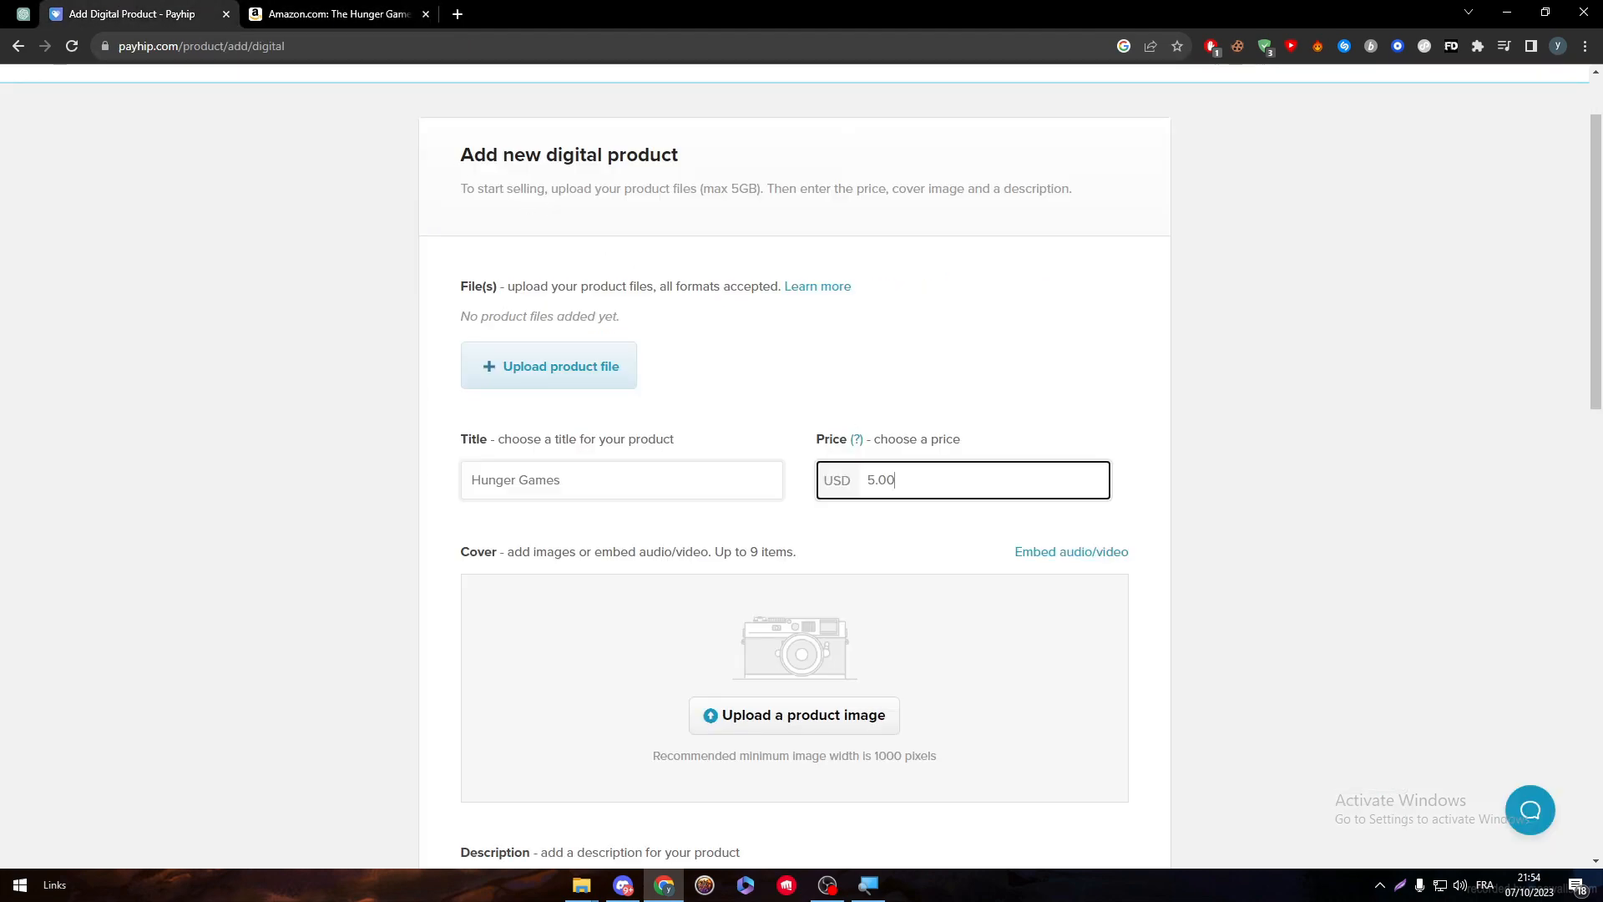
Set the product price to 10 and start a new tab for an image search.
{"action": "type", "text": "10"}
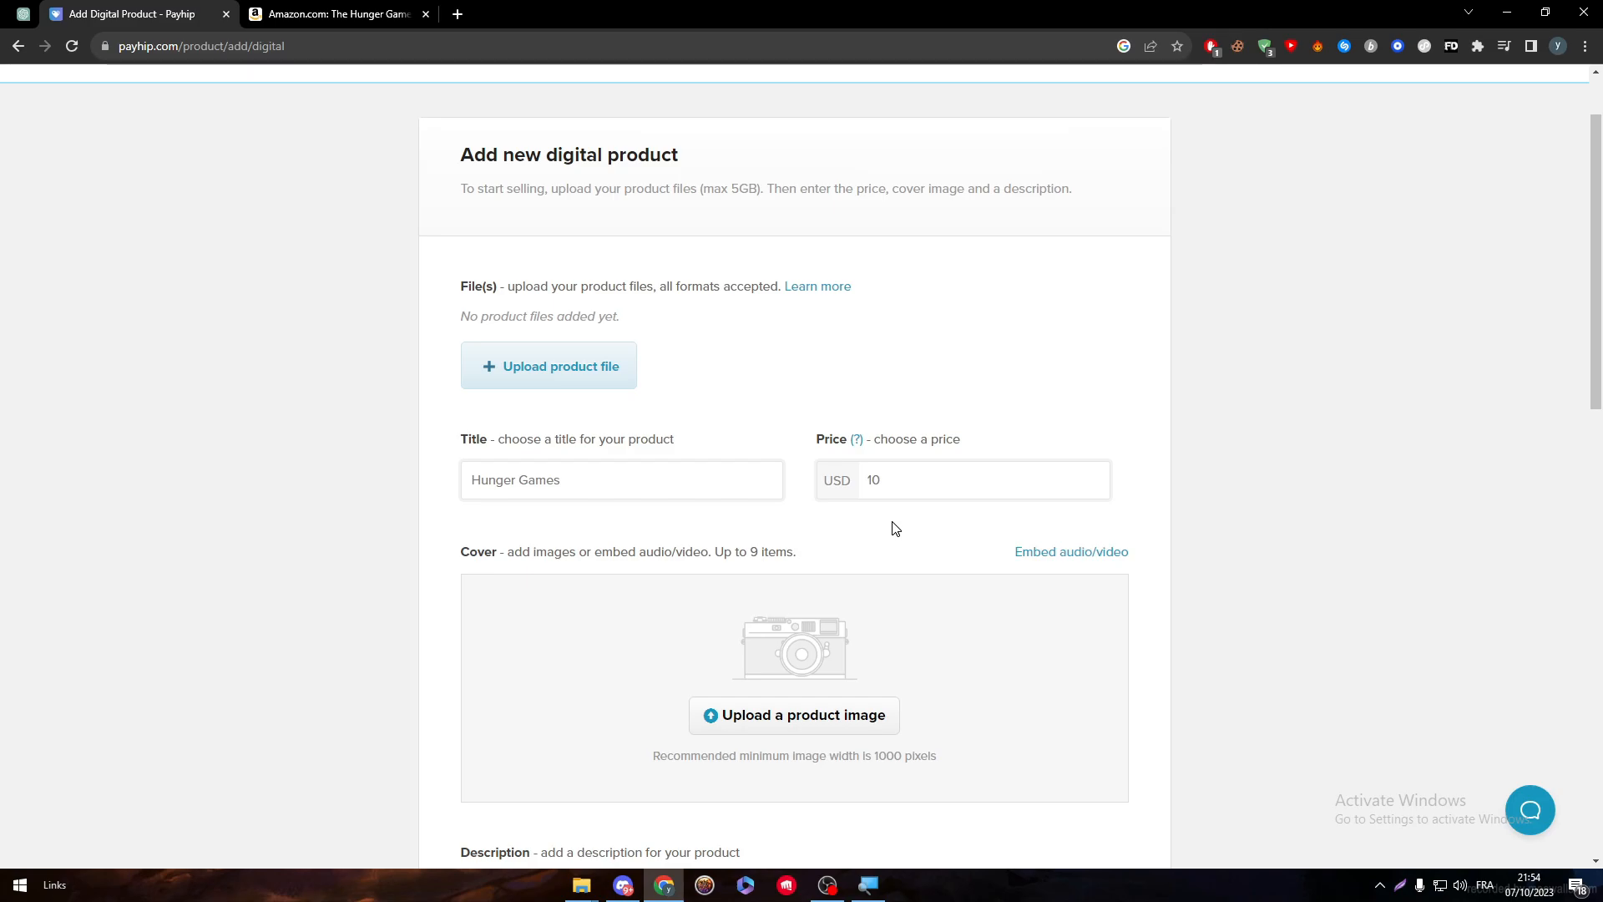
{"action": "left_click", "coordinate": [338, 13]}
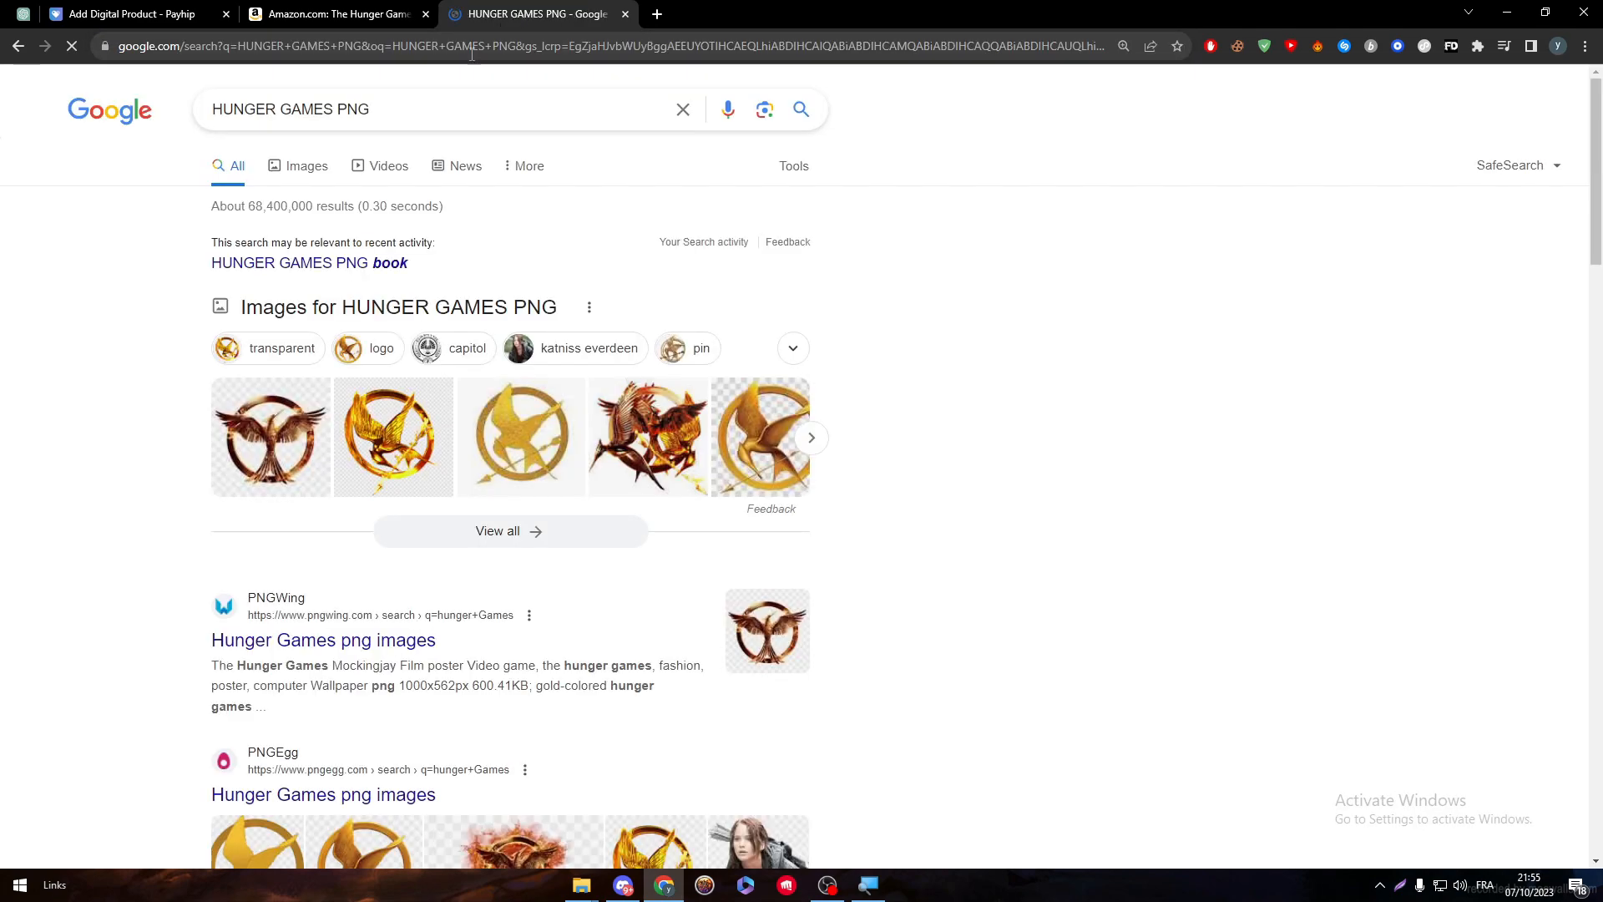
Save the first mockingjay emblem from Google Images results for 'HUNGER GAMES PNG'.
{"action": "left_click", "coordinate": [220, 165]}
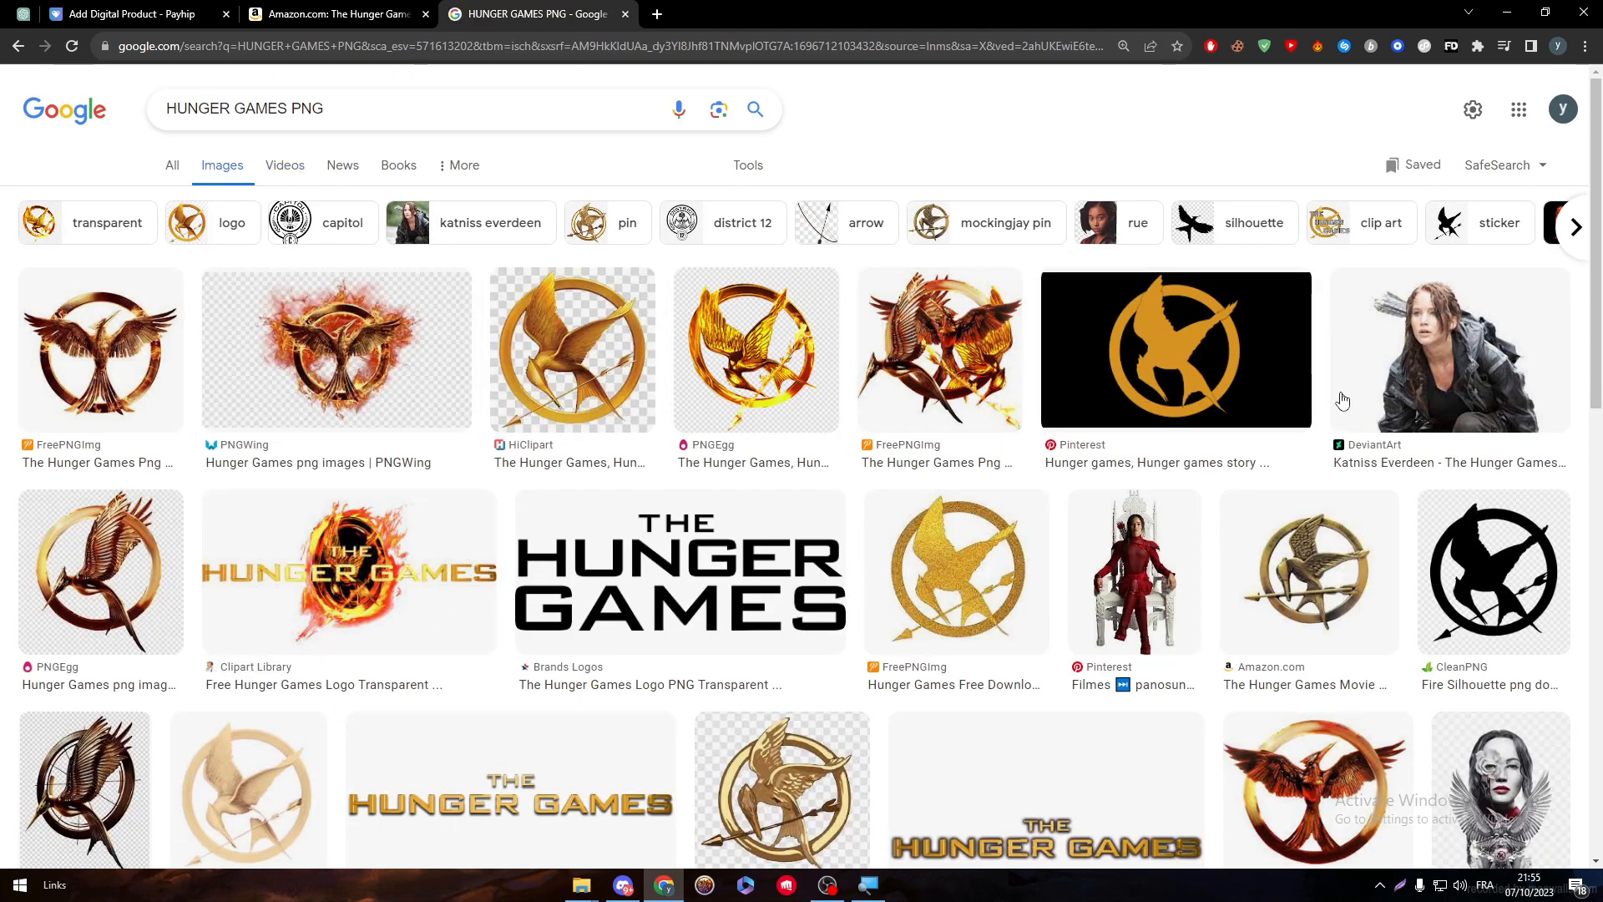
{"action": "left_click", "coordinate": [100, 349]}
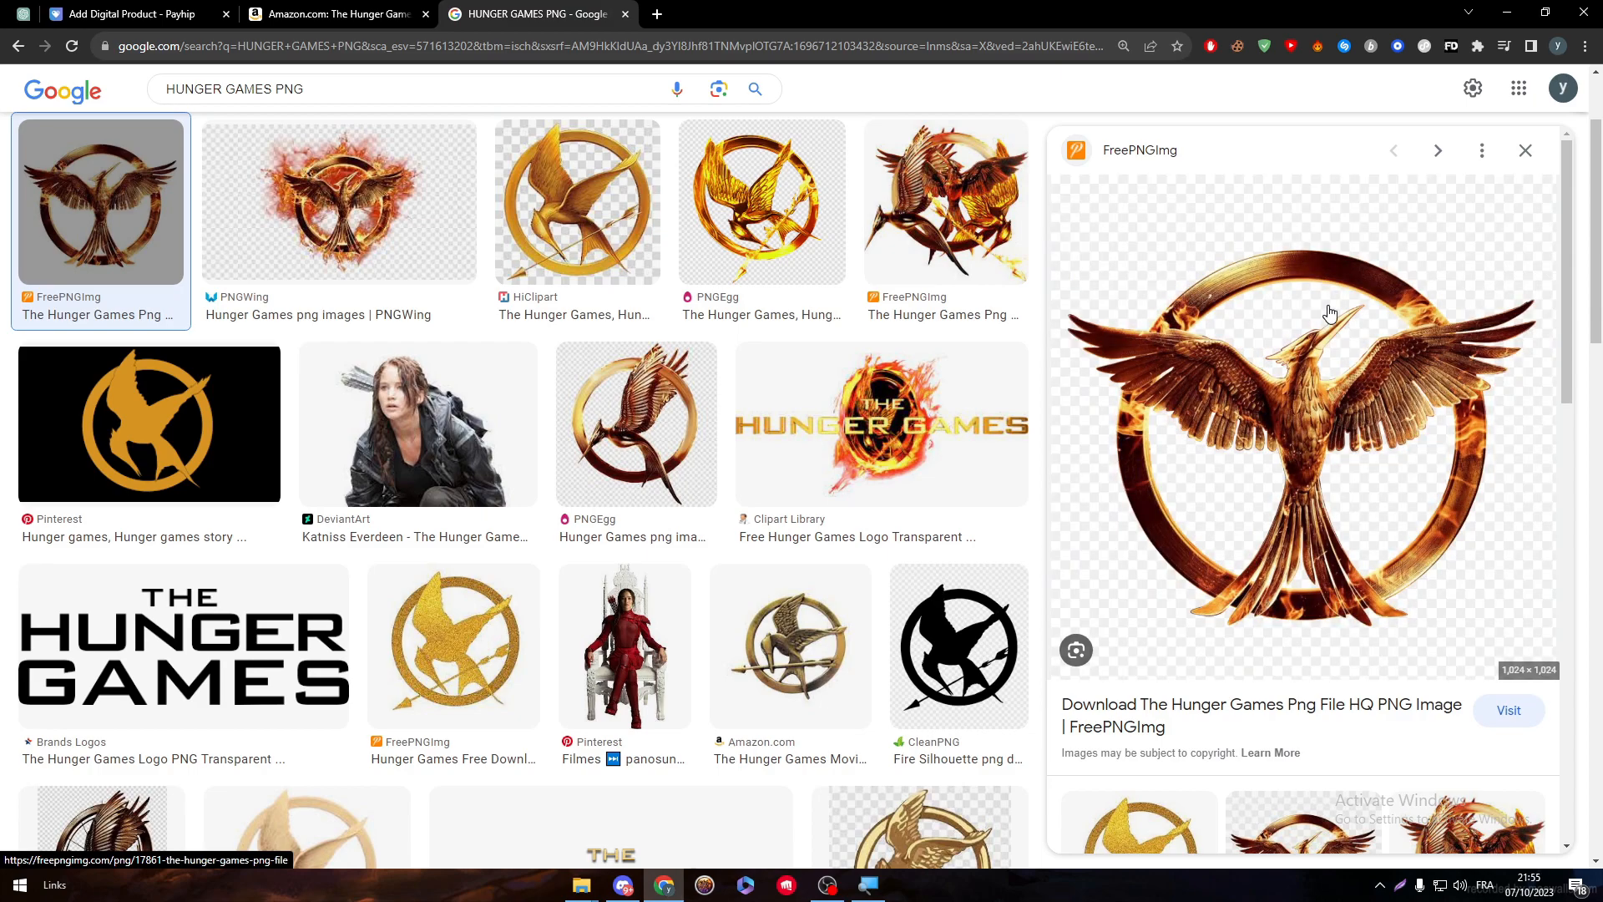
{"action": "right_click", "coordinate": [1330, 312]}
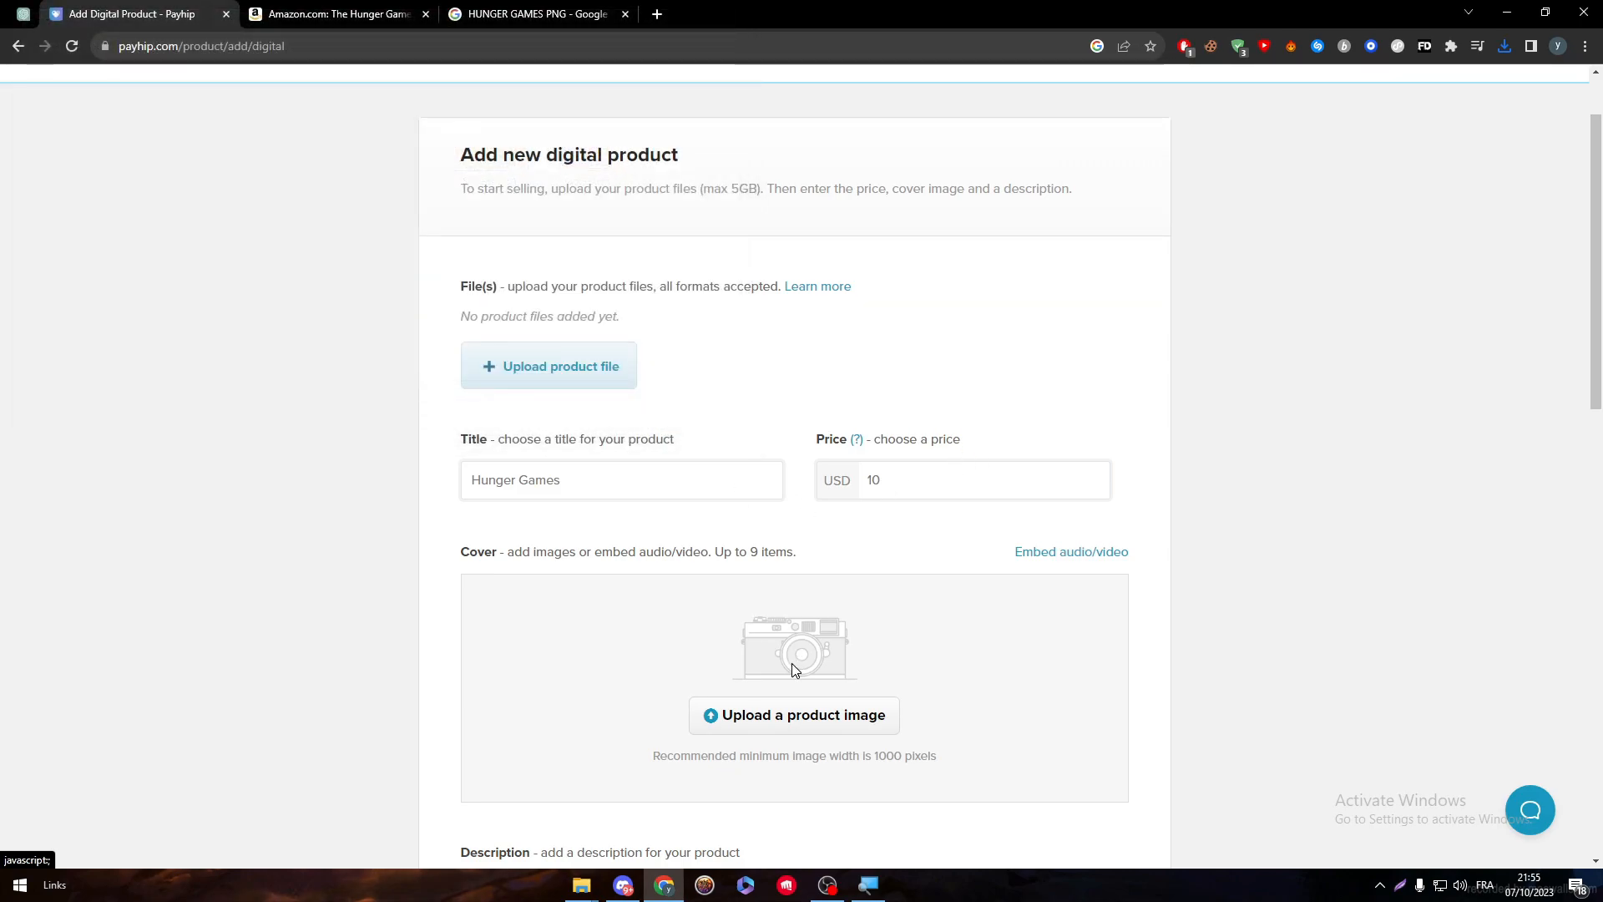
Upload the mockingjay emblem PNG from the Bureau folder as the cover.
{"action": "left_click", "coordinate": [794, 715]}
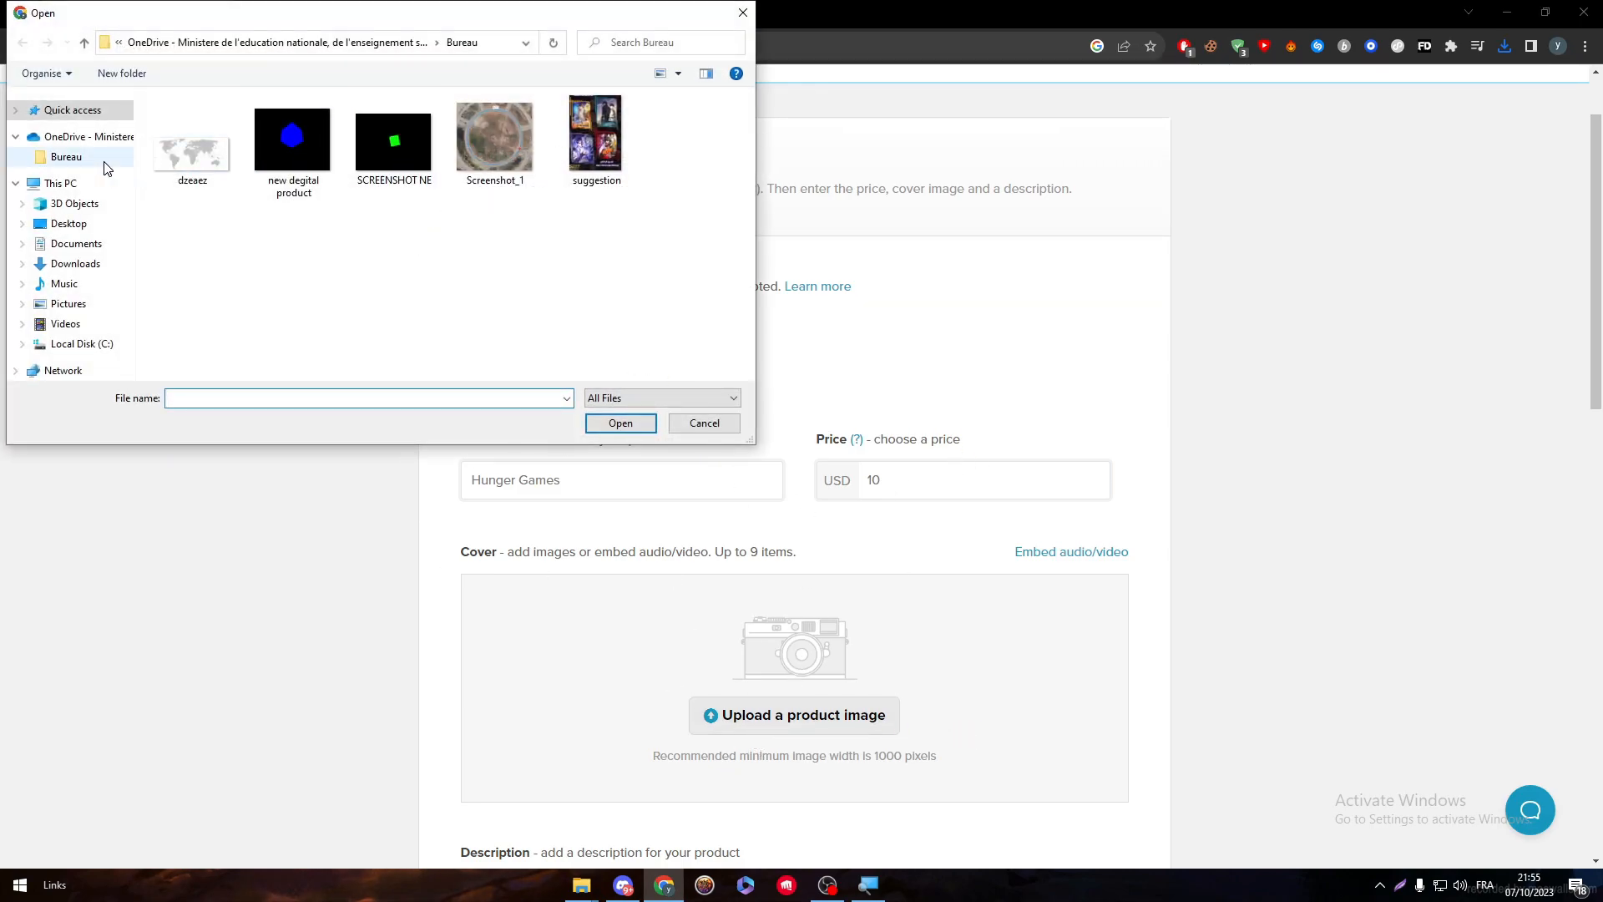
{"action": "left_click", "coordinate": [73, 110]}
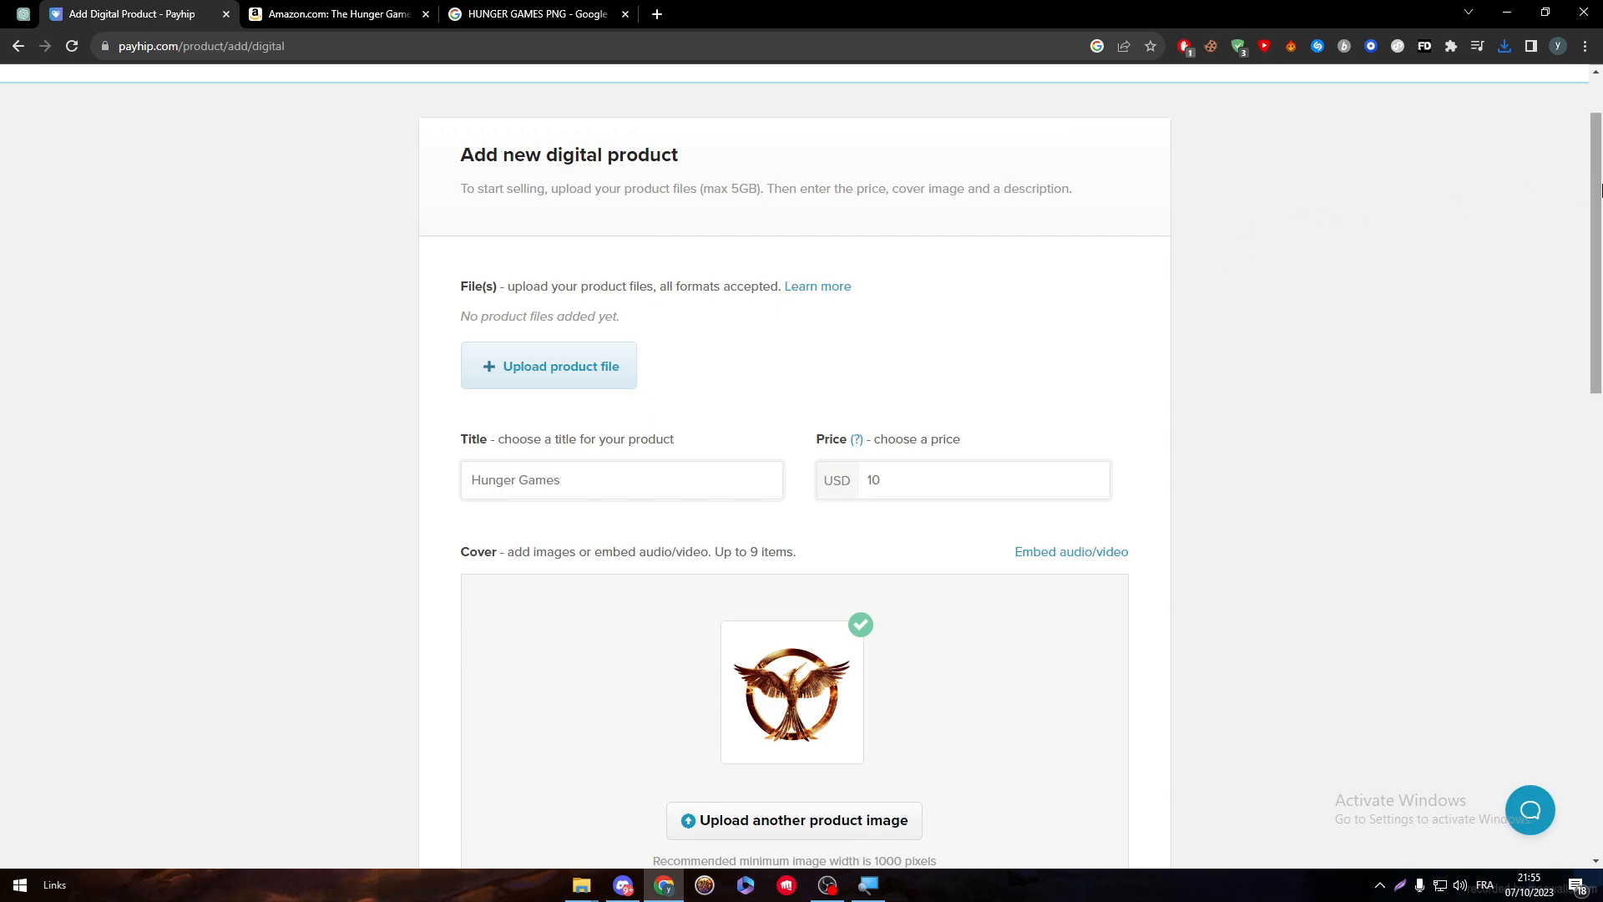
{"action": "scroll", "scroll_direction": "down", "scroll_amount": 3}
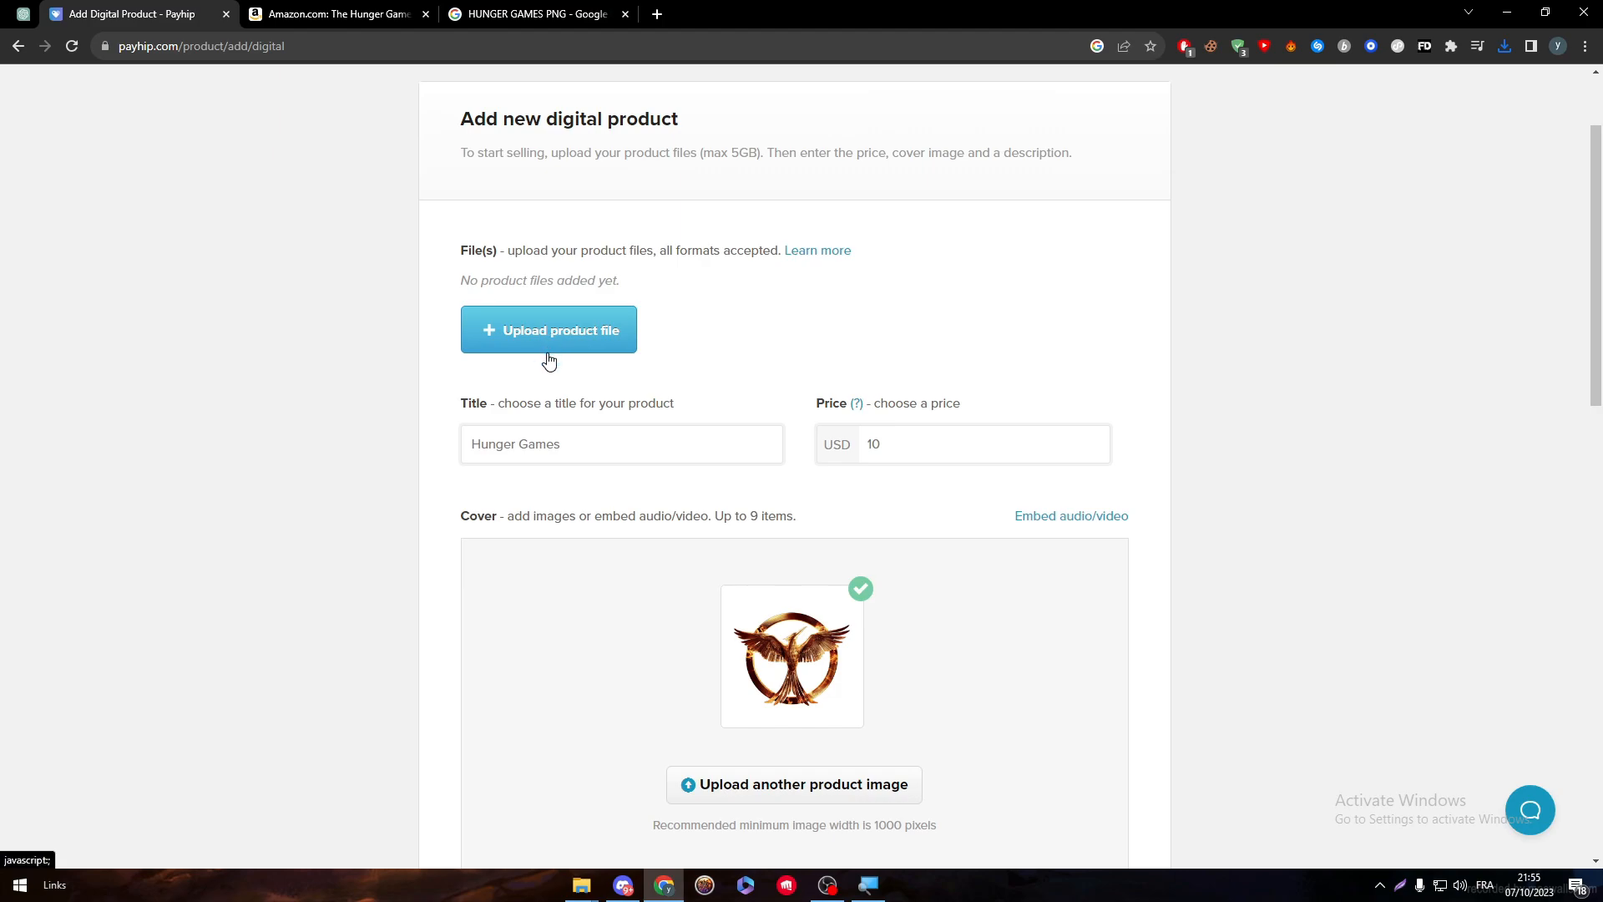
{"action": "mouse_move", "coordinate": [732, 318]}
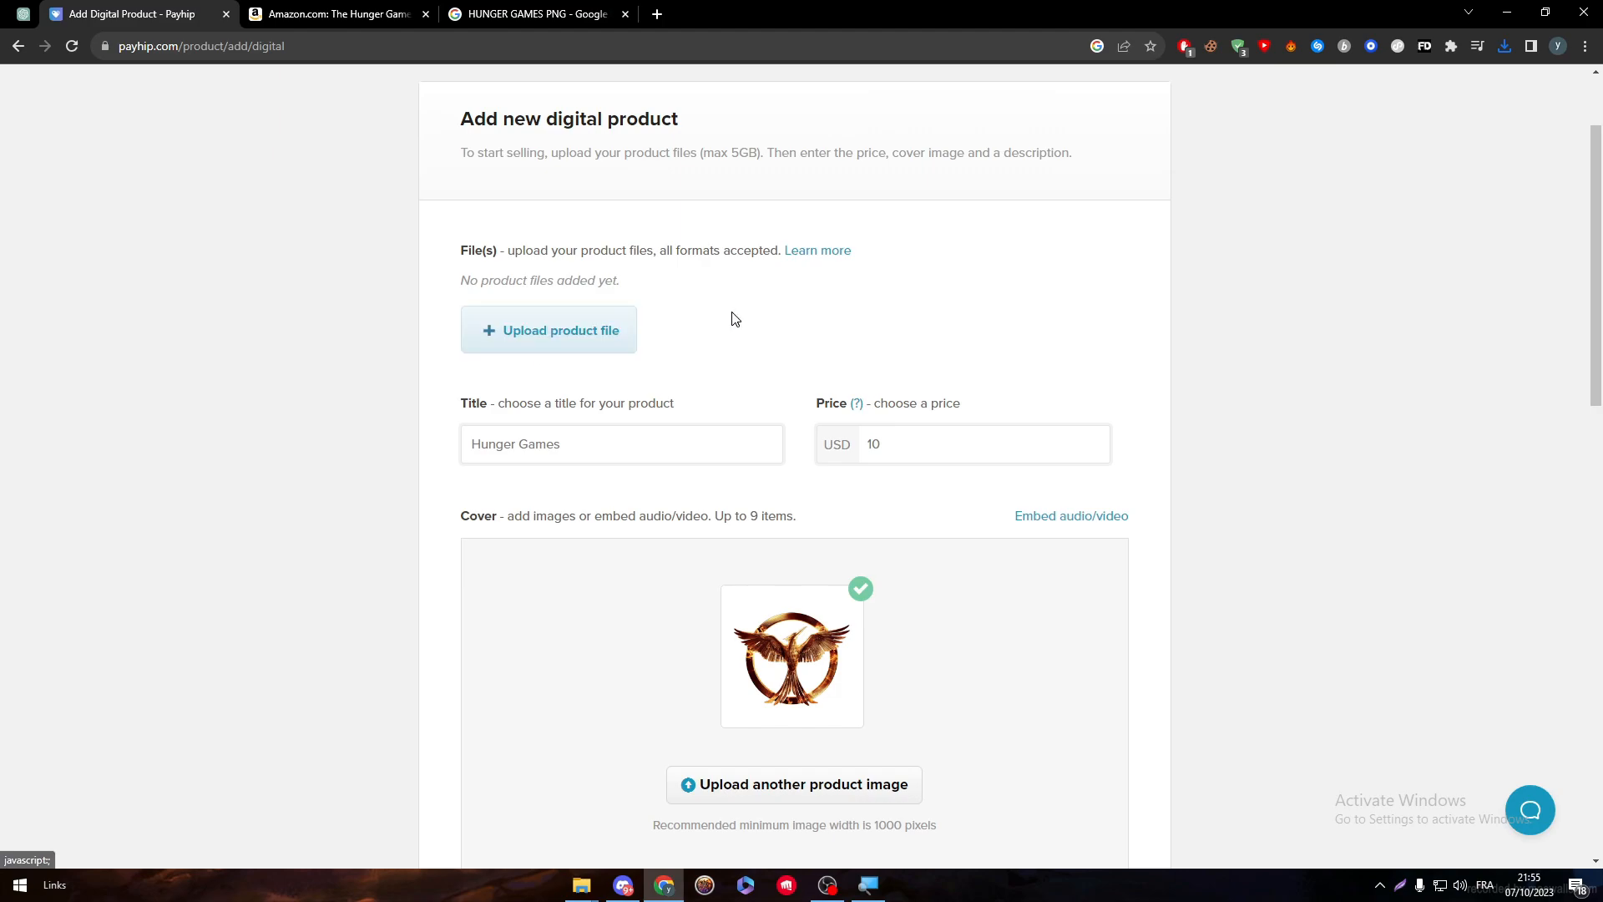
{"action": "mouse_move", "coordinate": [720, 310]}
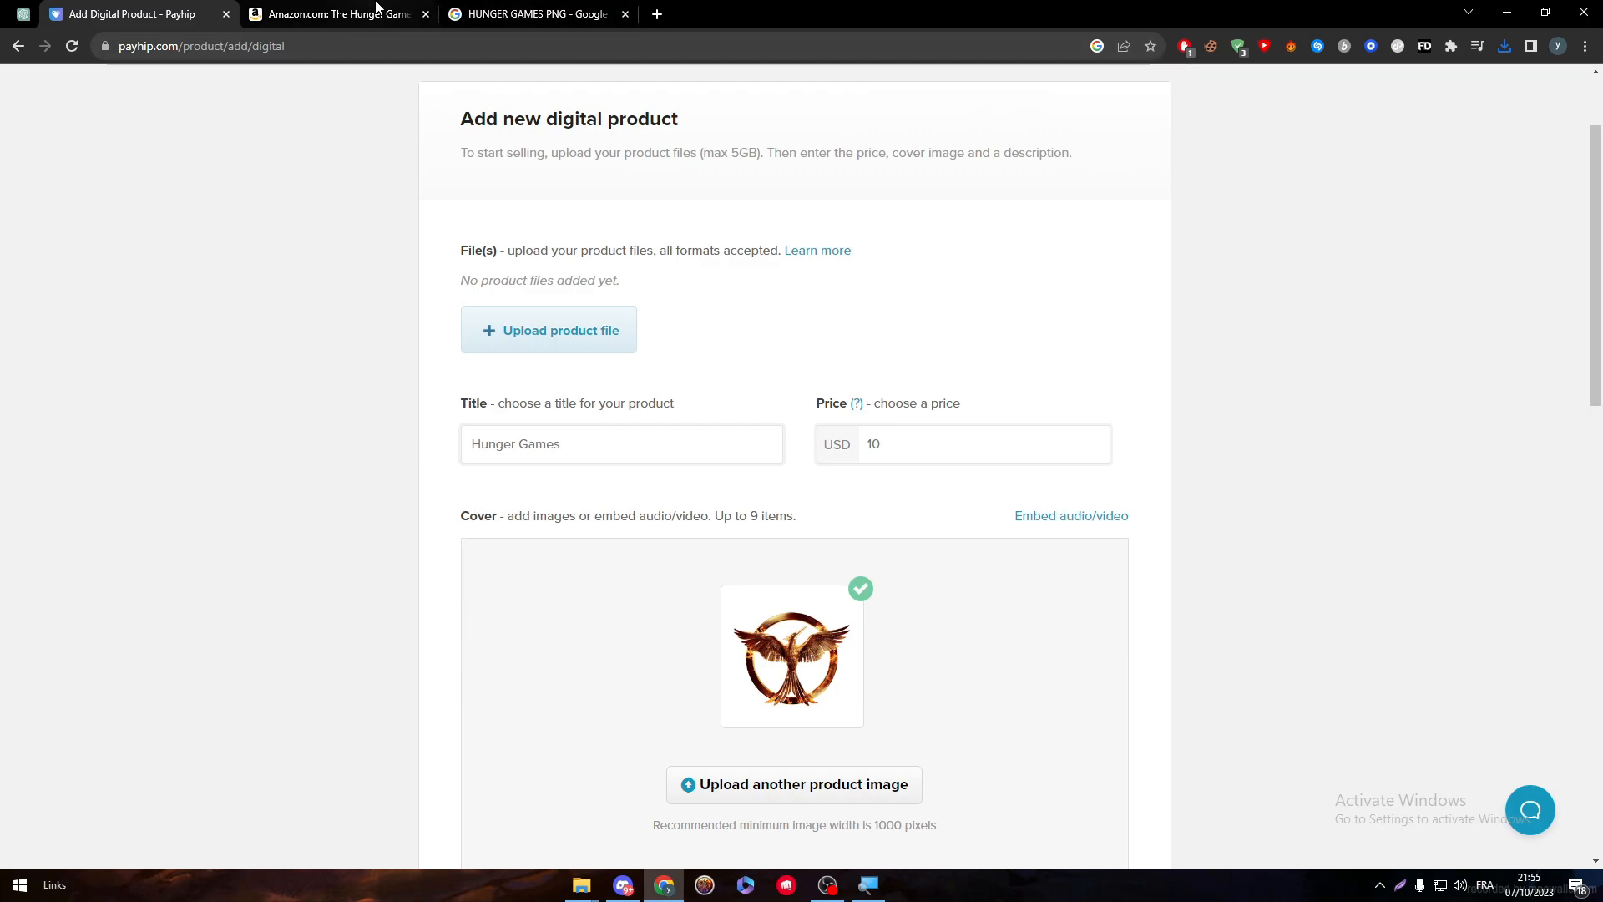
Reveal and copy the full book description from the Amazon Hunger Games listing.
{"action": "left_click", "coordinate": [335, 13]}
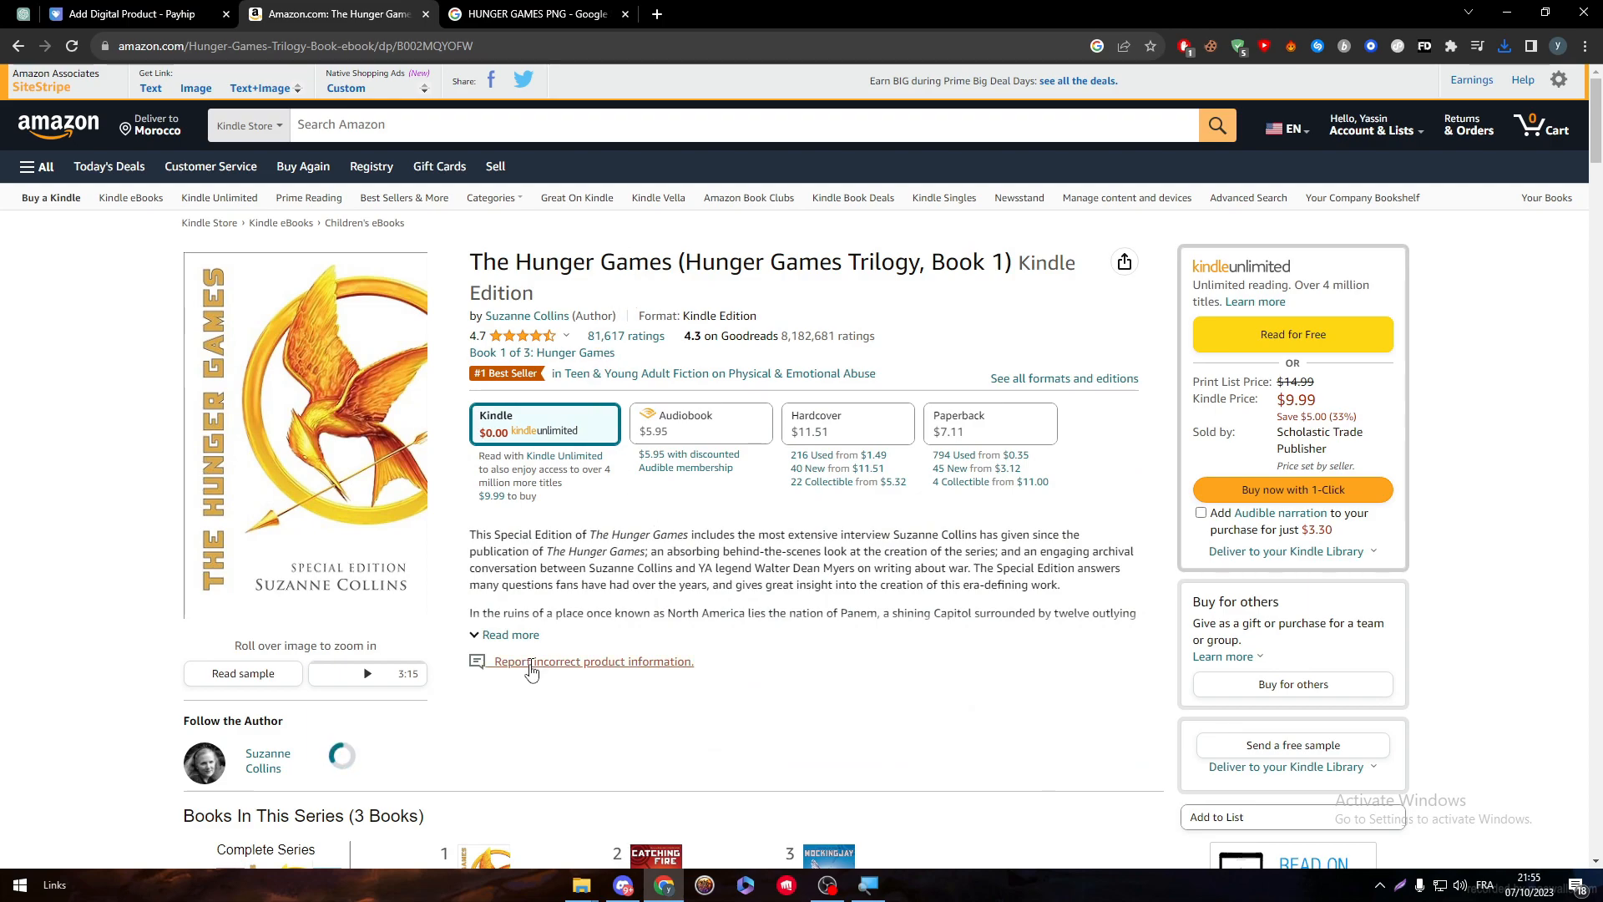
{"action": "left_click", "coordinate": [511, 634]}
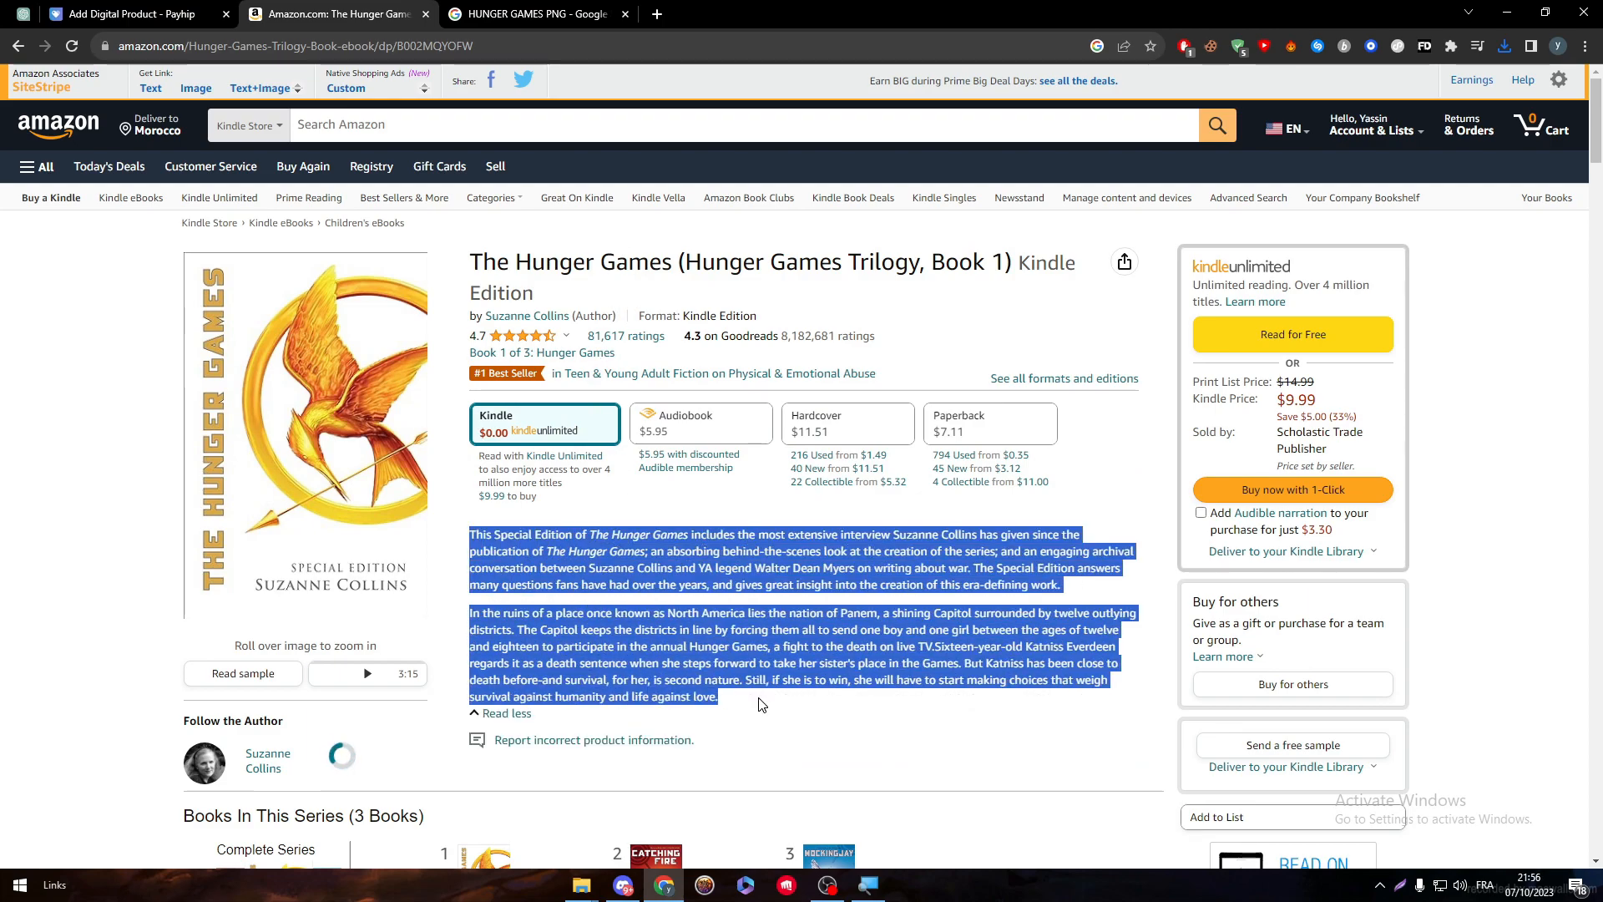
{"action": "left_click", "coordinate": [133, 13]}
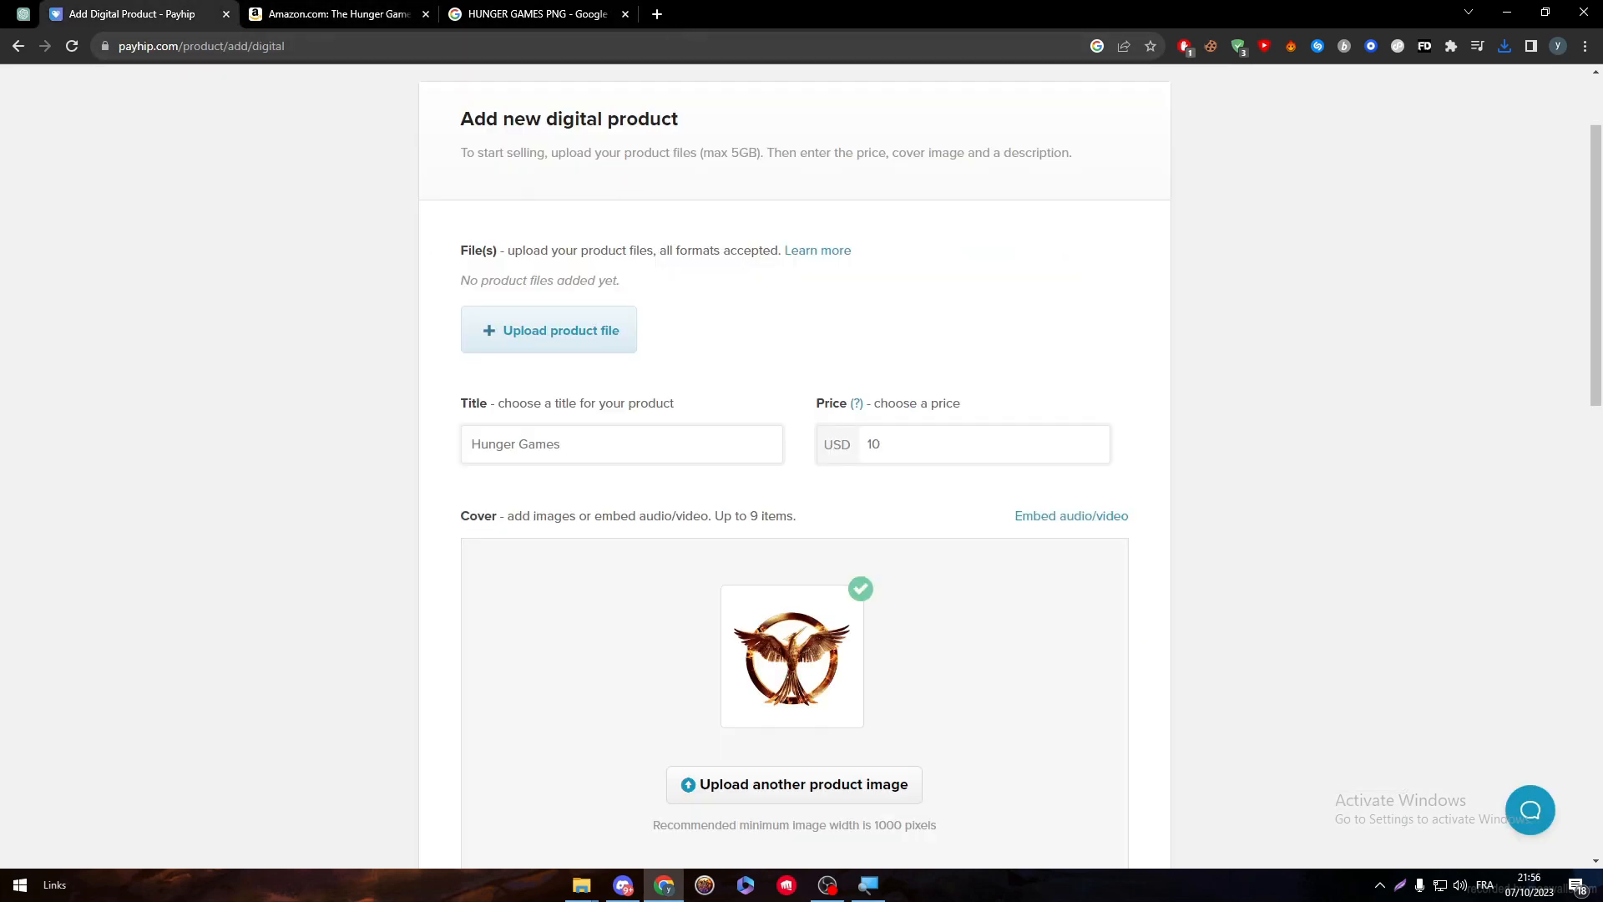
{"action": "mouse_move", "coordinate": [19, 884]}
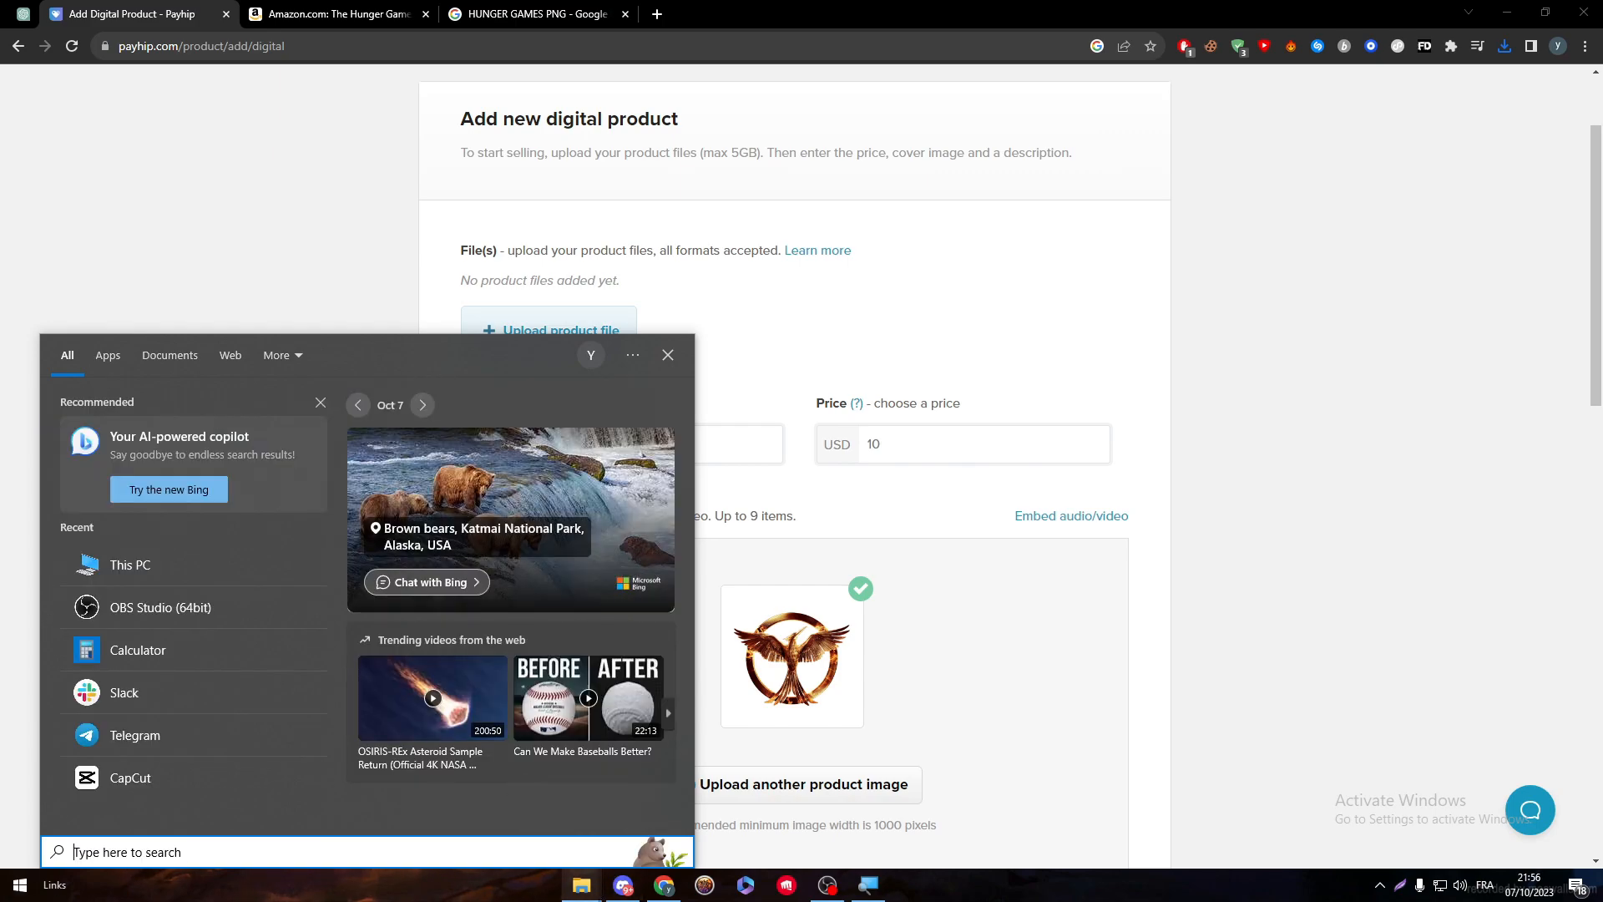
Launch Microsoft Word from the Bureautique shortcuts via This PC.
{"action": "left_click", "coordinate": [131, 565]}
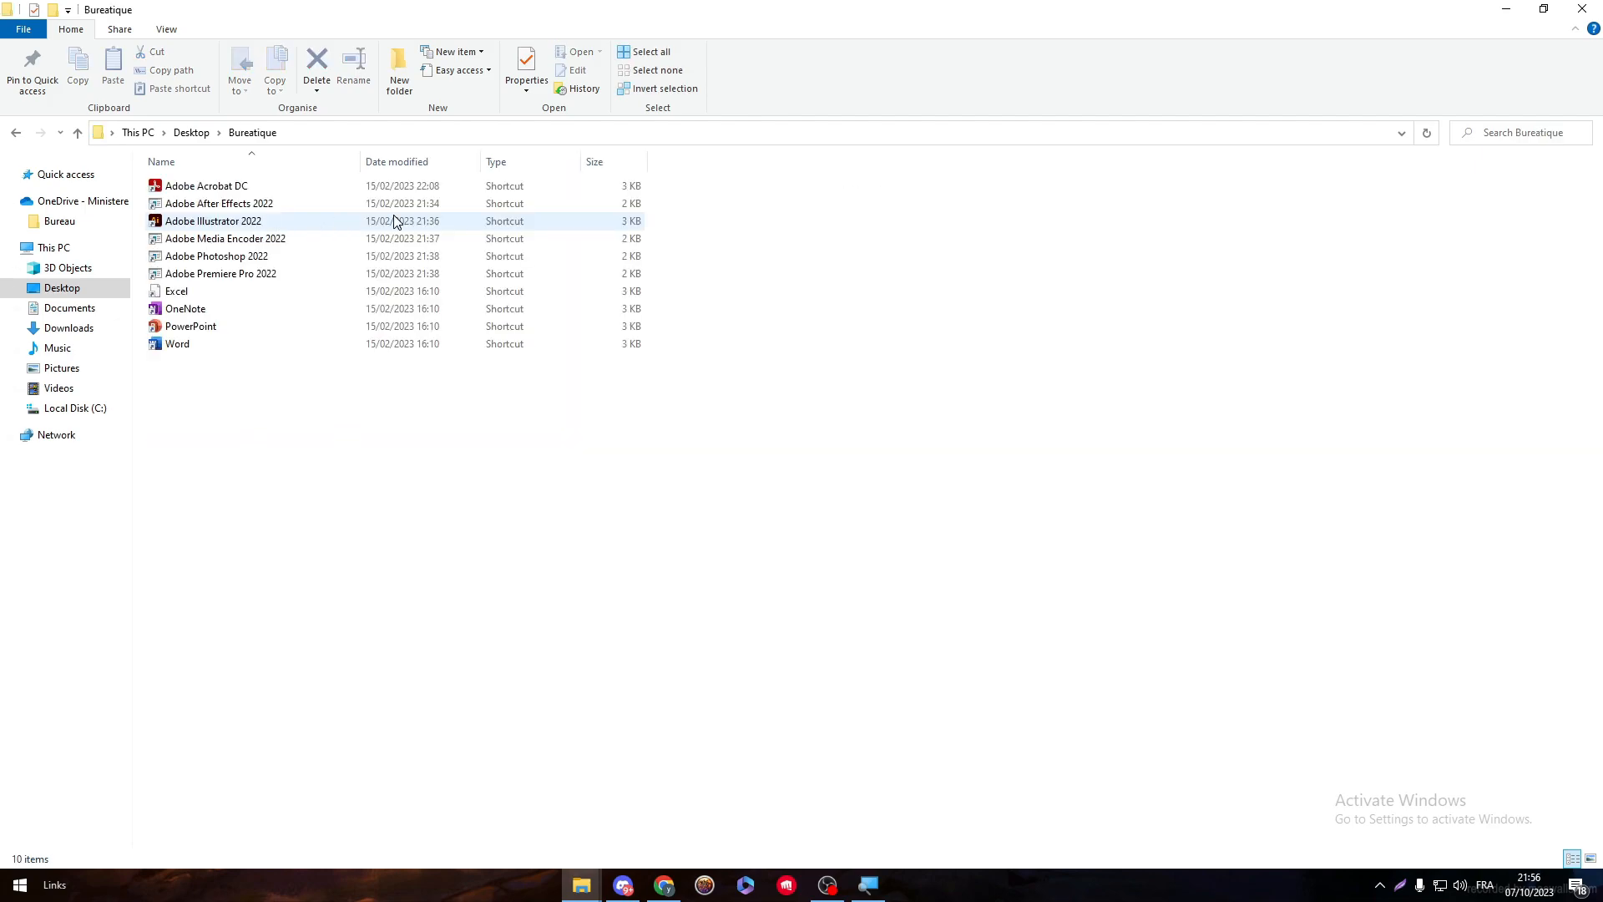
{"action": "double_click", "coordinate": [177, 343]}
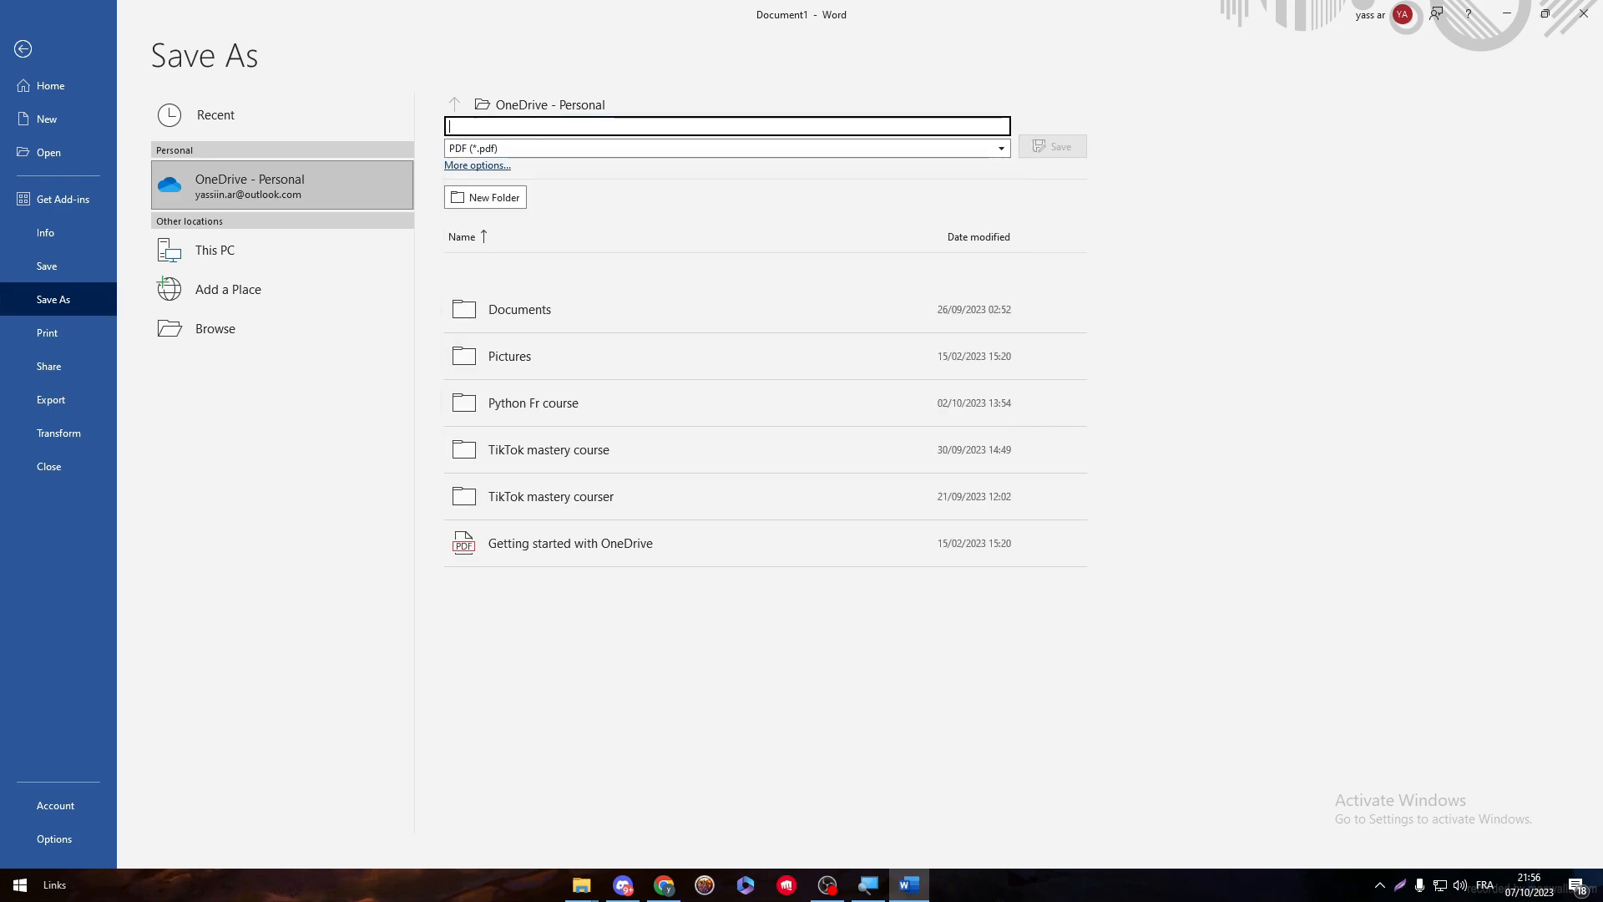
Save the description as the PDF 'Hunger Games Ebook' on the Desktop.
{"action": "type", "text": "hU"}
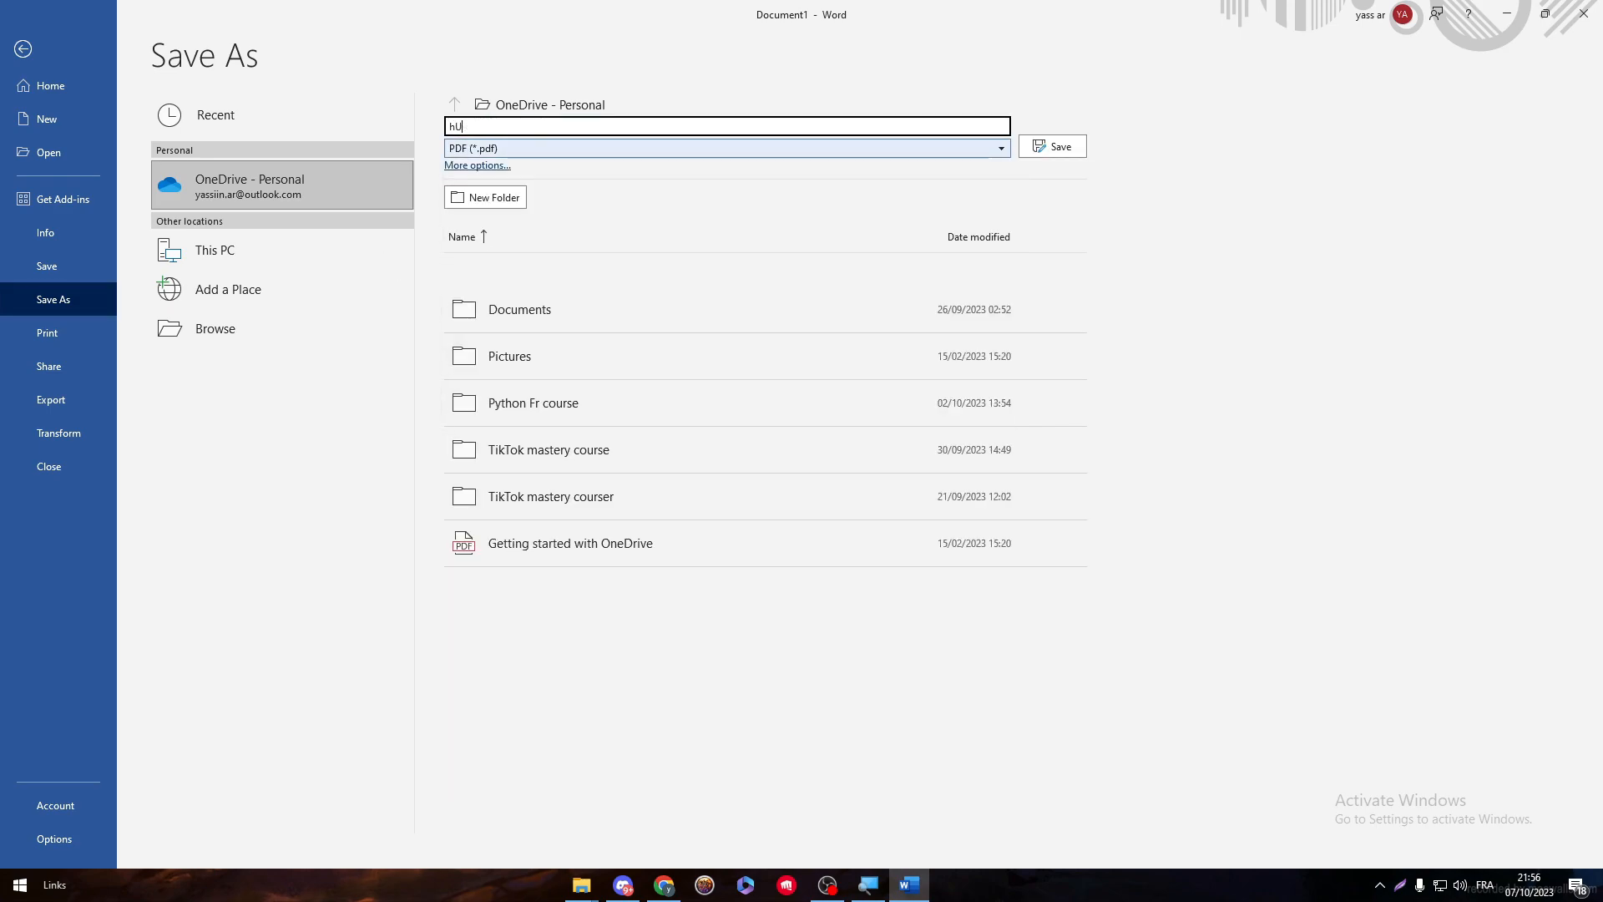
{"action": "type", "text": "Hunger Games"}
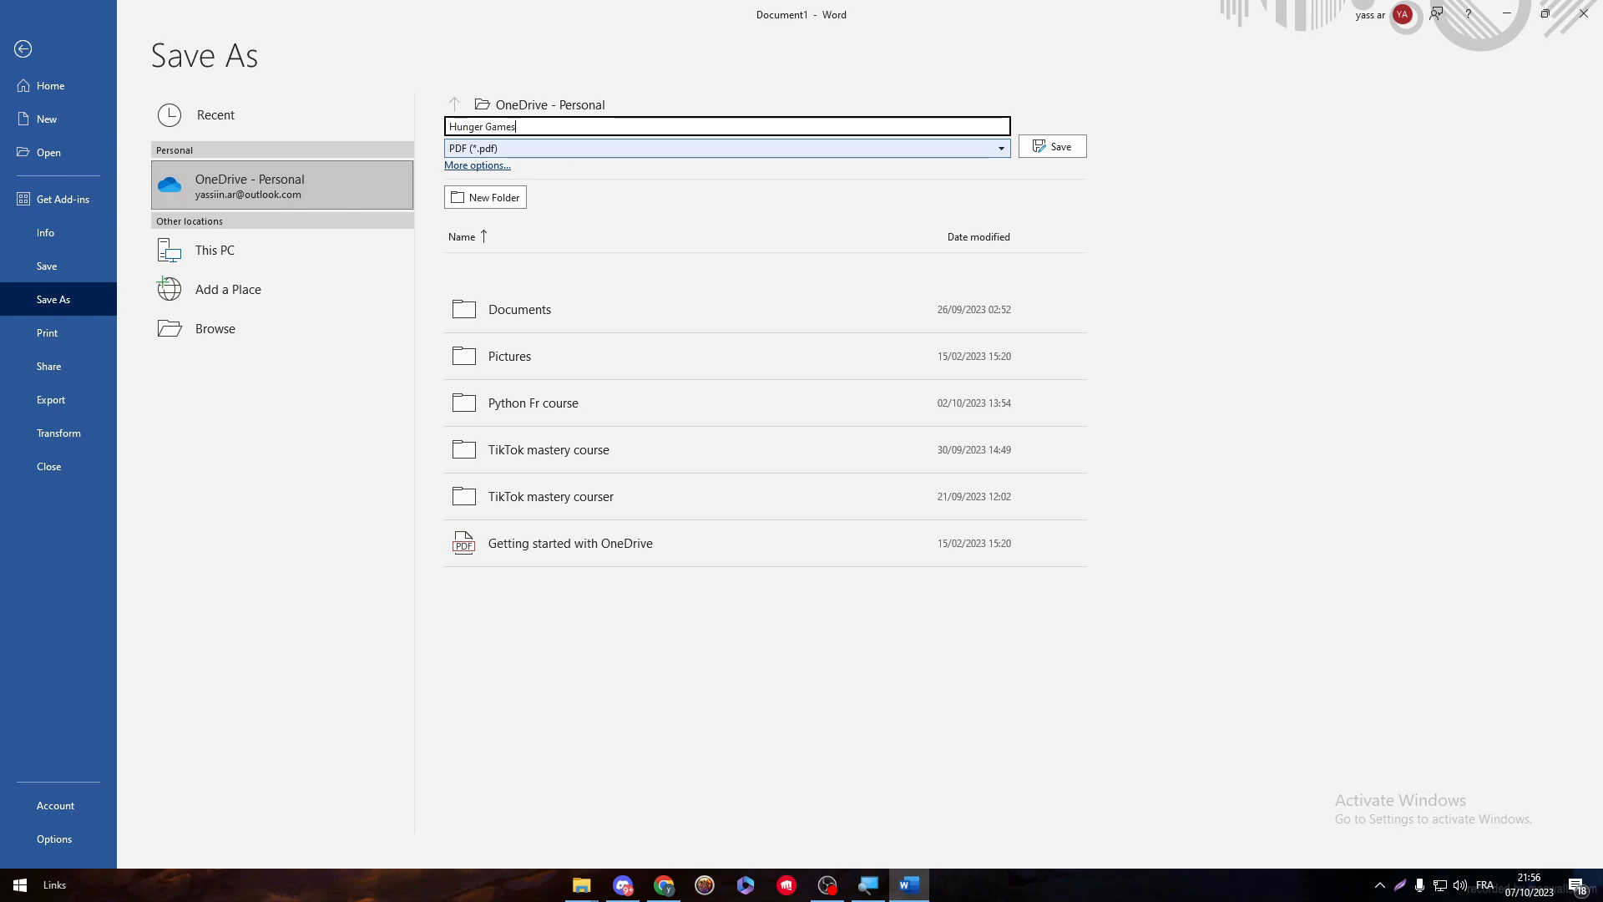
{"action": "type", "text": "Ebook"}
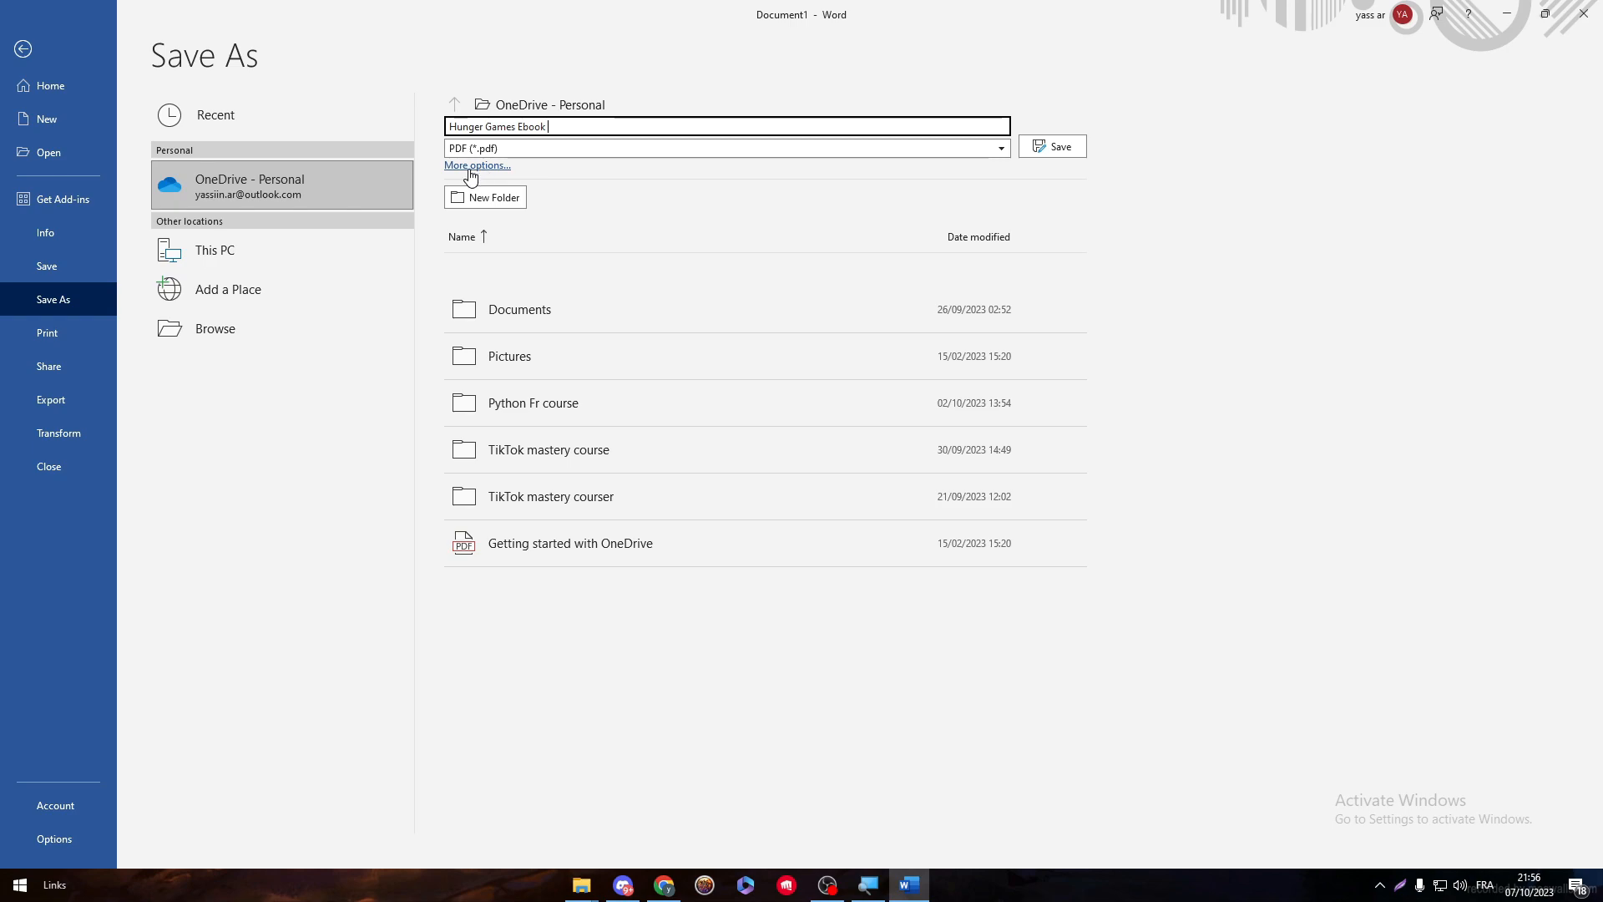
{"action": "left_click", "coordinate": [477, 164]}
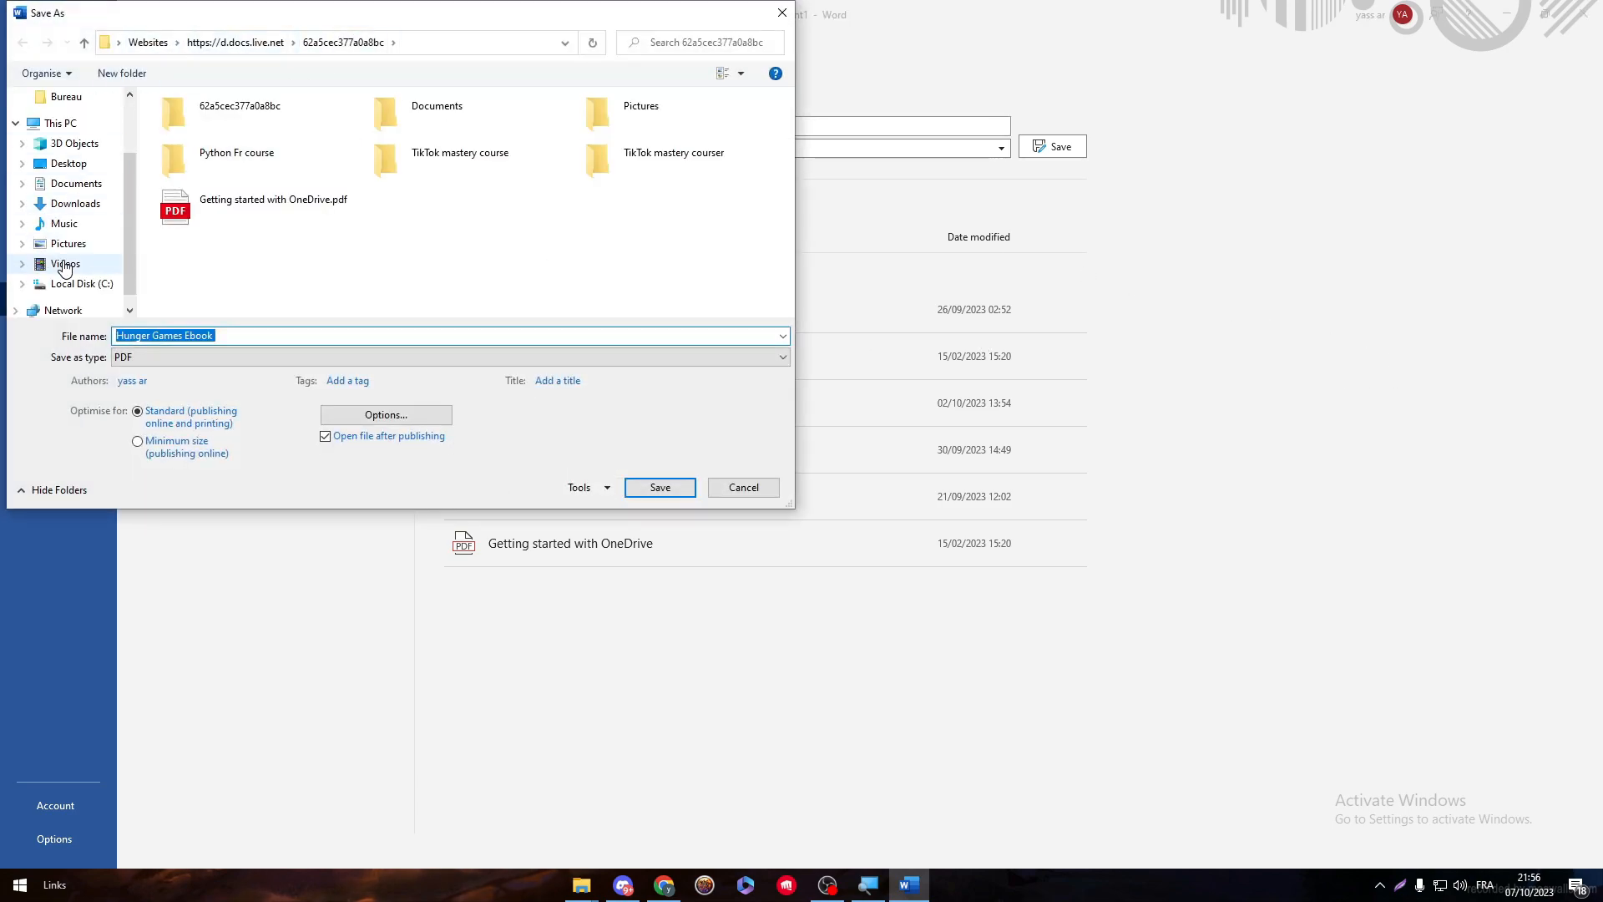
{"action": "left_click", "coordinate": [68, 163]}
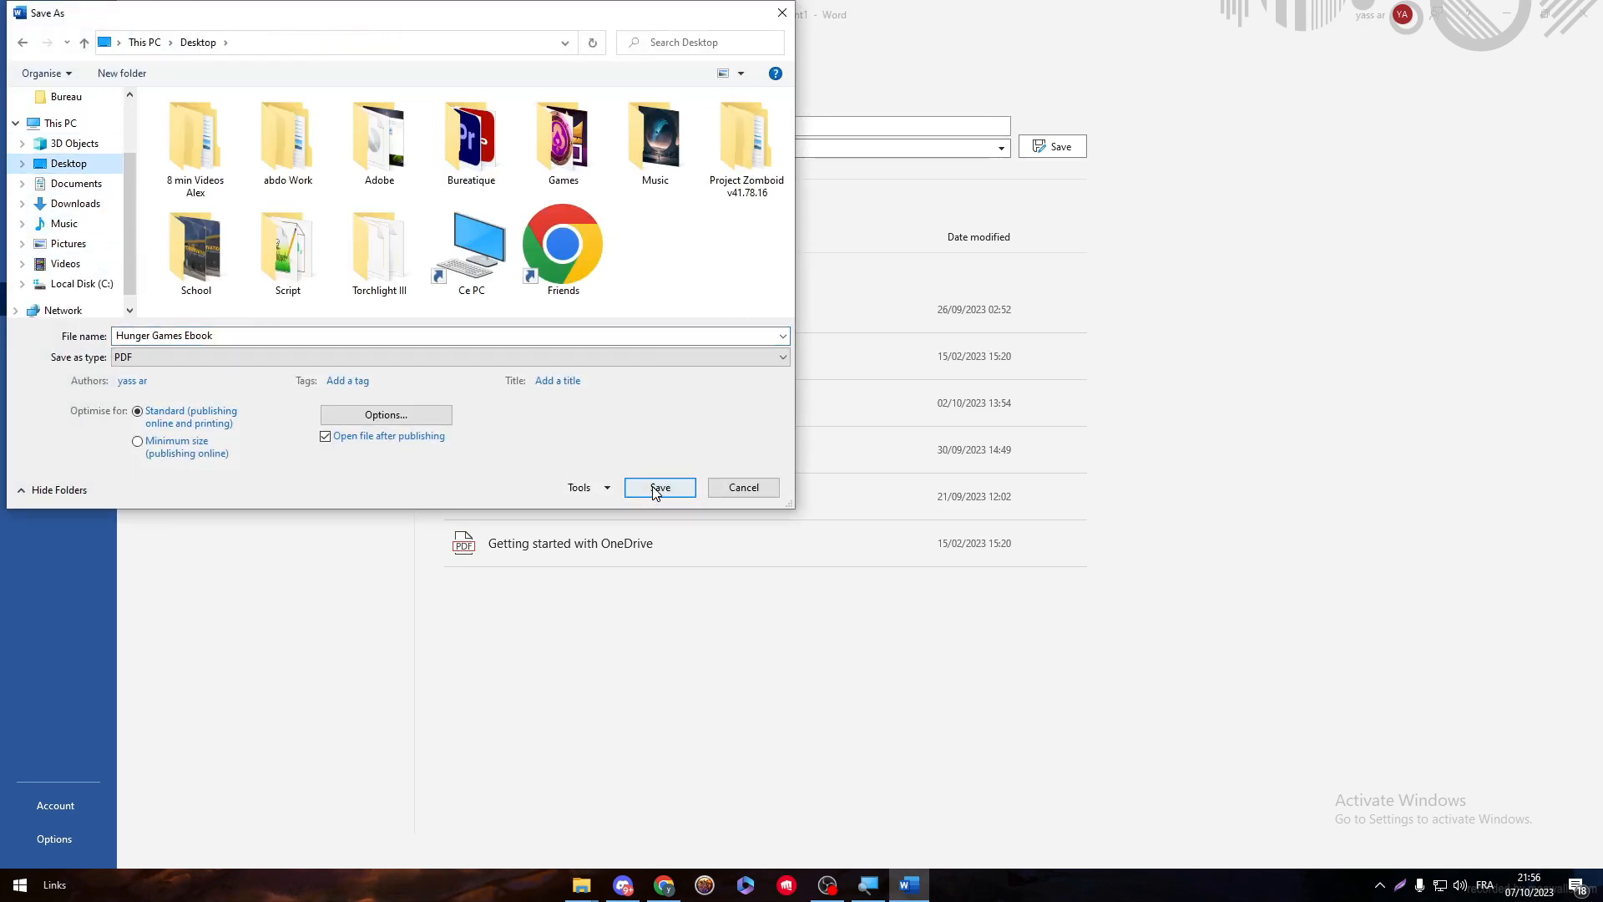
{"action": "left_click", "coordinate": [659, 487]}
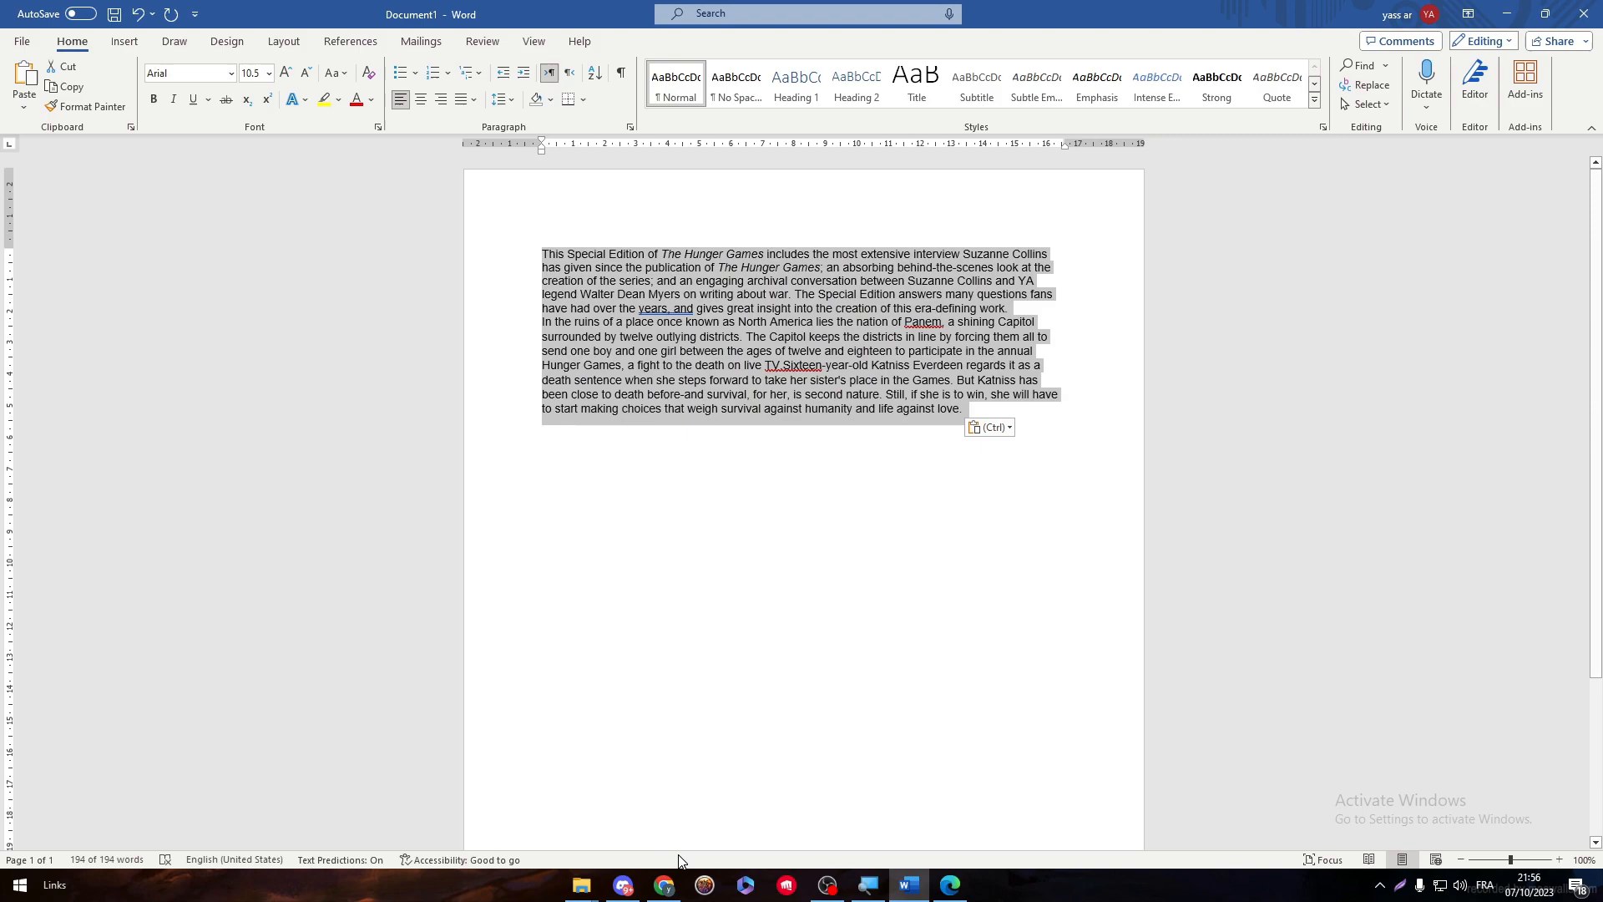
{"action": "left_click", "coordinate": [662, 884]}
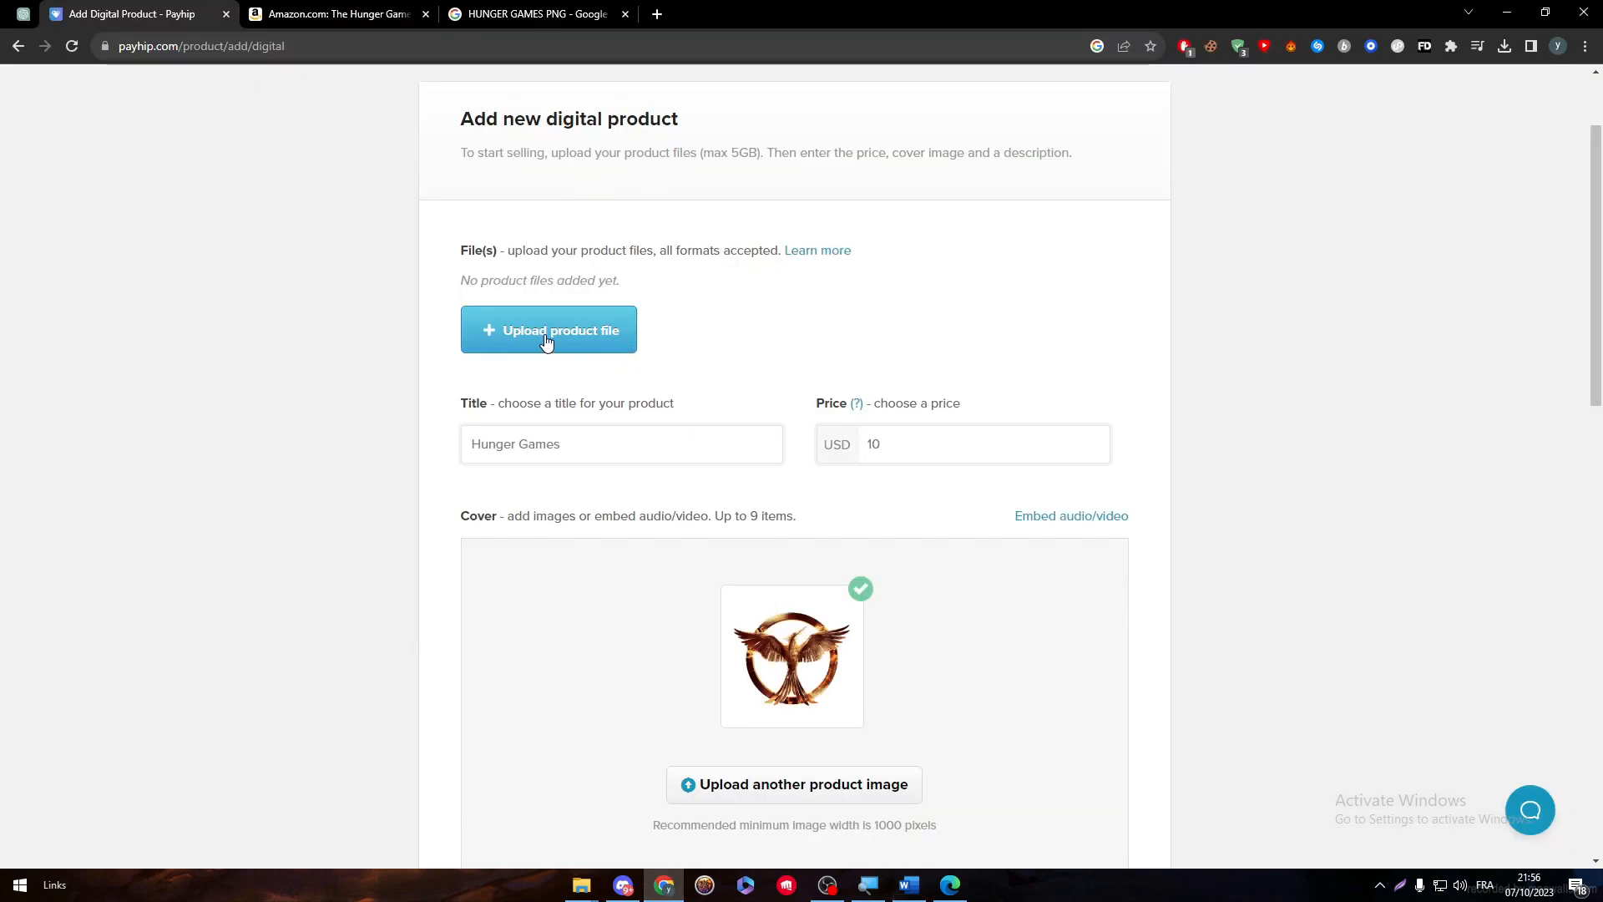
Upload the Hunger Games Ebook PDF as the product file, then scroll down to the Description box.
{"action": "left_click", "coordinate": [548, 329]}
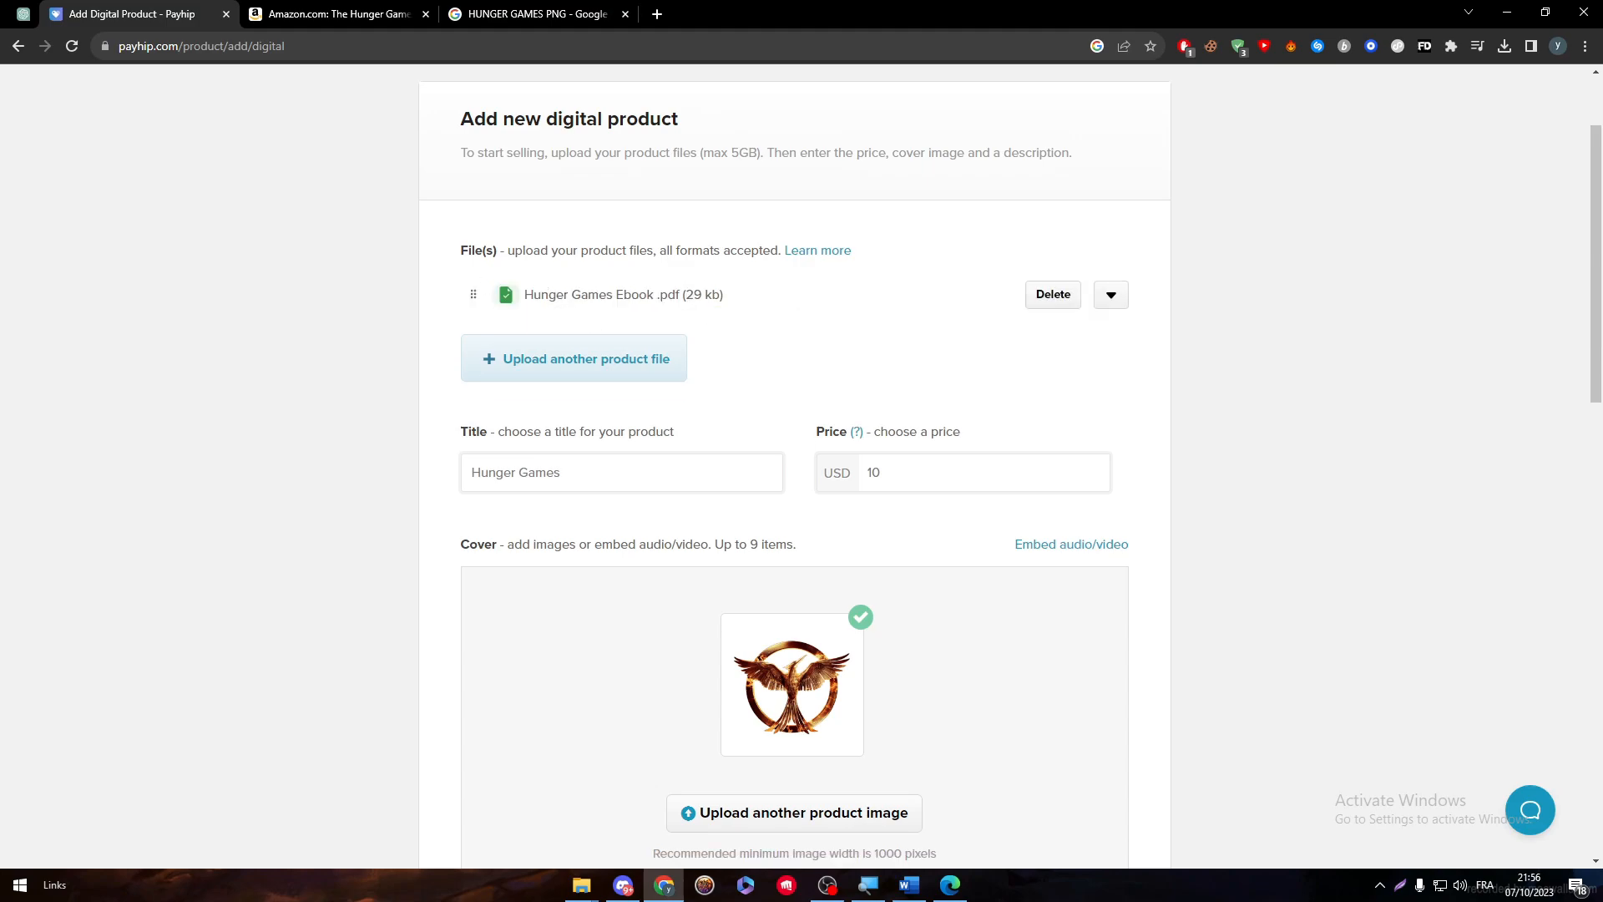
{"action": "mouse_move", "coordinate": [743, 282]}
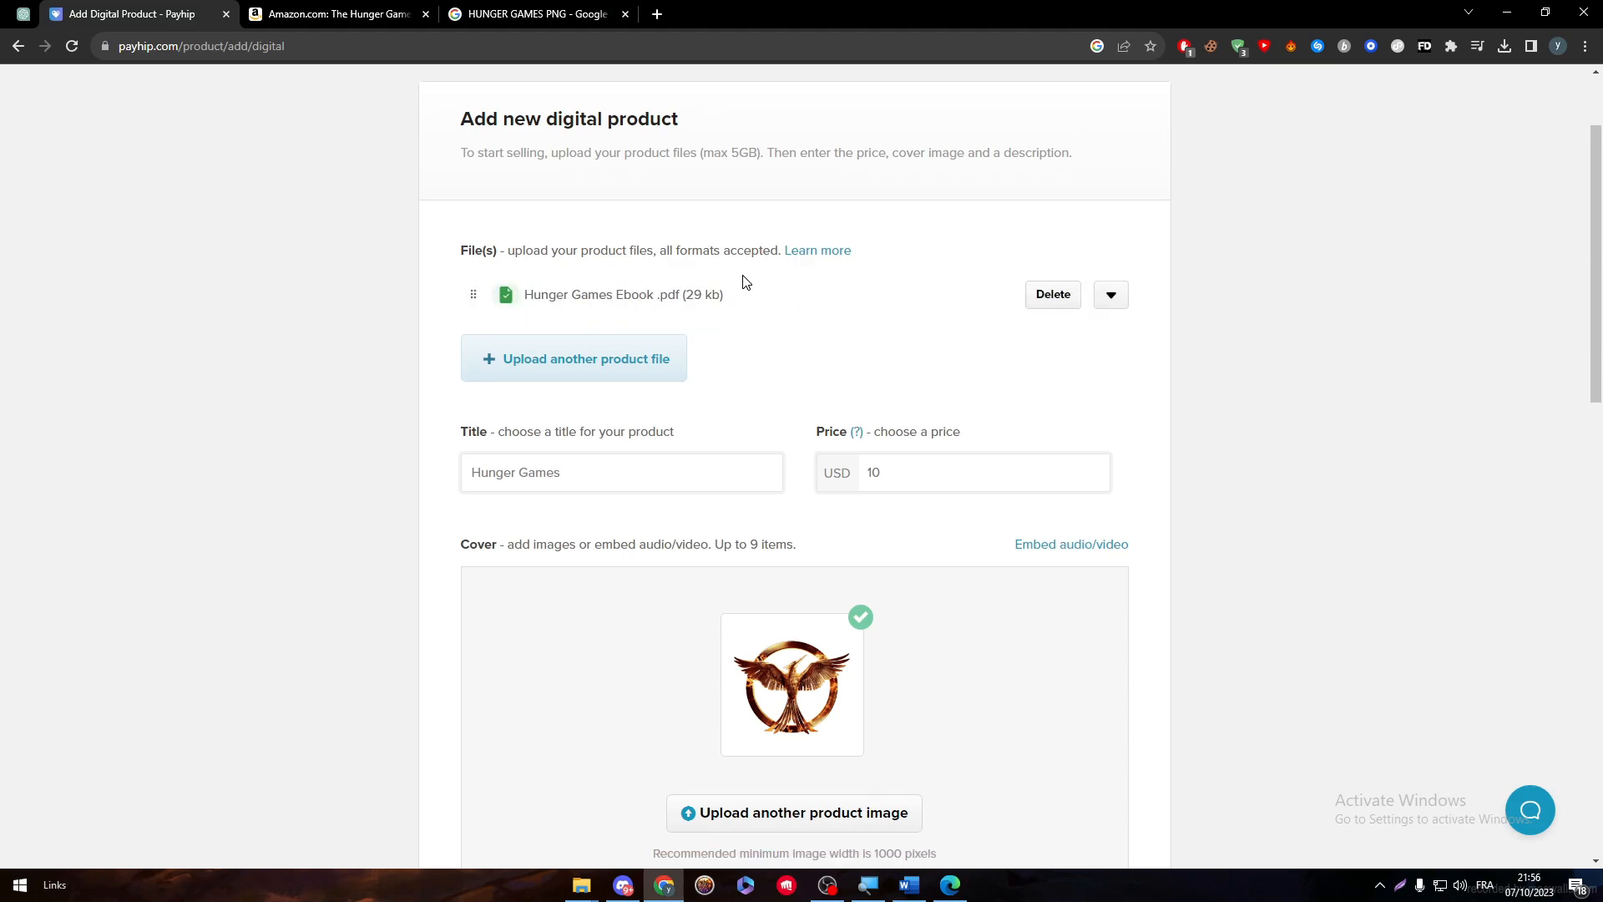
{"action": "scroll", "scroll_direction": "down", "scroll_amount": 3}
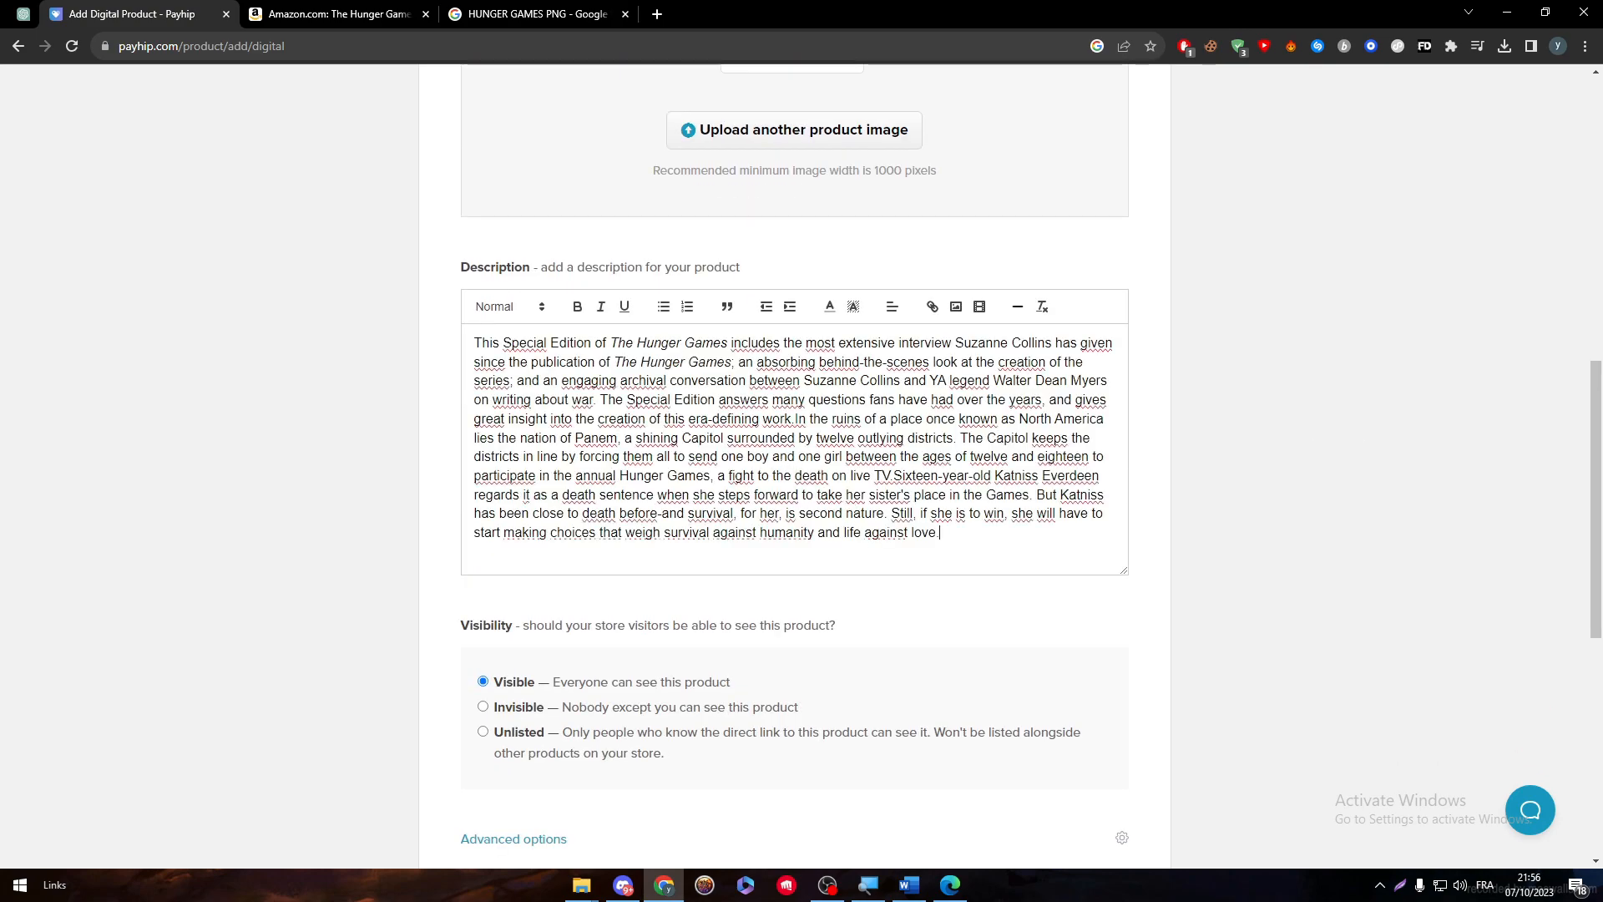
{"action": "scroll", "scroll_direction": "down", "scroll_amount": 3}
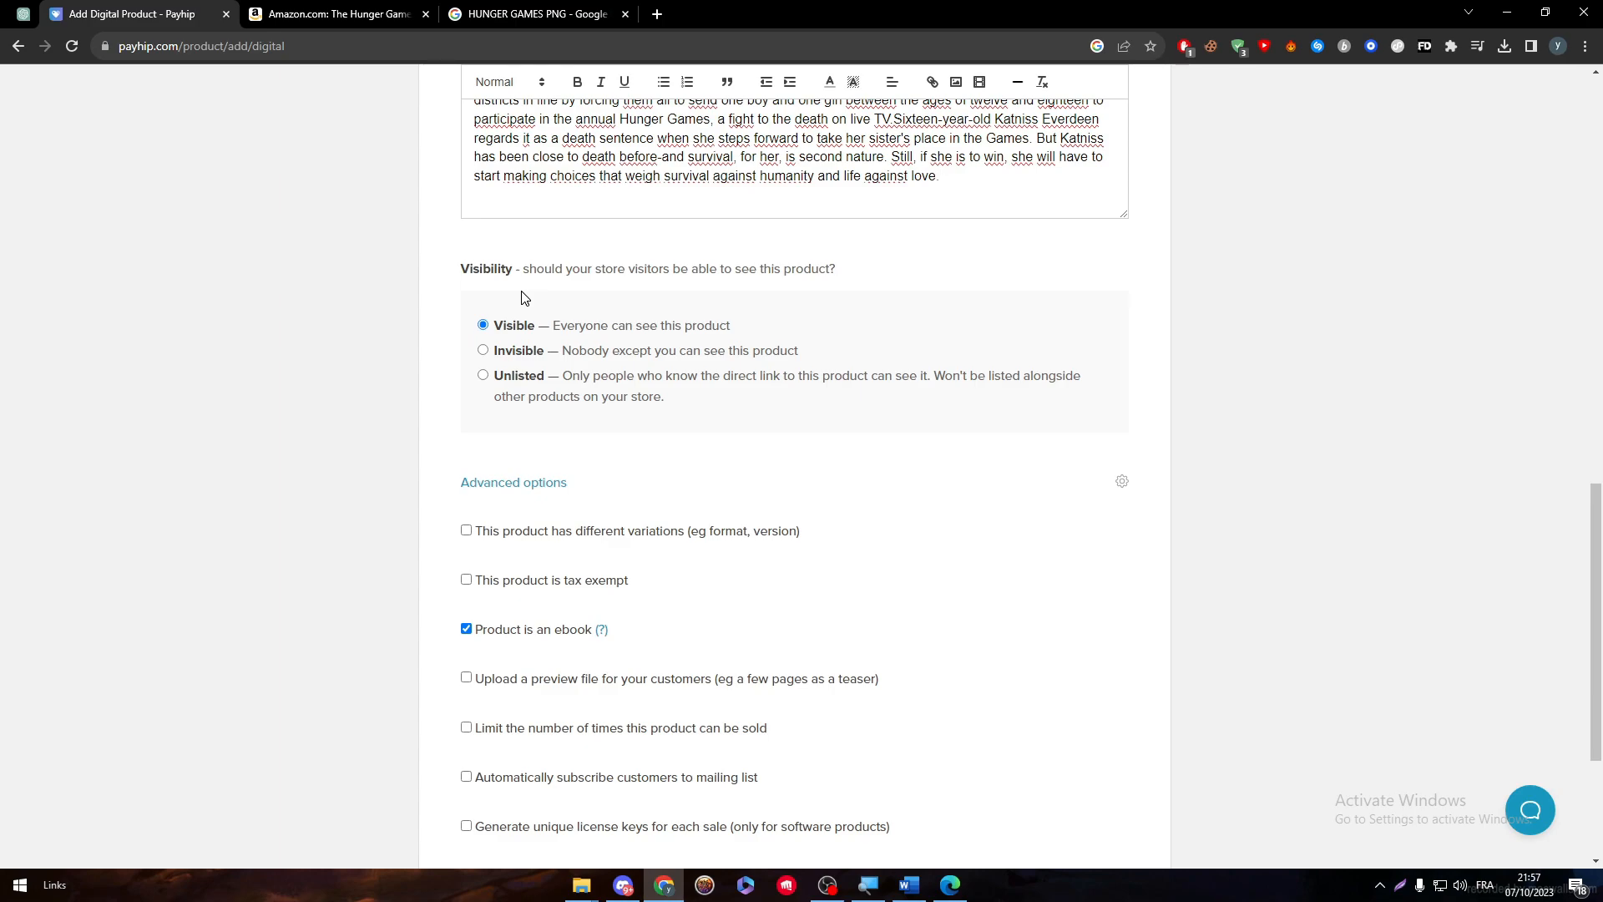
{"action": "mouse_move", "coordinate": [502, 652]}
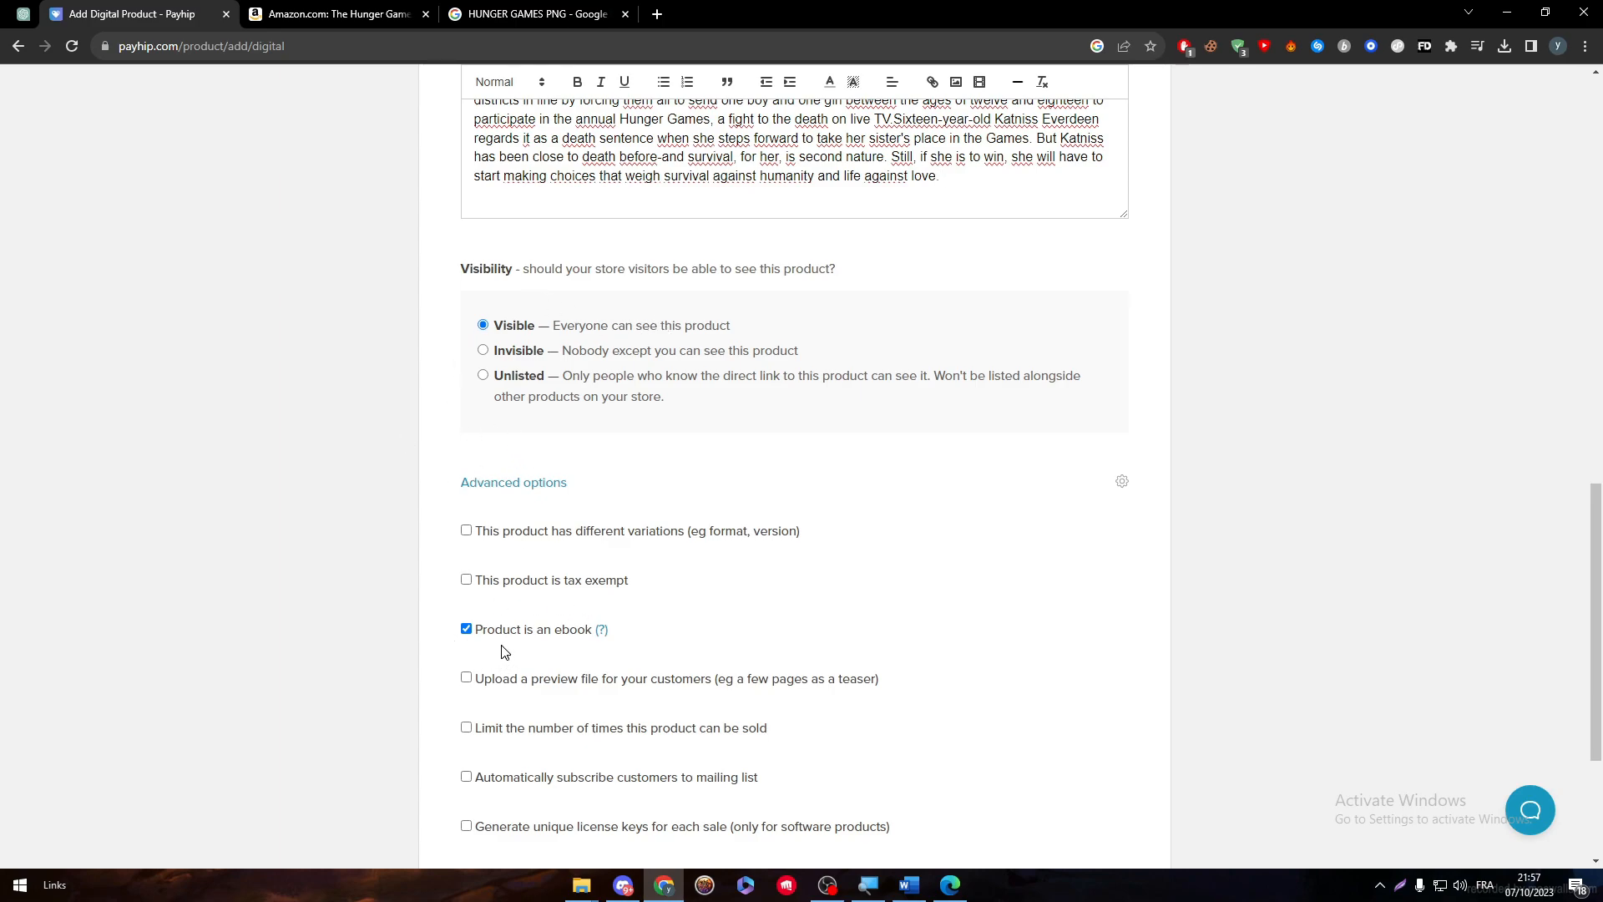
Change the 'different variations' option so the ebook has a single 10 USD price.
{"action": "scroll", "scroll_direction": "down", "scroll_amount": 3}
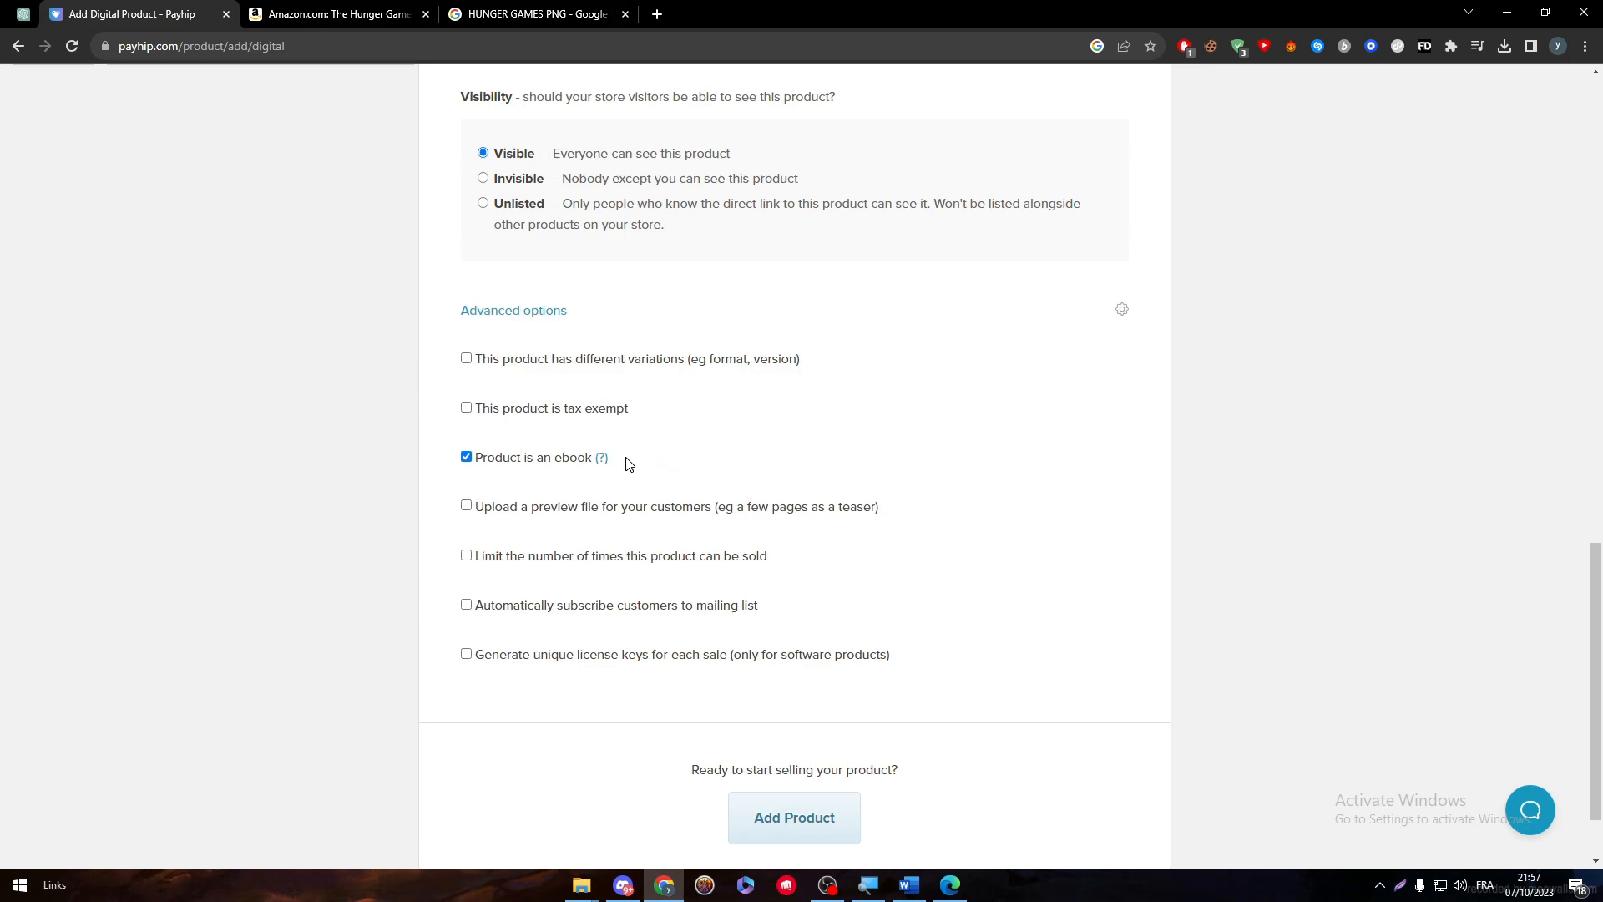
{"action": "mouse_move", "coordinate": [575, 375]}
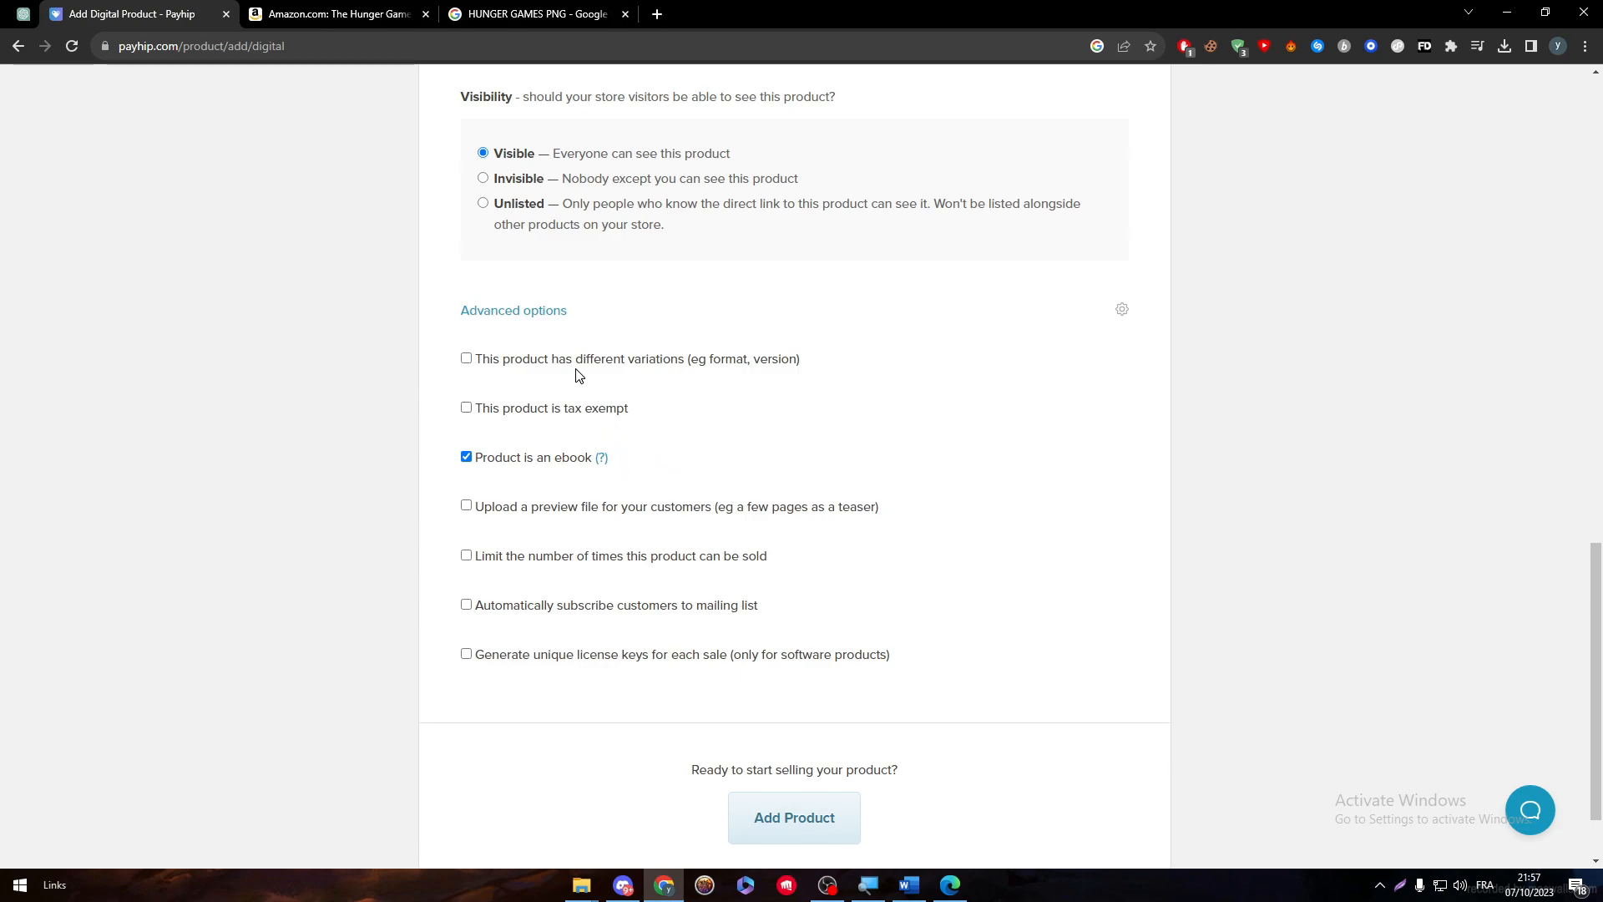
{"action": "mouse_move", "coordinate": [573, 371]}
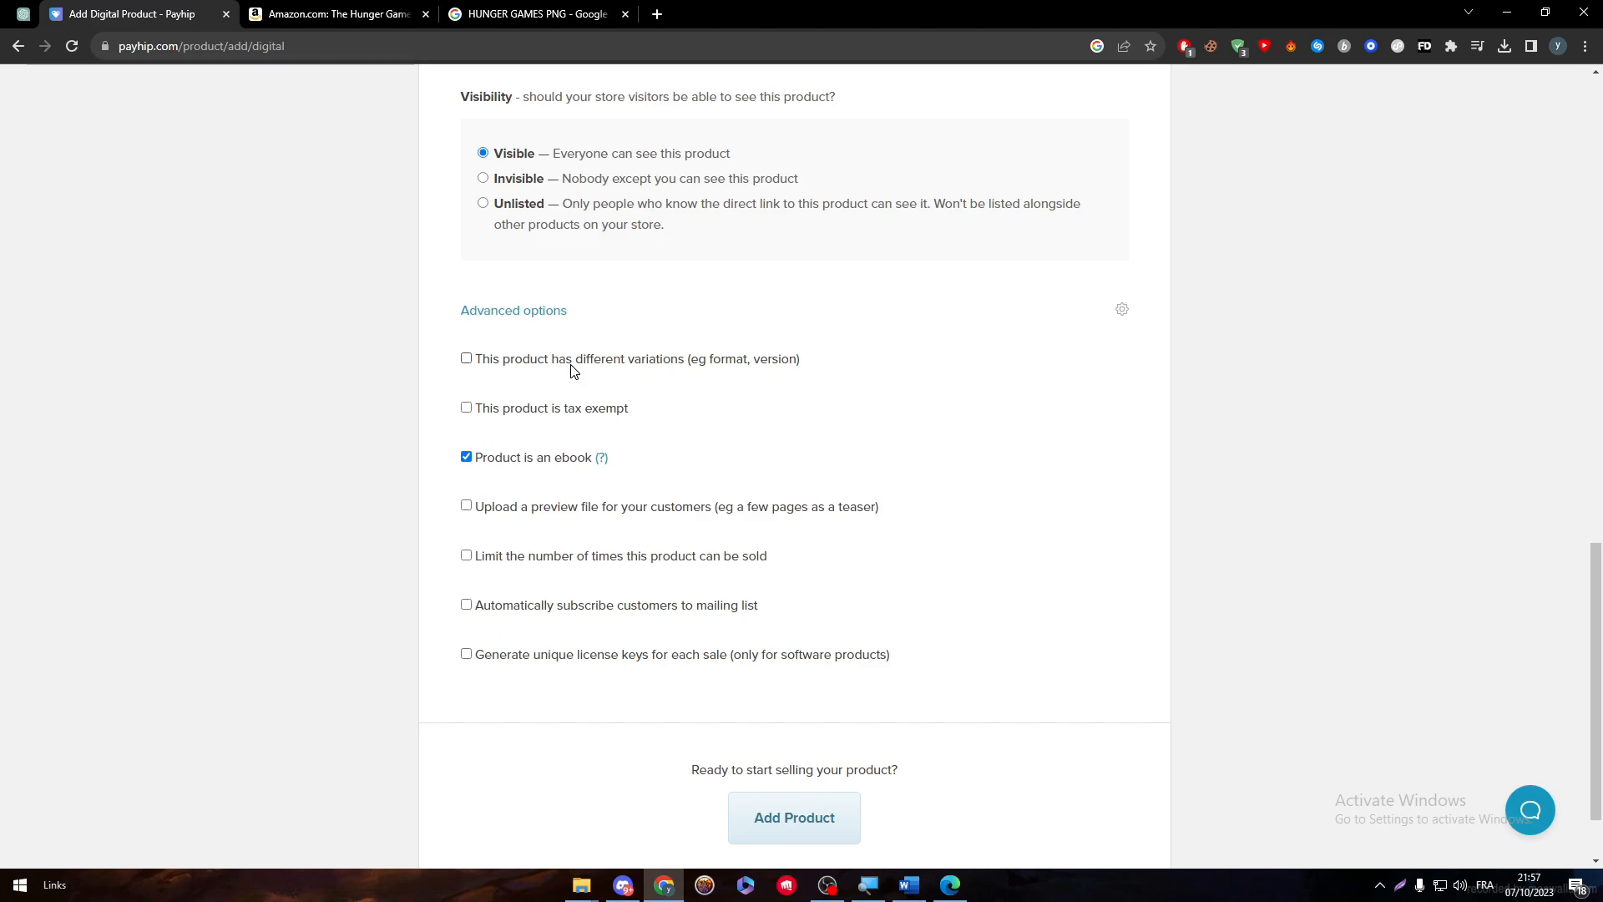
{"action": "left_click", "coordinate": [466, 359]}
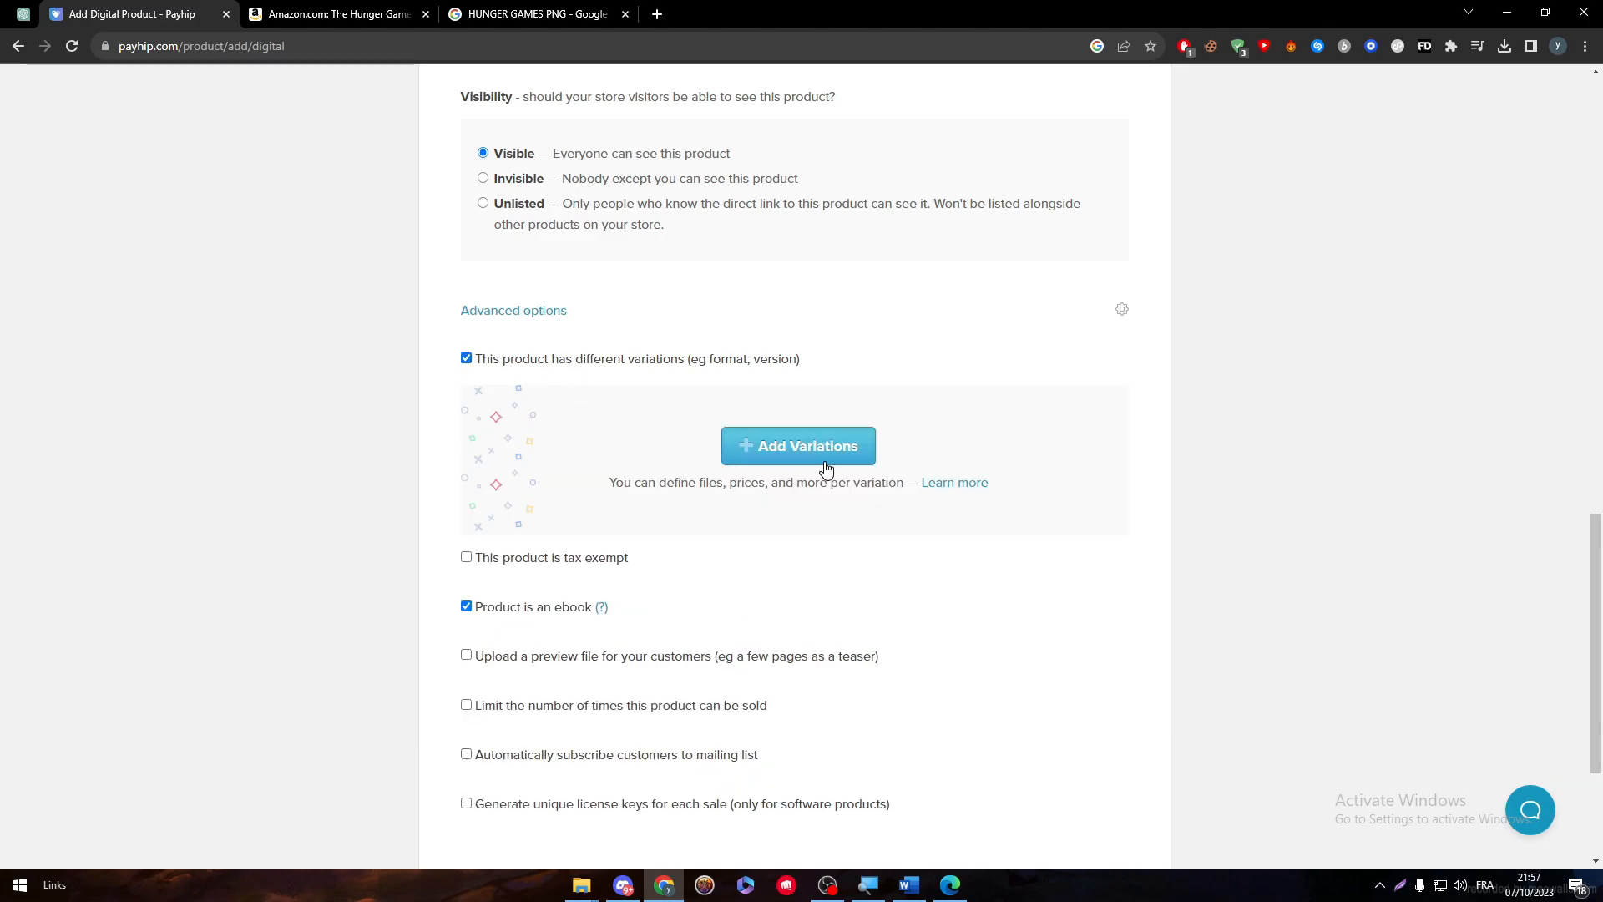
{"action": "left_click", "coordinate": [797, 446]}
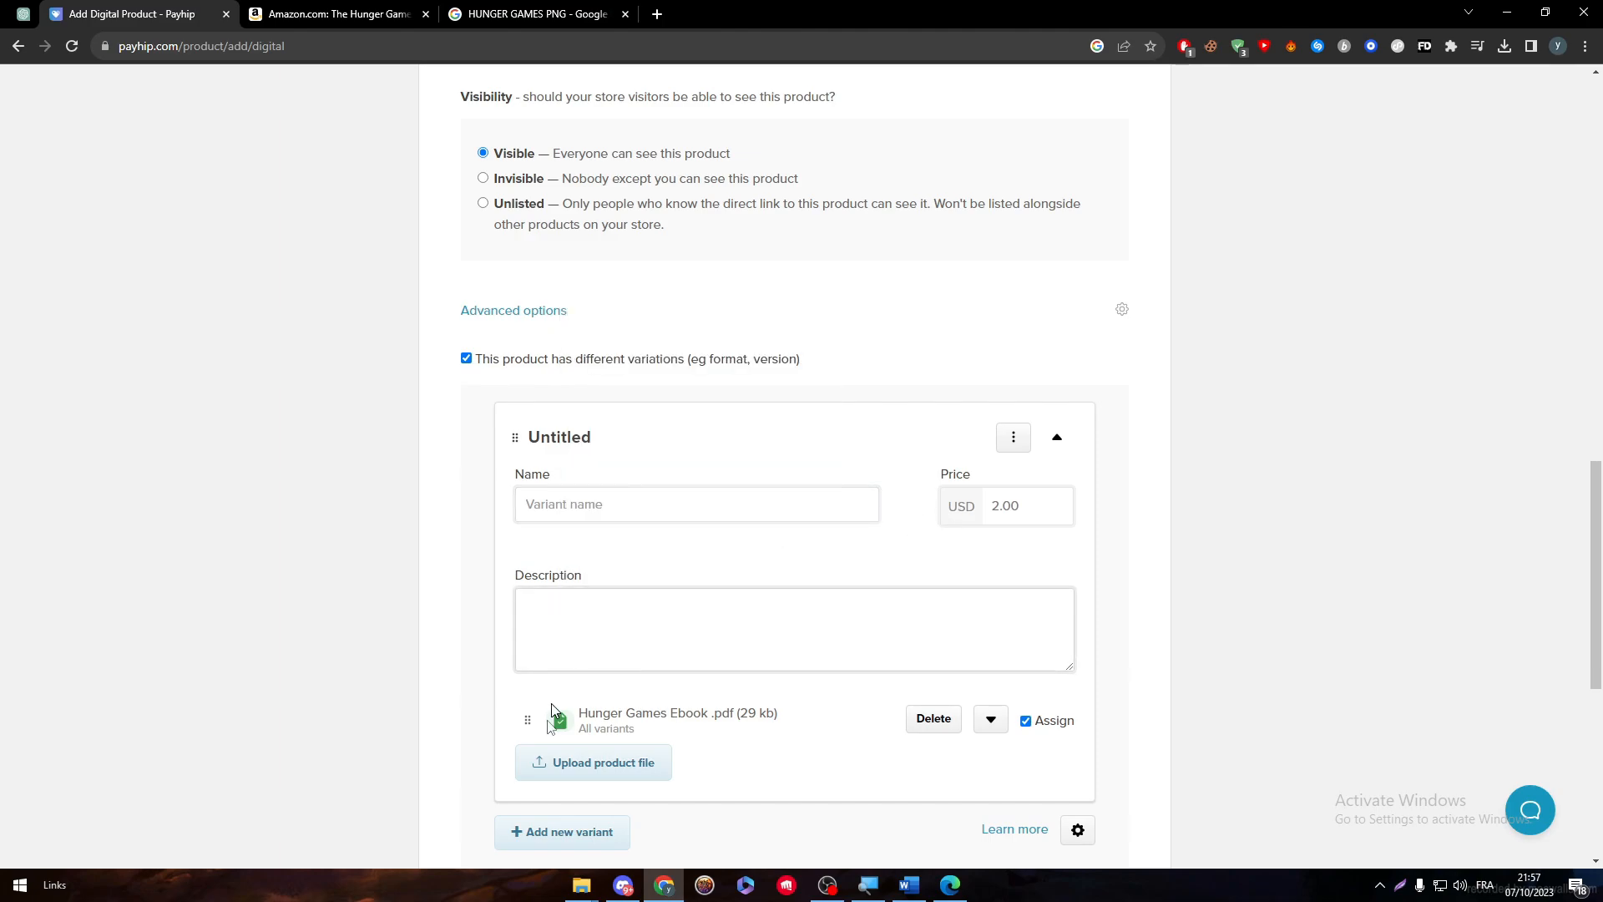
{"action": "scroll", "scroll_direction": "down", "scroll_amount": 3}
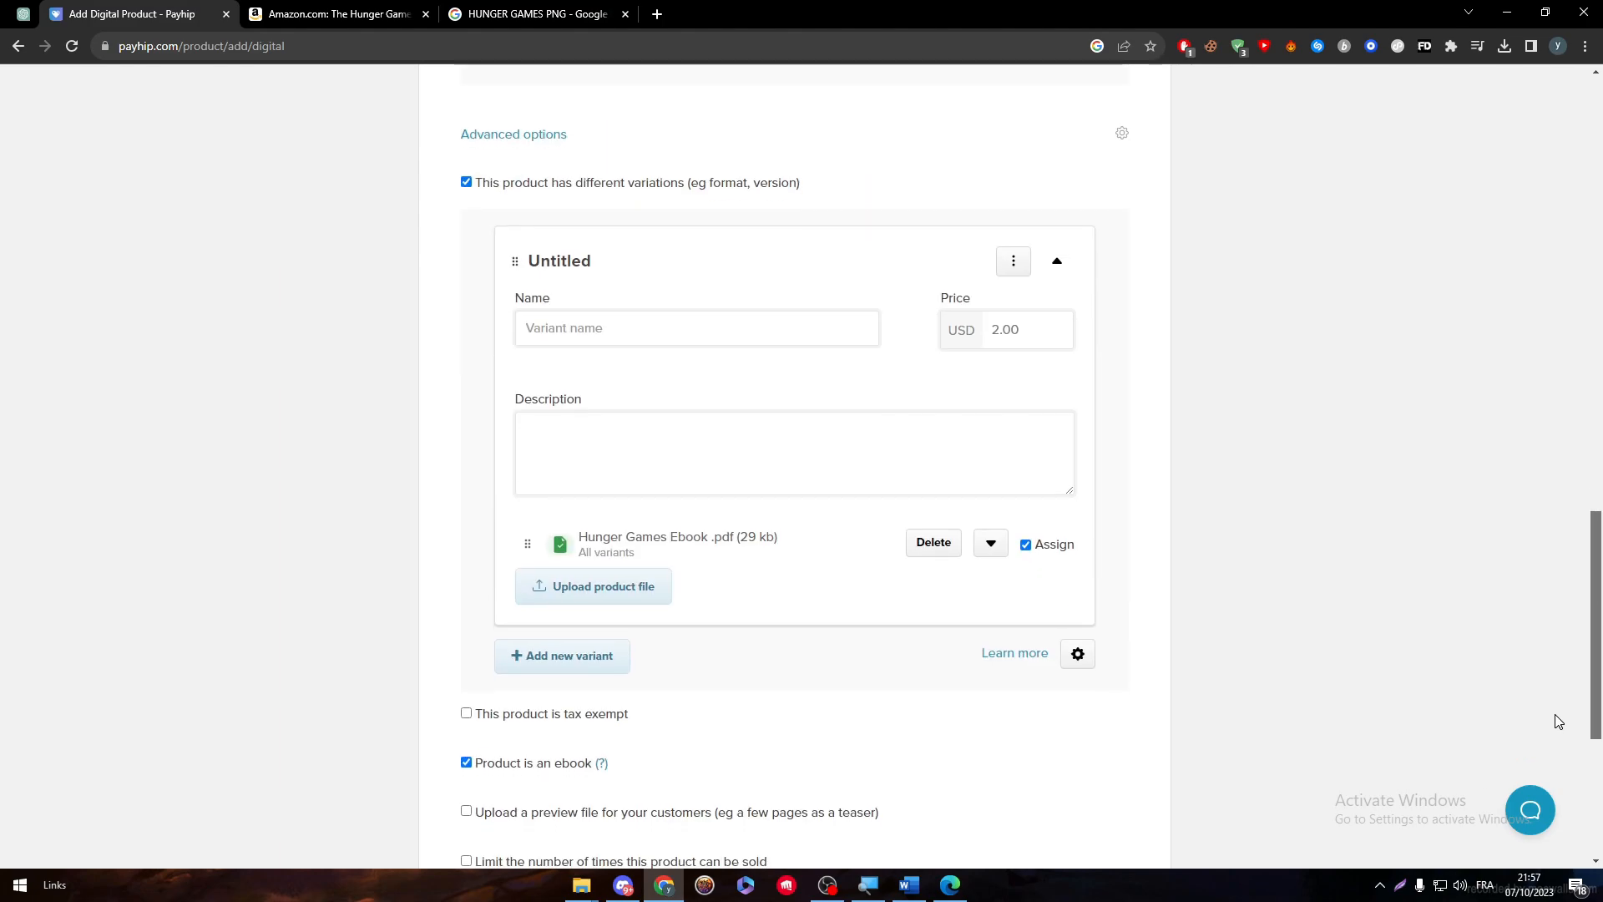
{"action": "scroll", "scroll_direction": "down", "scroll_amount": 3}
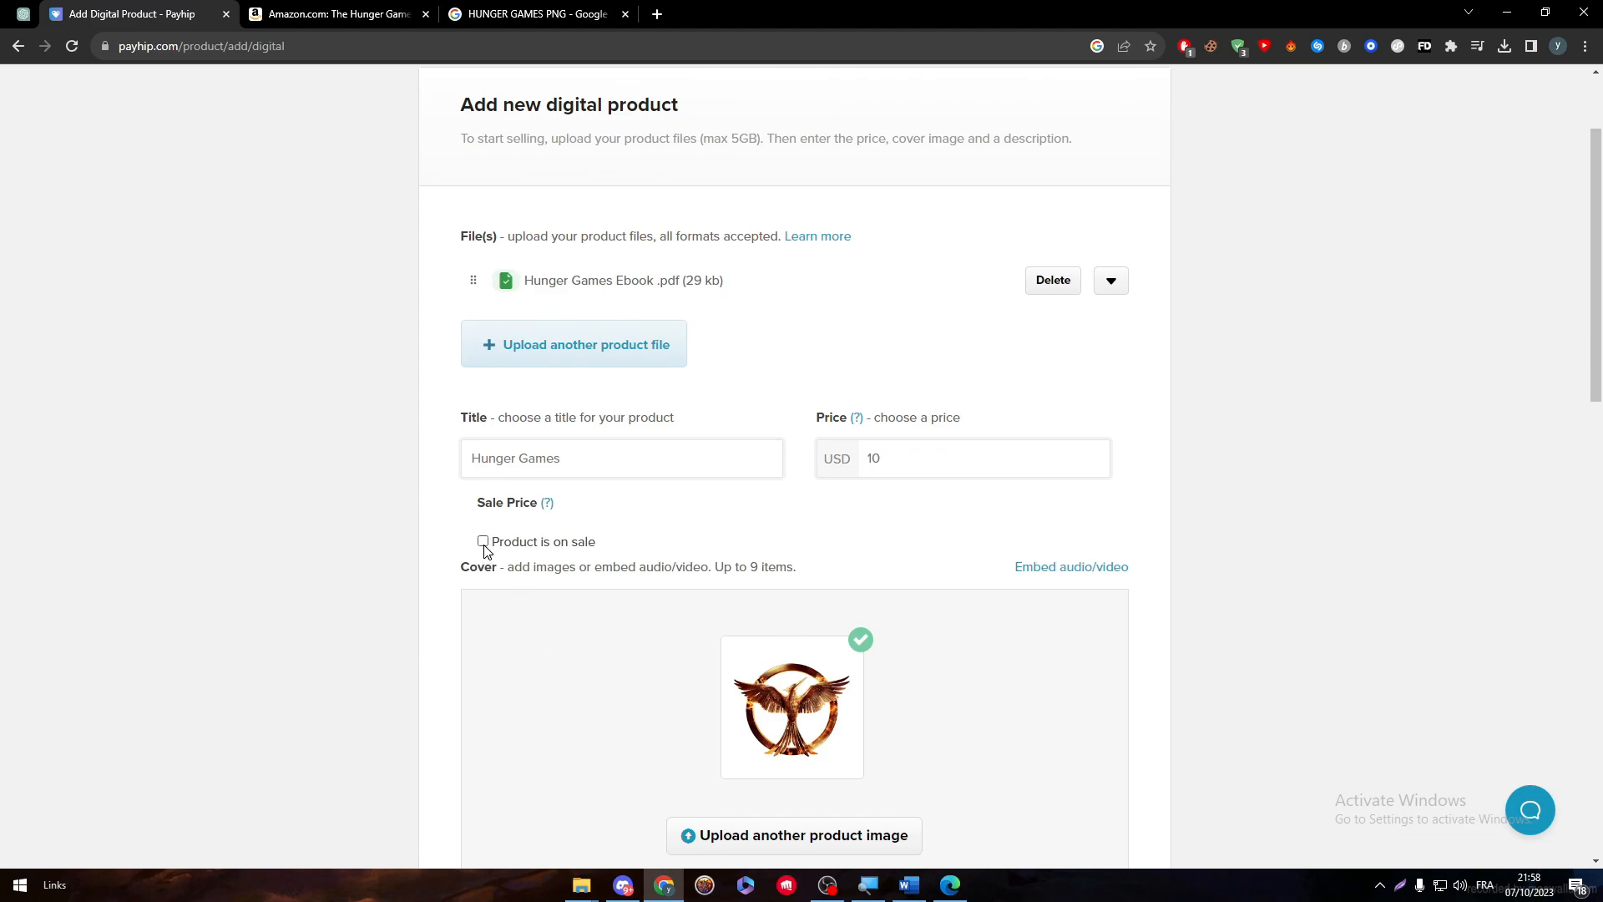
Tick 'Product is on sale' and enter a sale price of 10 USD.
{"action": "left_click", "coordinate": [482, 541]}
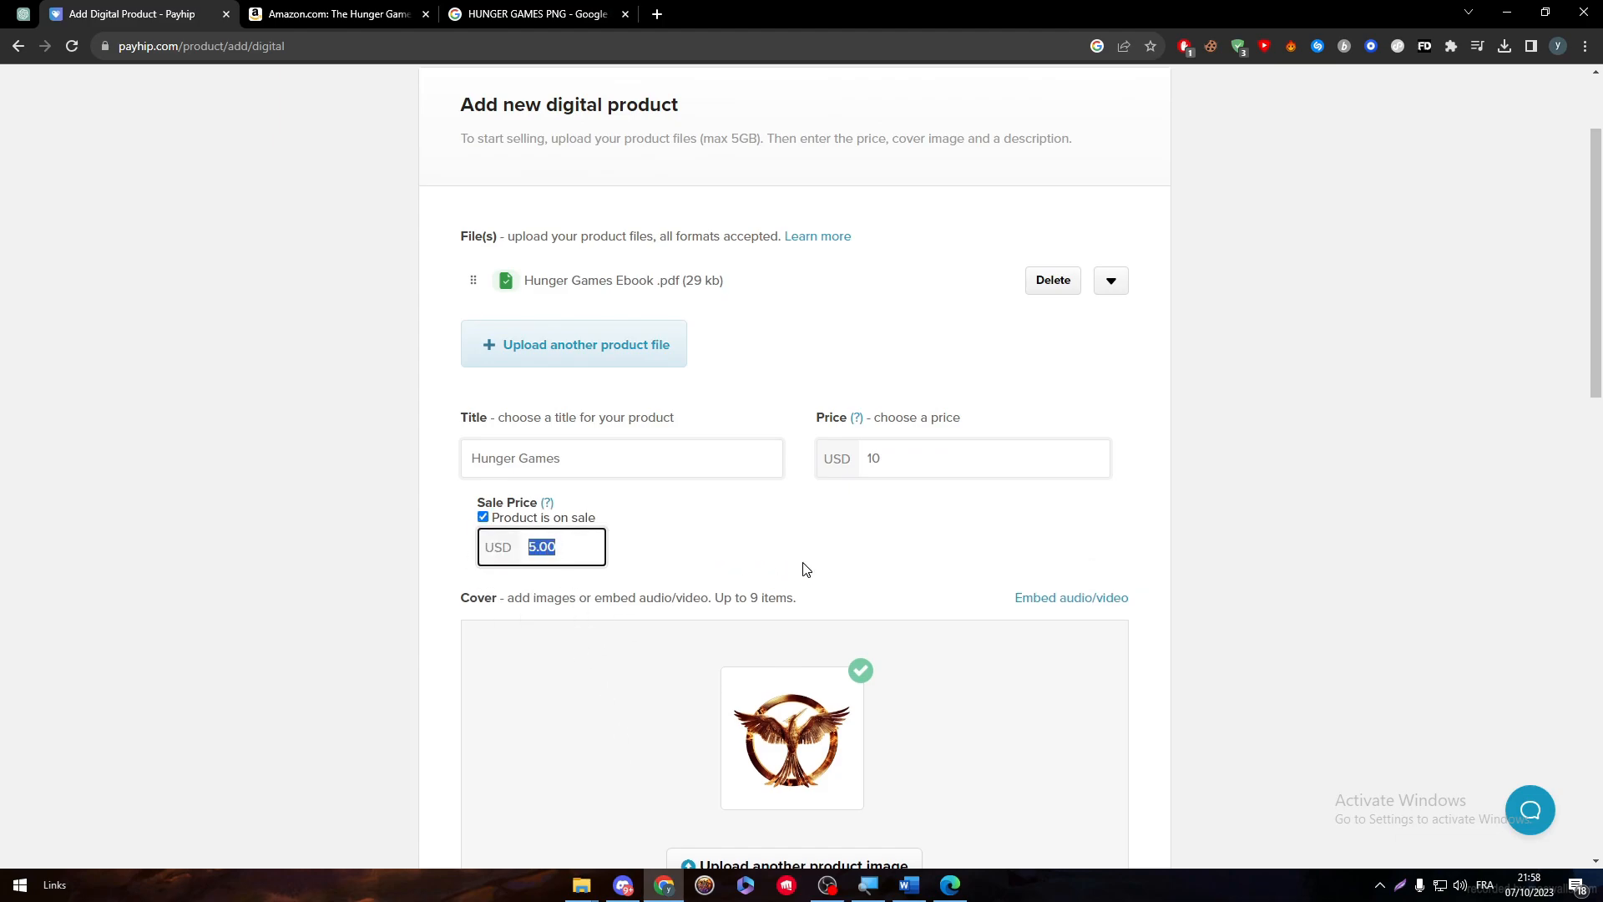
{"action": "type", "text": "1"}
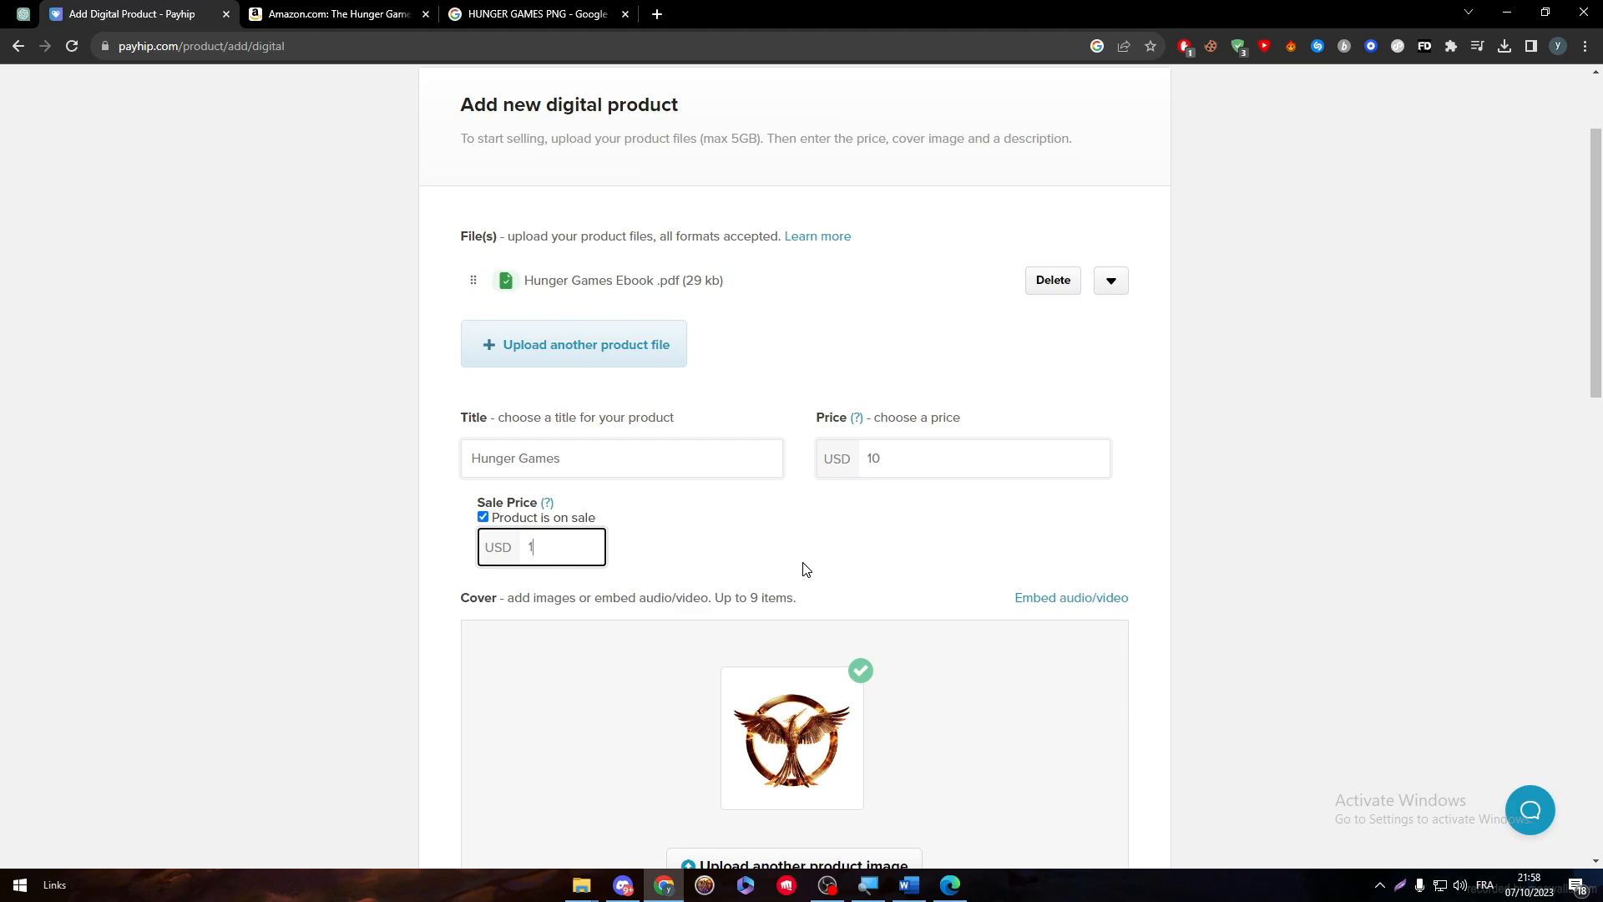
{"action": "type", "text": "0"}
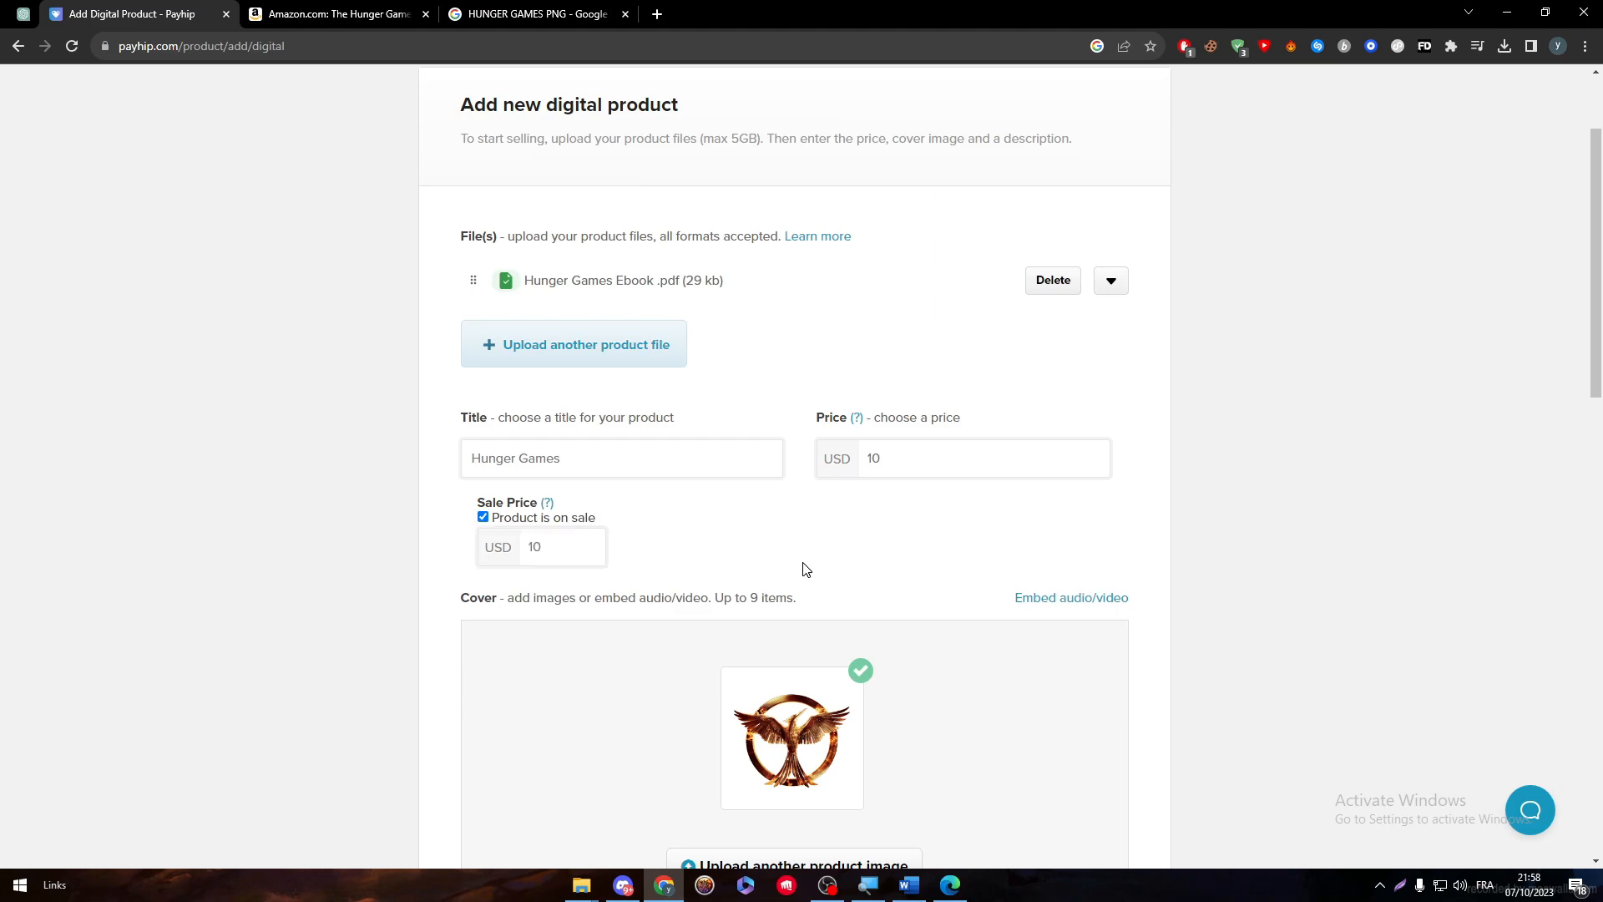
Scroll to the form's bottom and add the Hunger Games product.
{"action": "scroll", "scroll_direction": "down", "scroll_amount": 3}
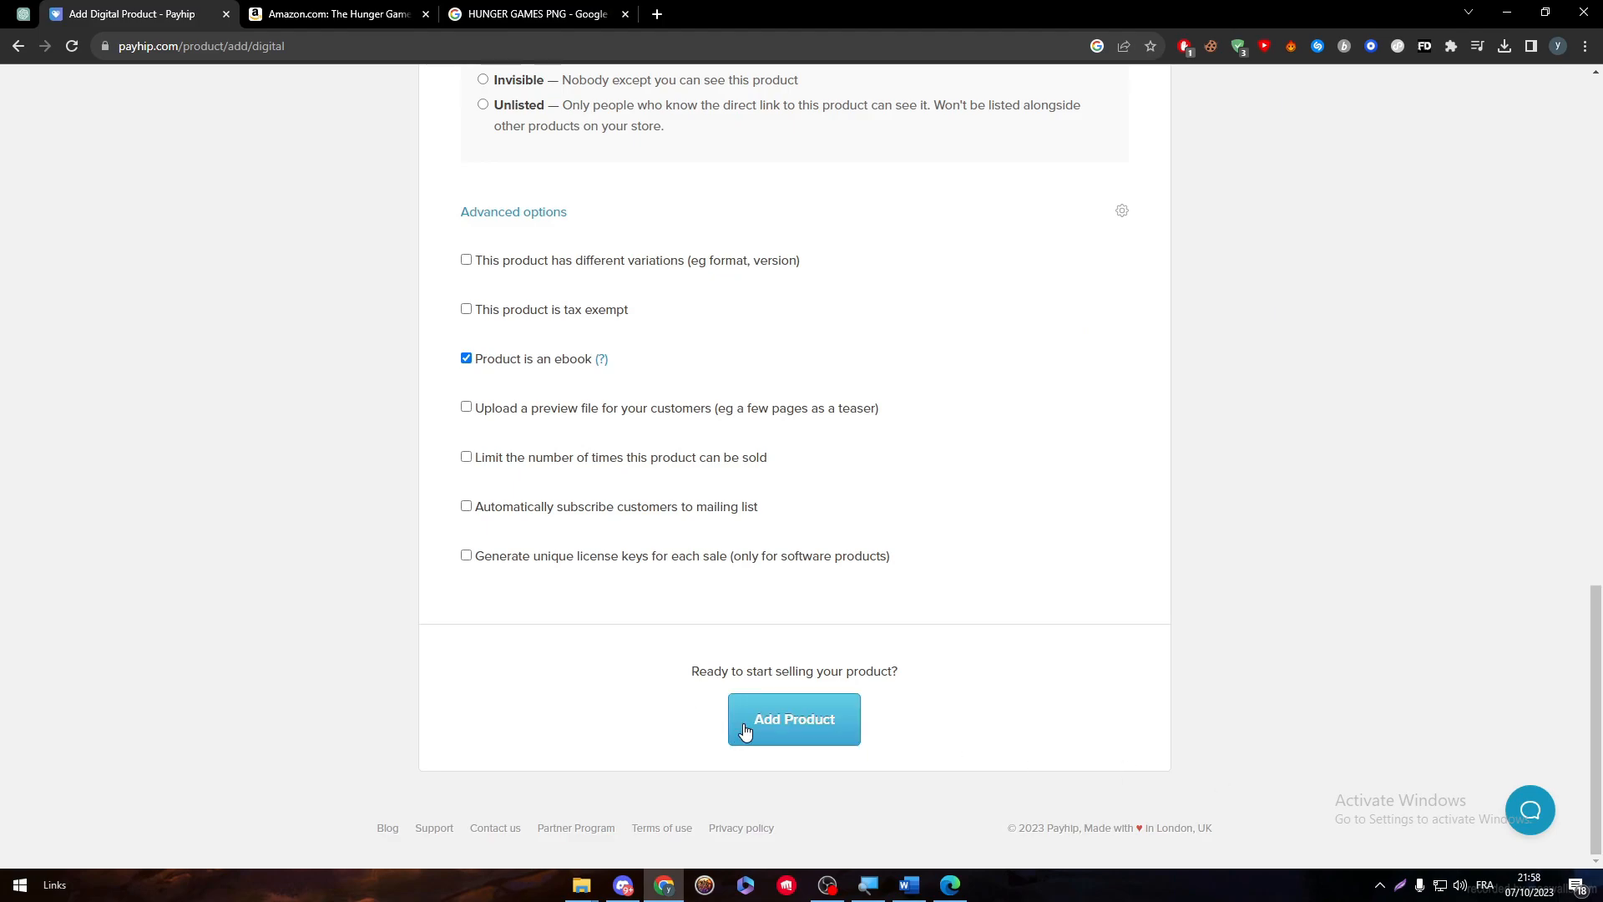
{"action": "mouse_move", "coordinate": [764, 728]}
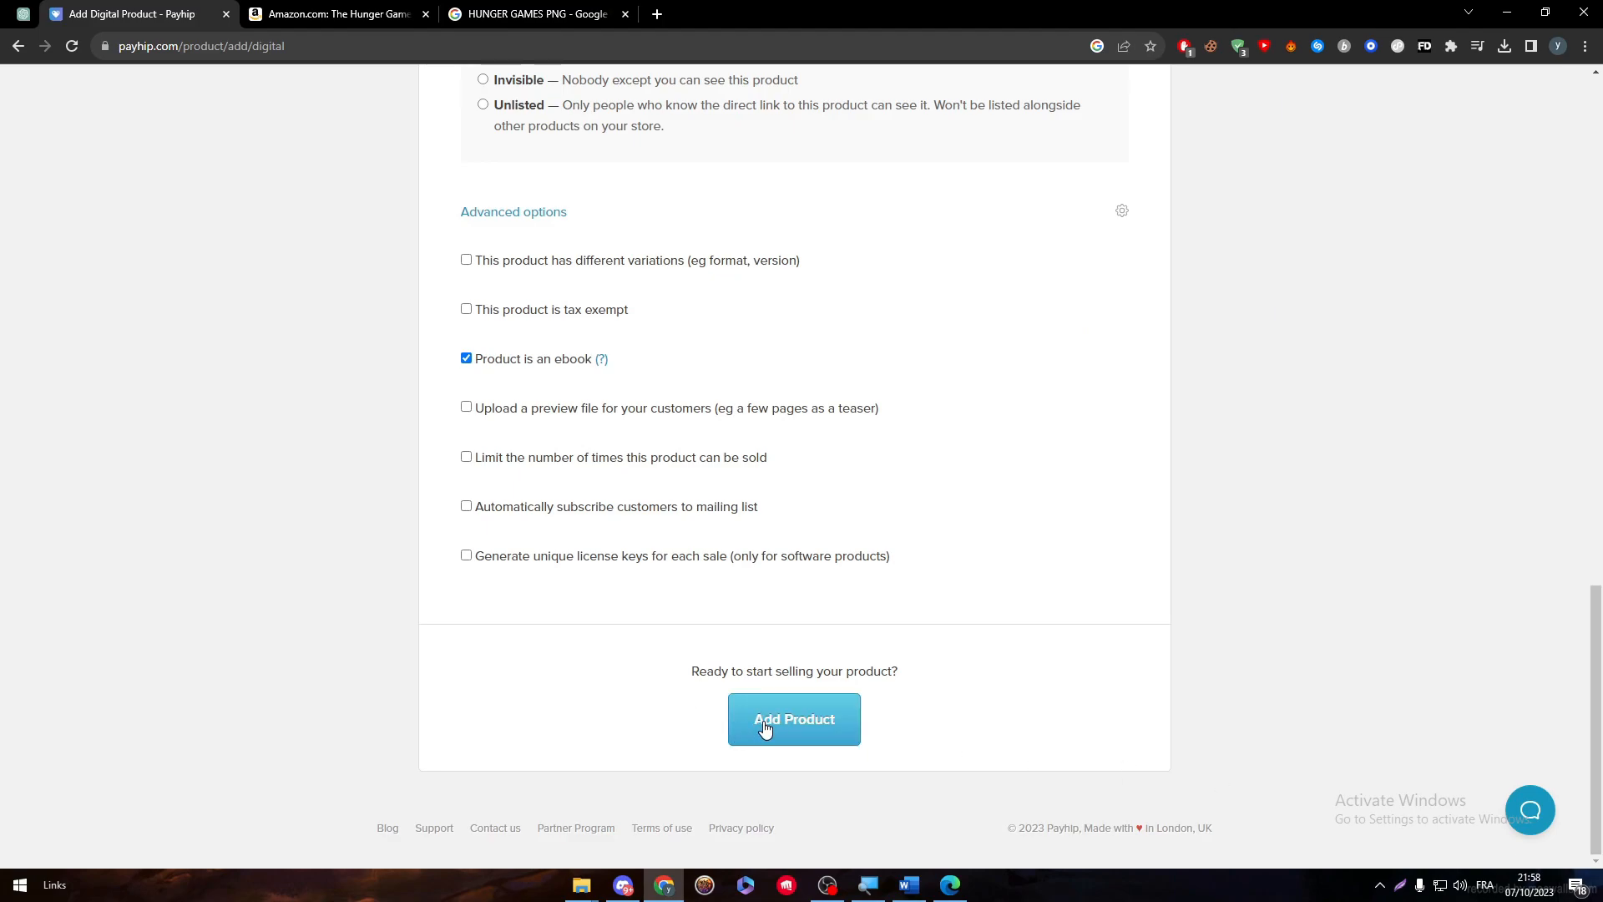
{"action": "mouse_move", "coordinate": [787, 732]}
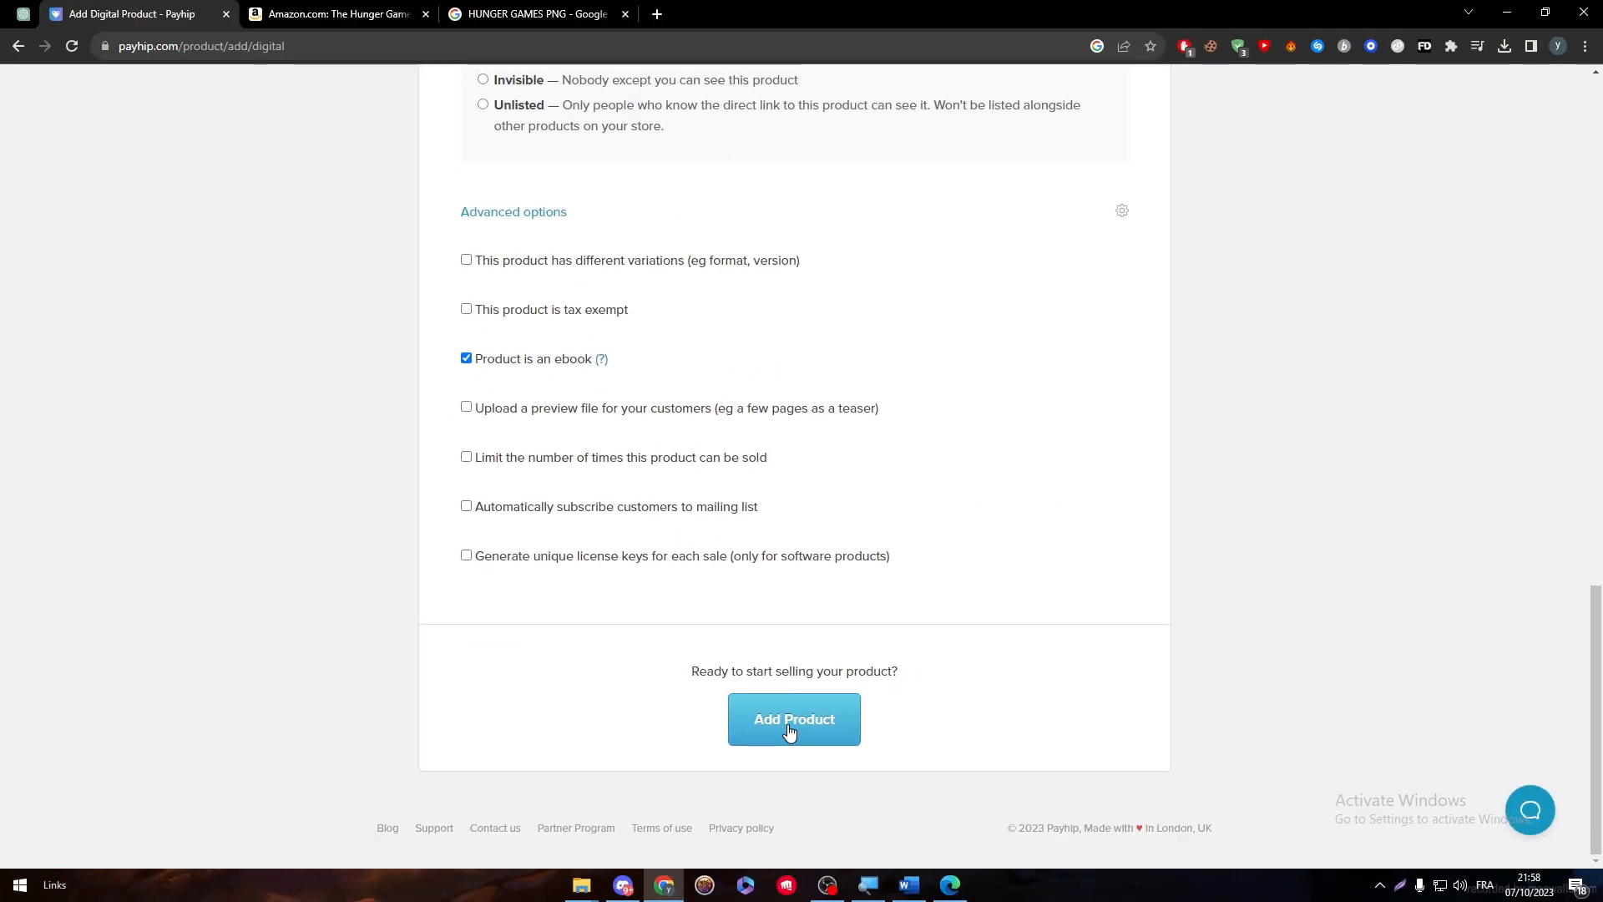
{"action": "left_click", "coordinate": [794, 719]}
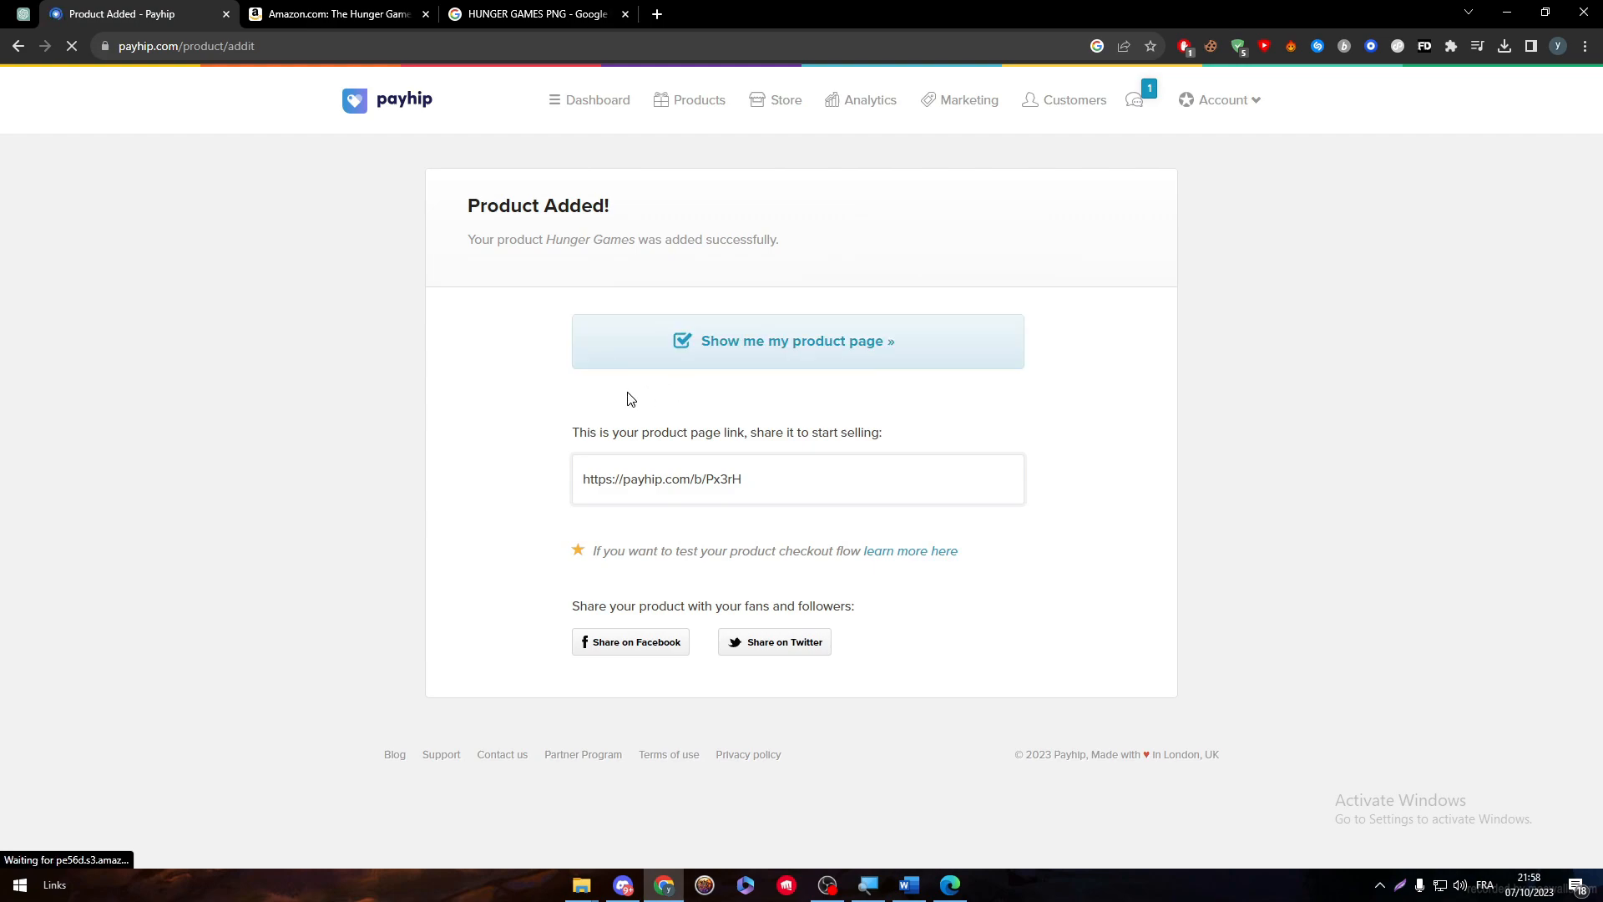
{"action": "mouse_move", "coordinate": [818, 355]}
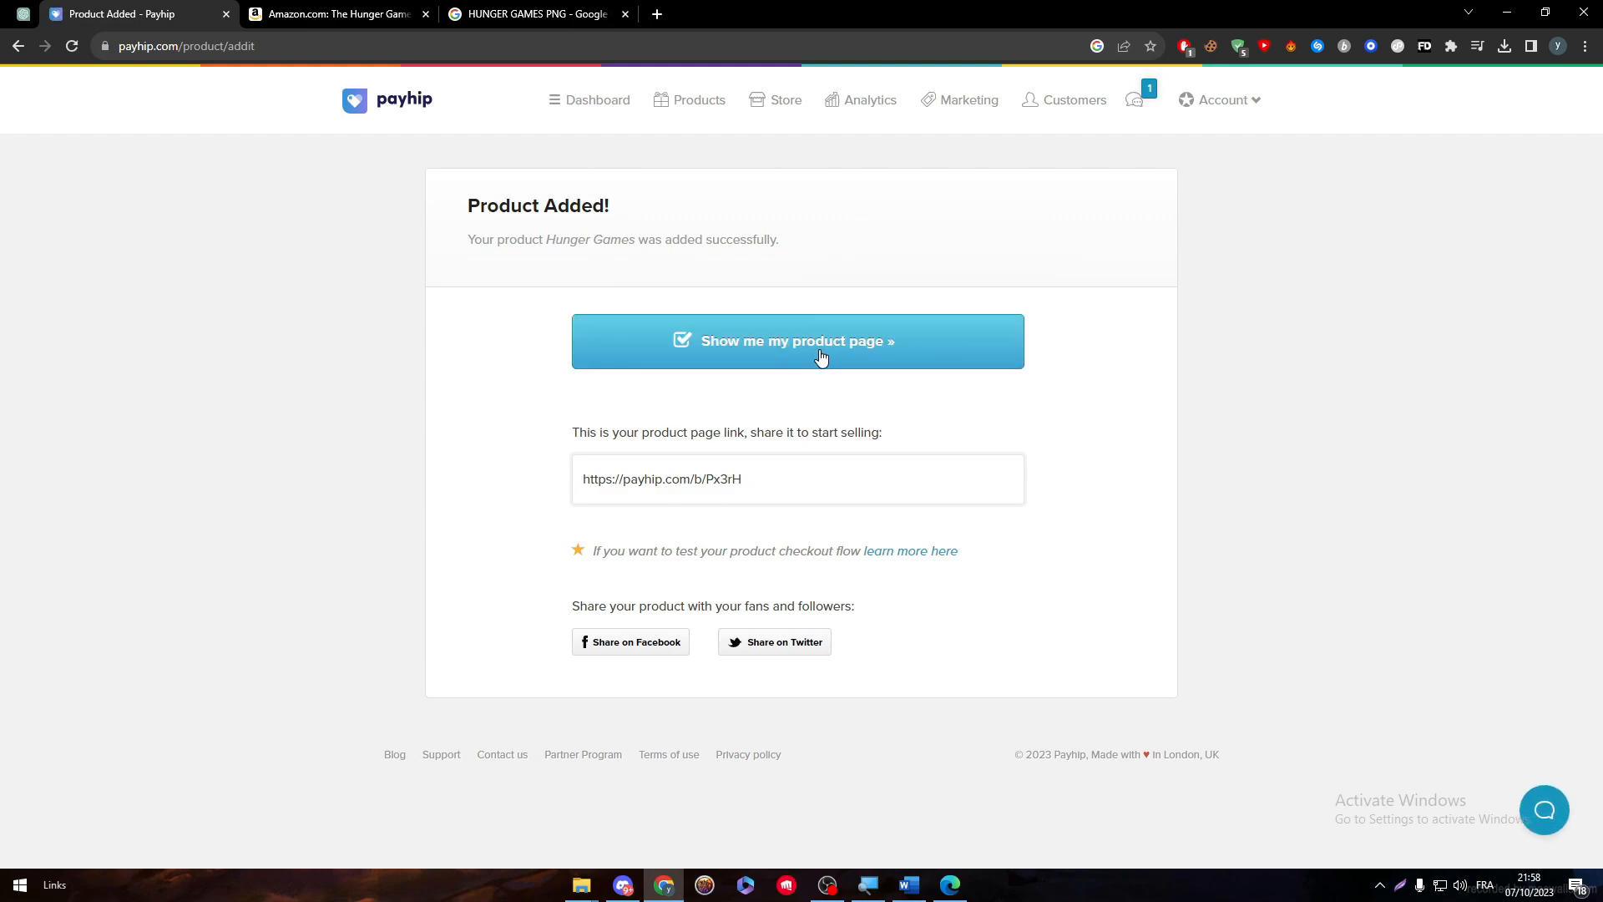
View the live Hunger Games page with its cover, $10 price and description.
{"action": "left_click", "coordinate": [798, 341]}
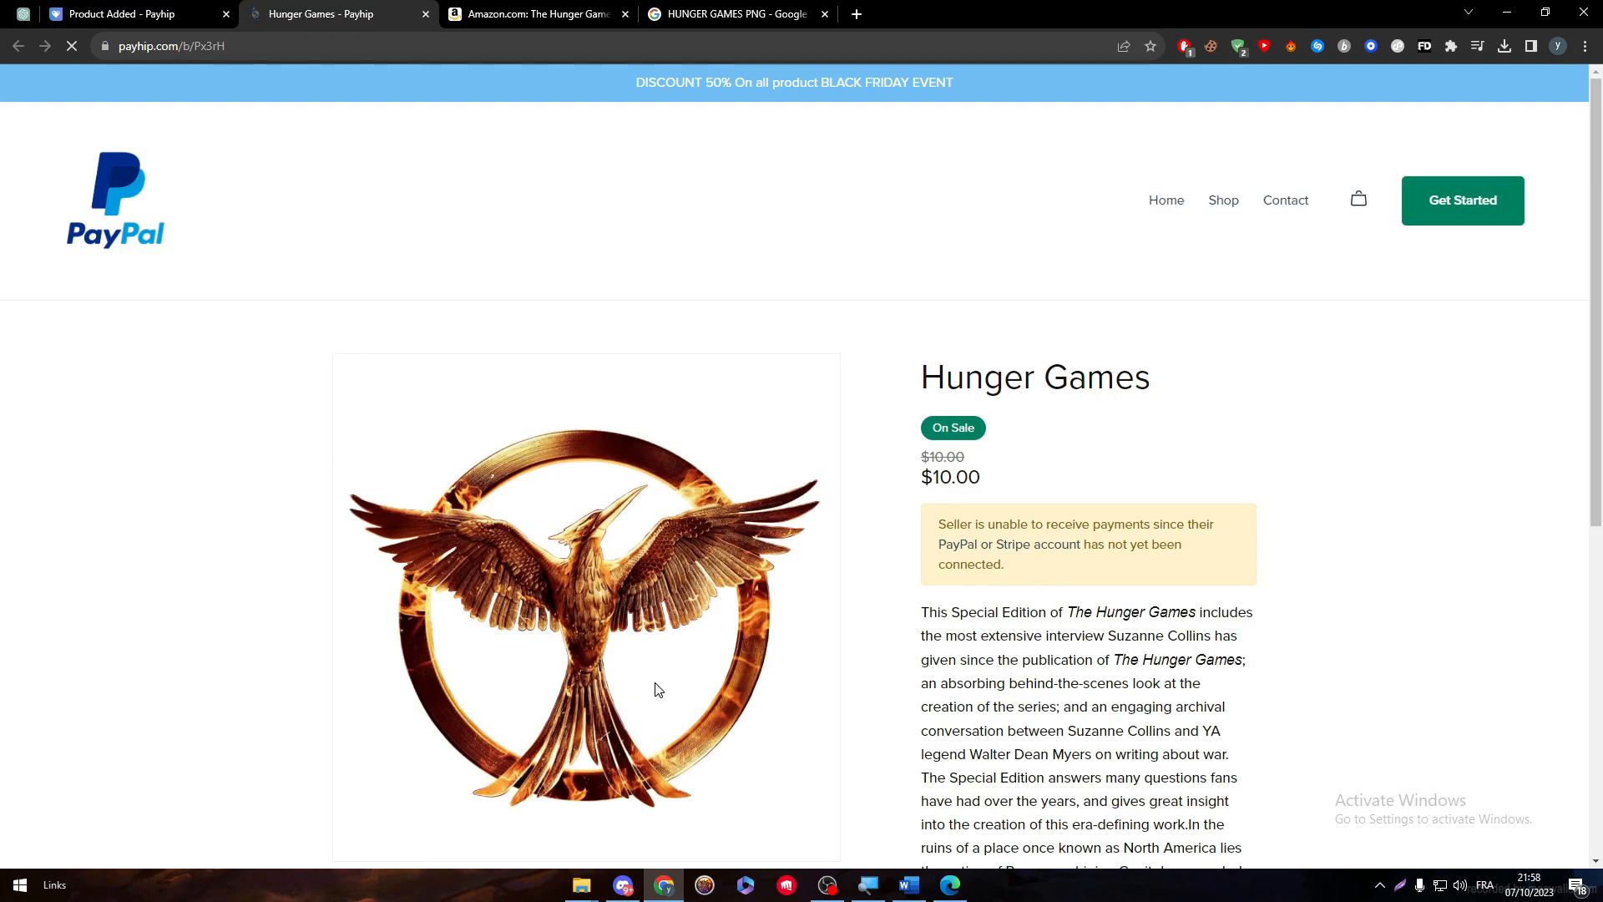
{"action": "scroll", "scroll_direction": "down", "scroll_amount": 3}
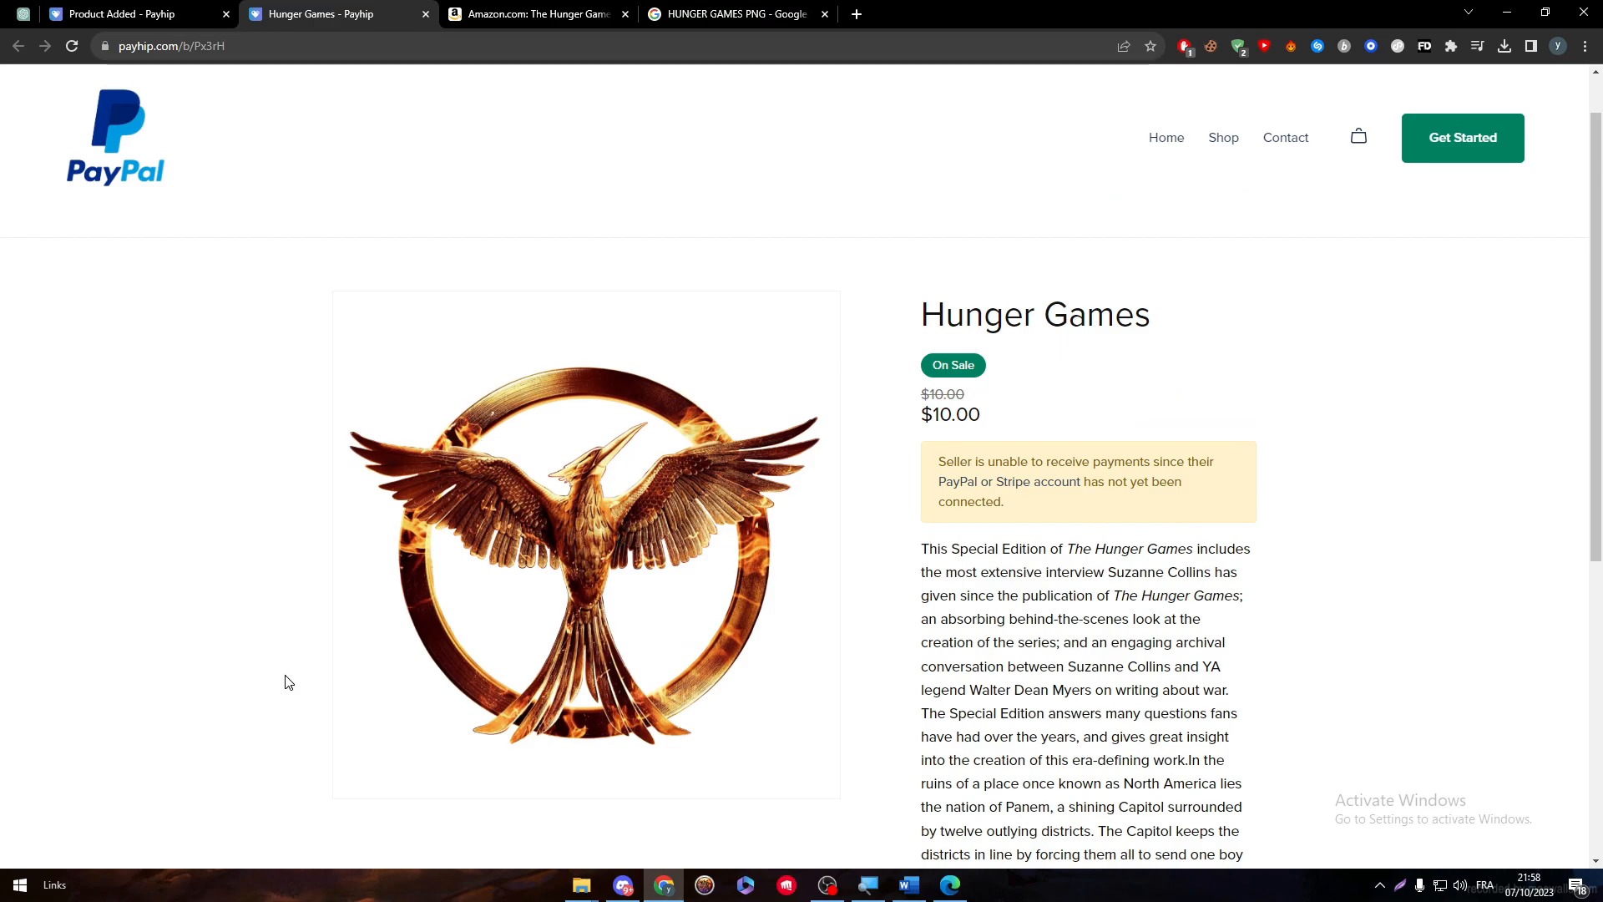
{"action": "scroll", "scroll_direction": "down", "scroll_amount": 3}
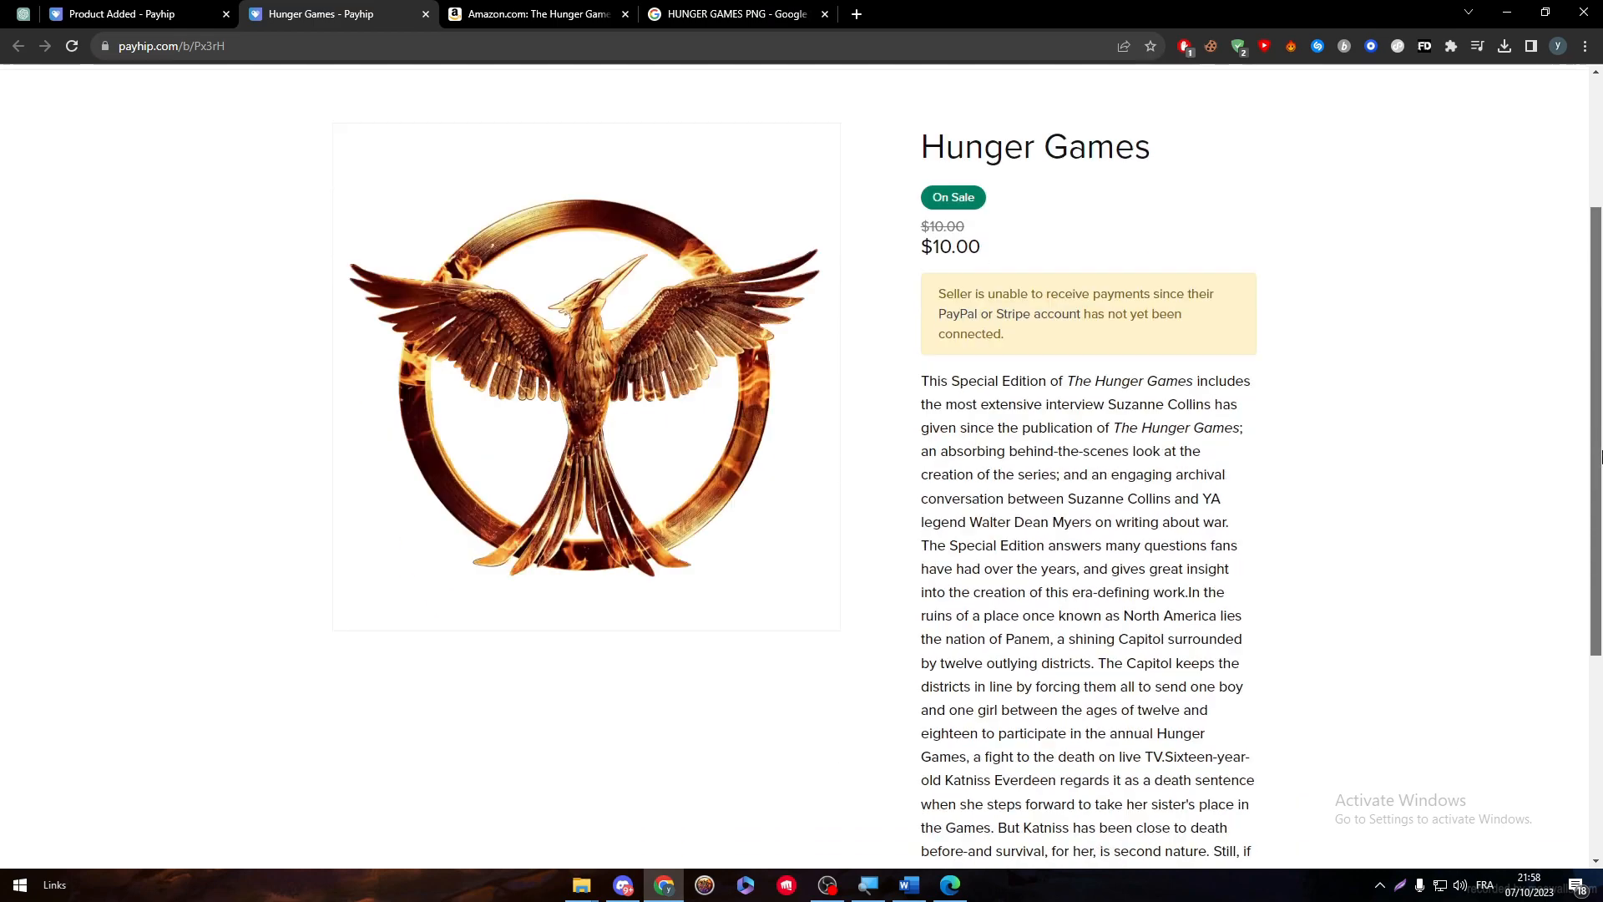
{"action": "scroll", "scroll_direction": "down", "scroll_amount": 3}
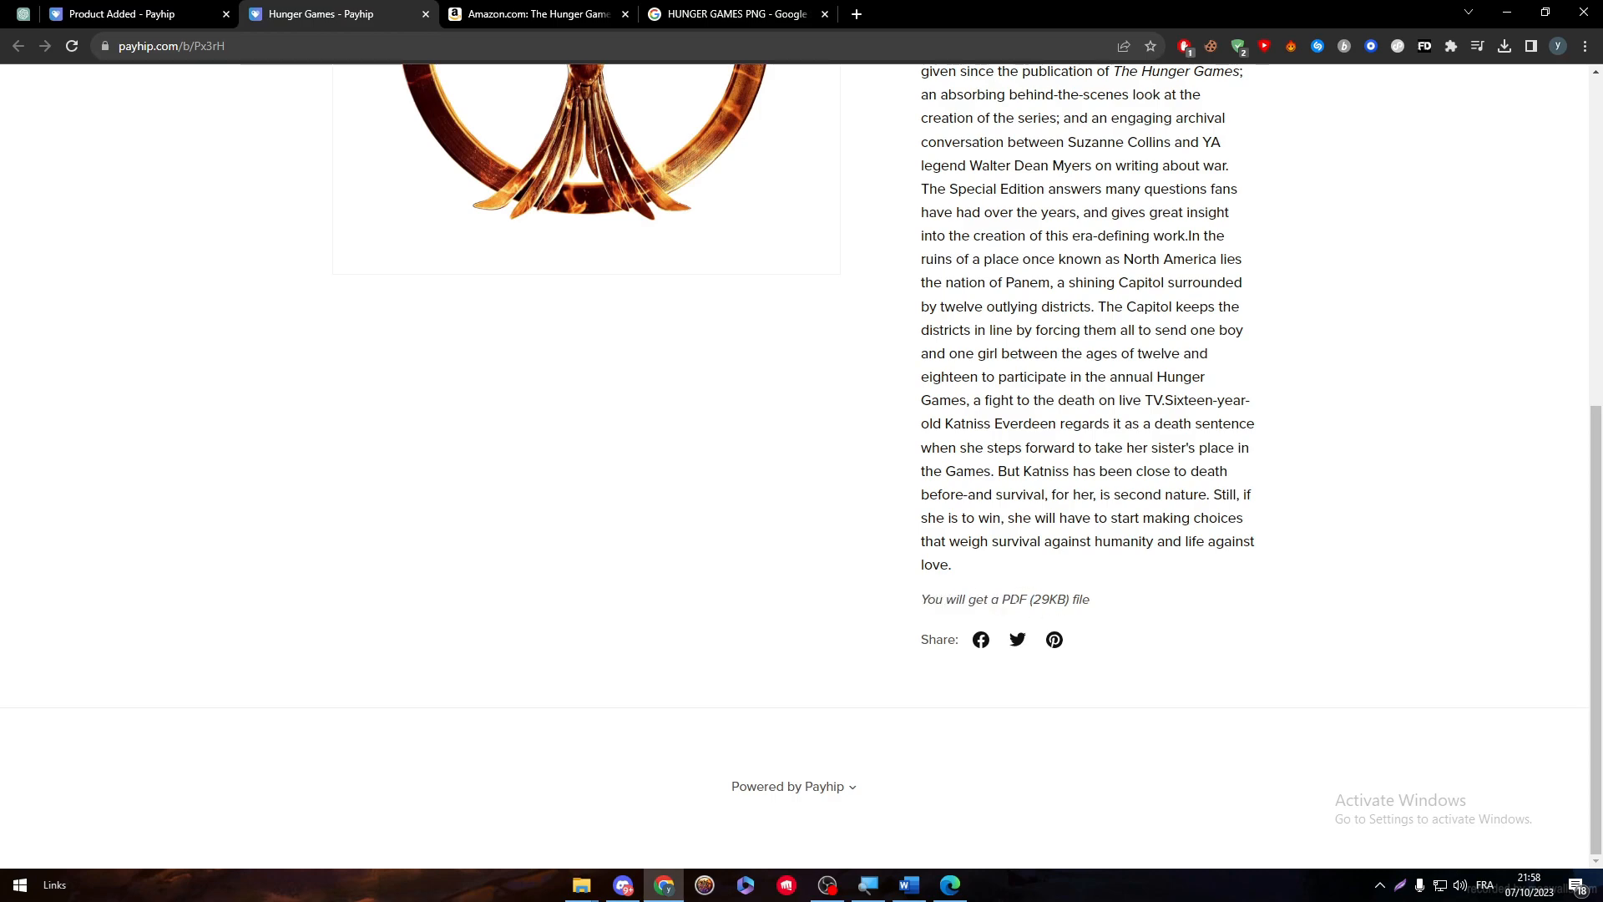
{"action": "mouse_move", "coordinate": [866, 576]}
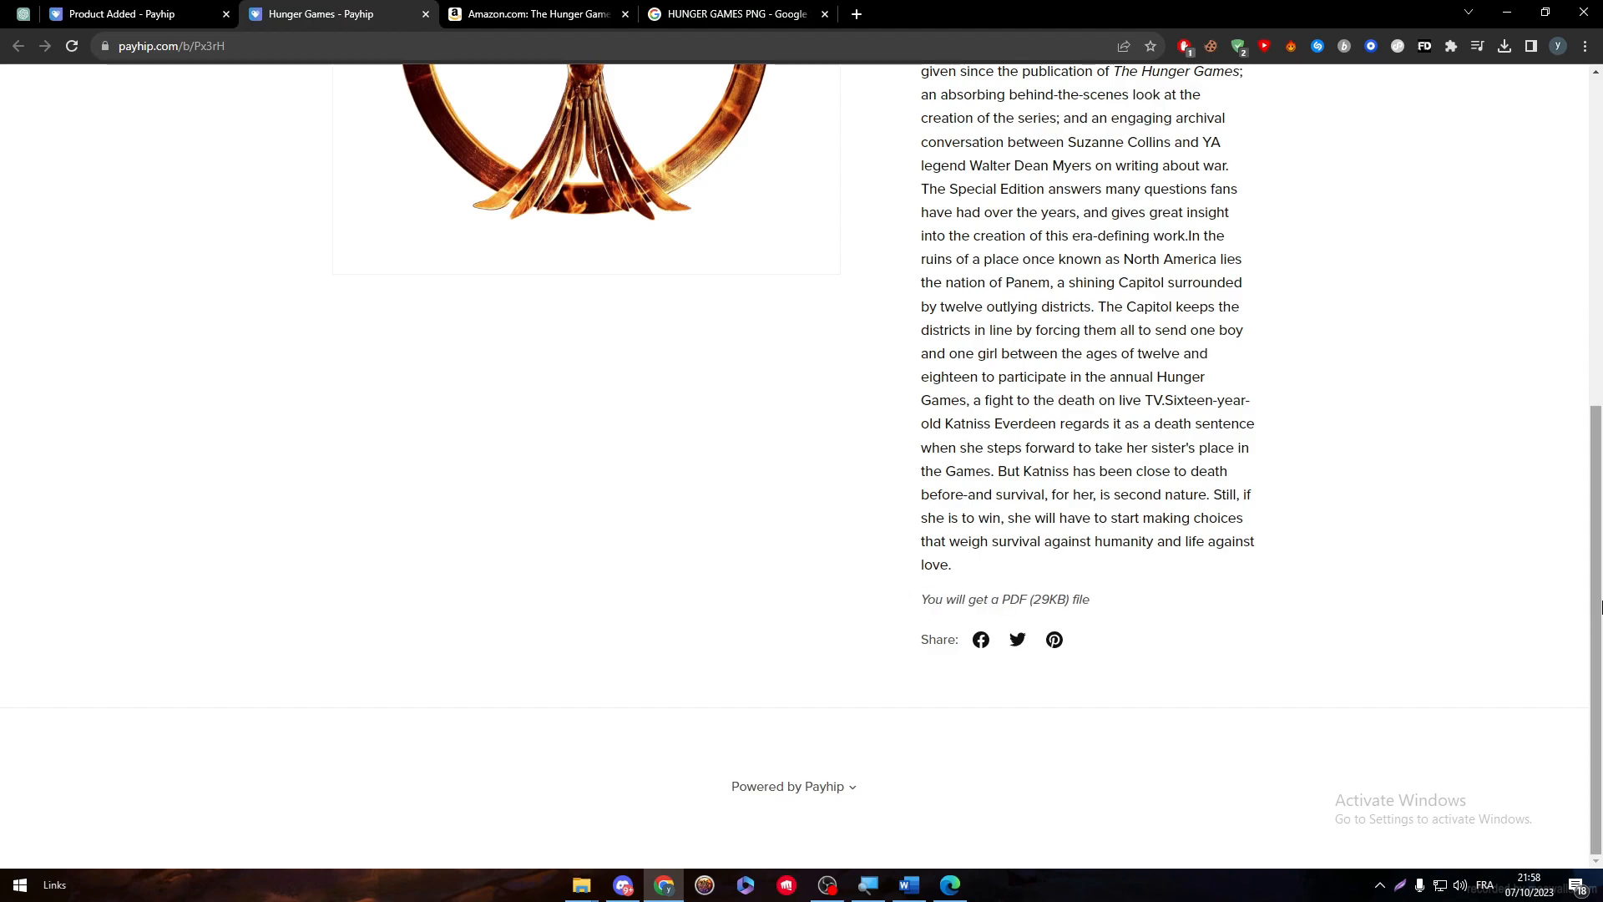
{"action": "scroll", "scroll_direction": "up", "scroll_amount": 3}
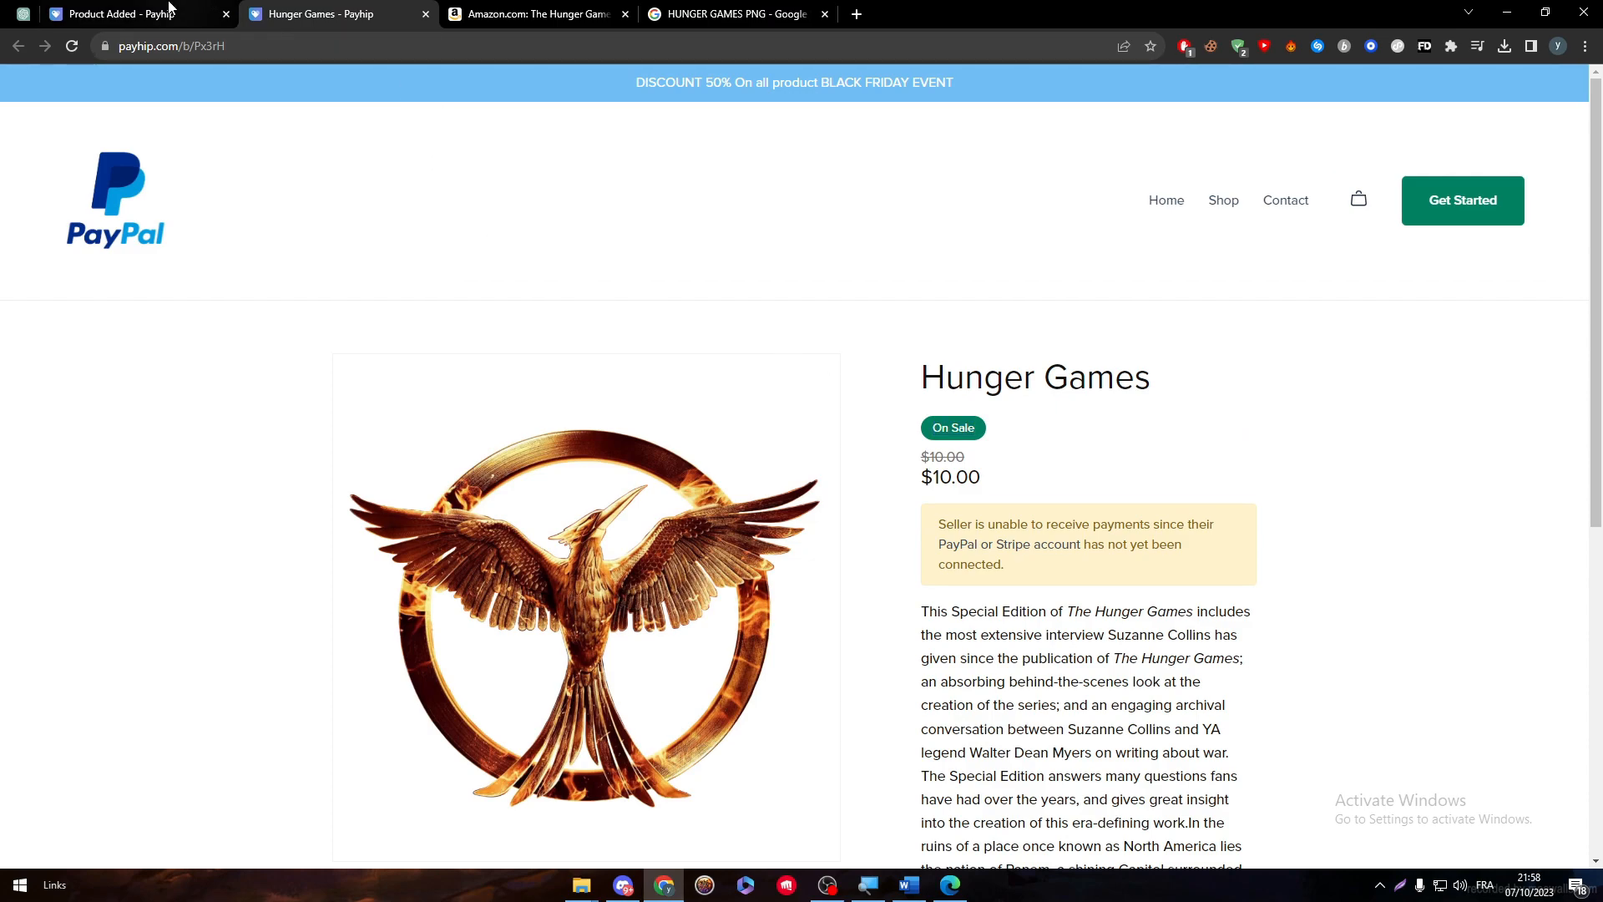
{"action": "left_click", "coordinate": [113, 14]}
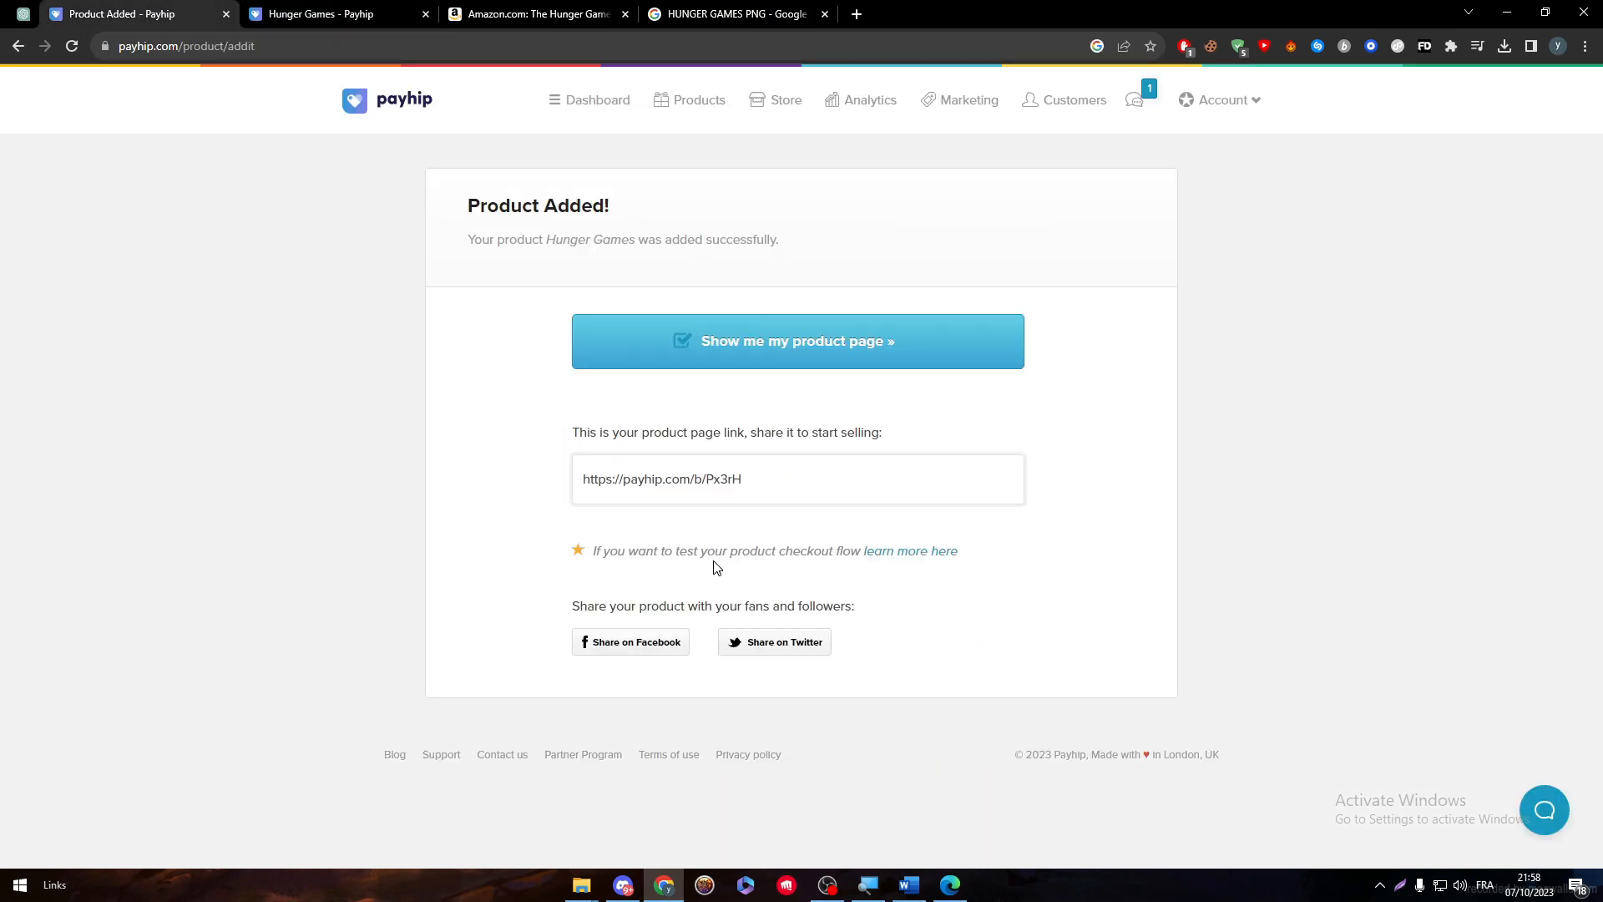
{"action": "left_click", "coordinate": [797, 341]}
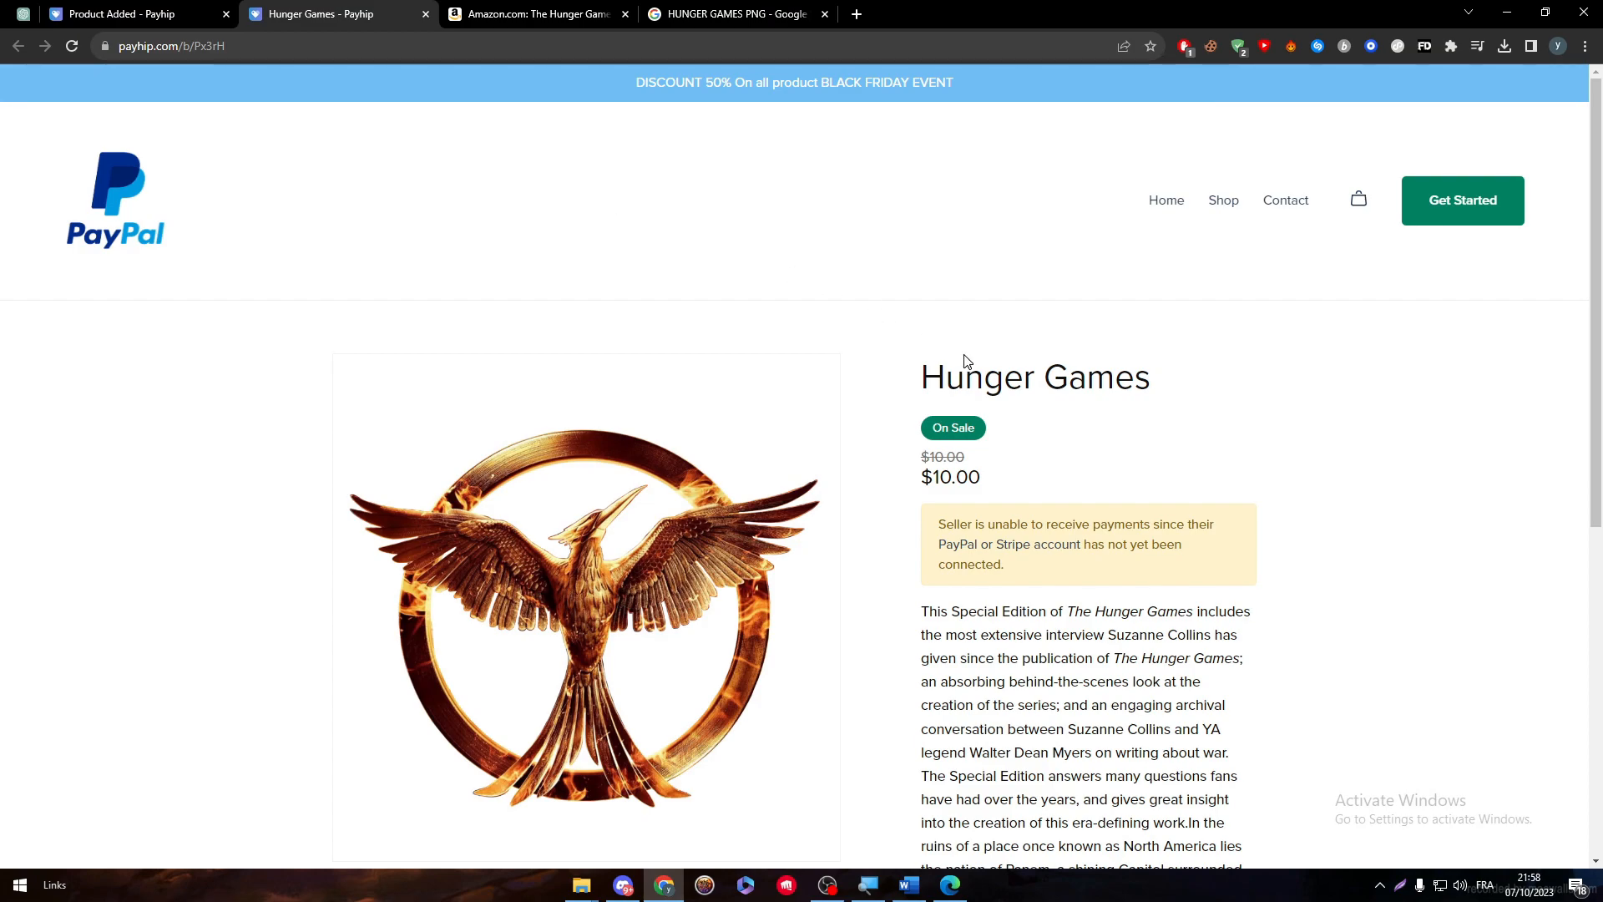
{"action": "mouse_move", "coordinate": [820, 343]}
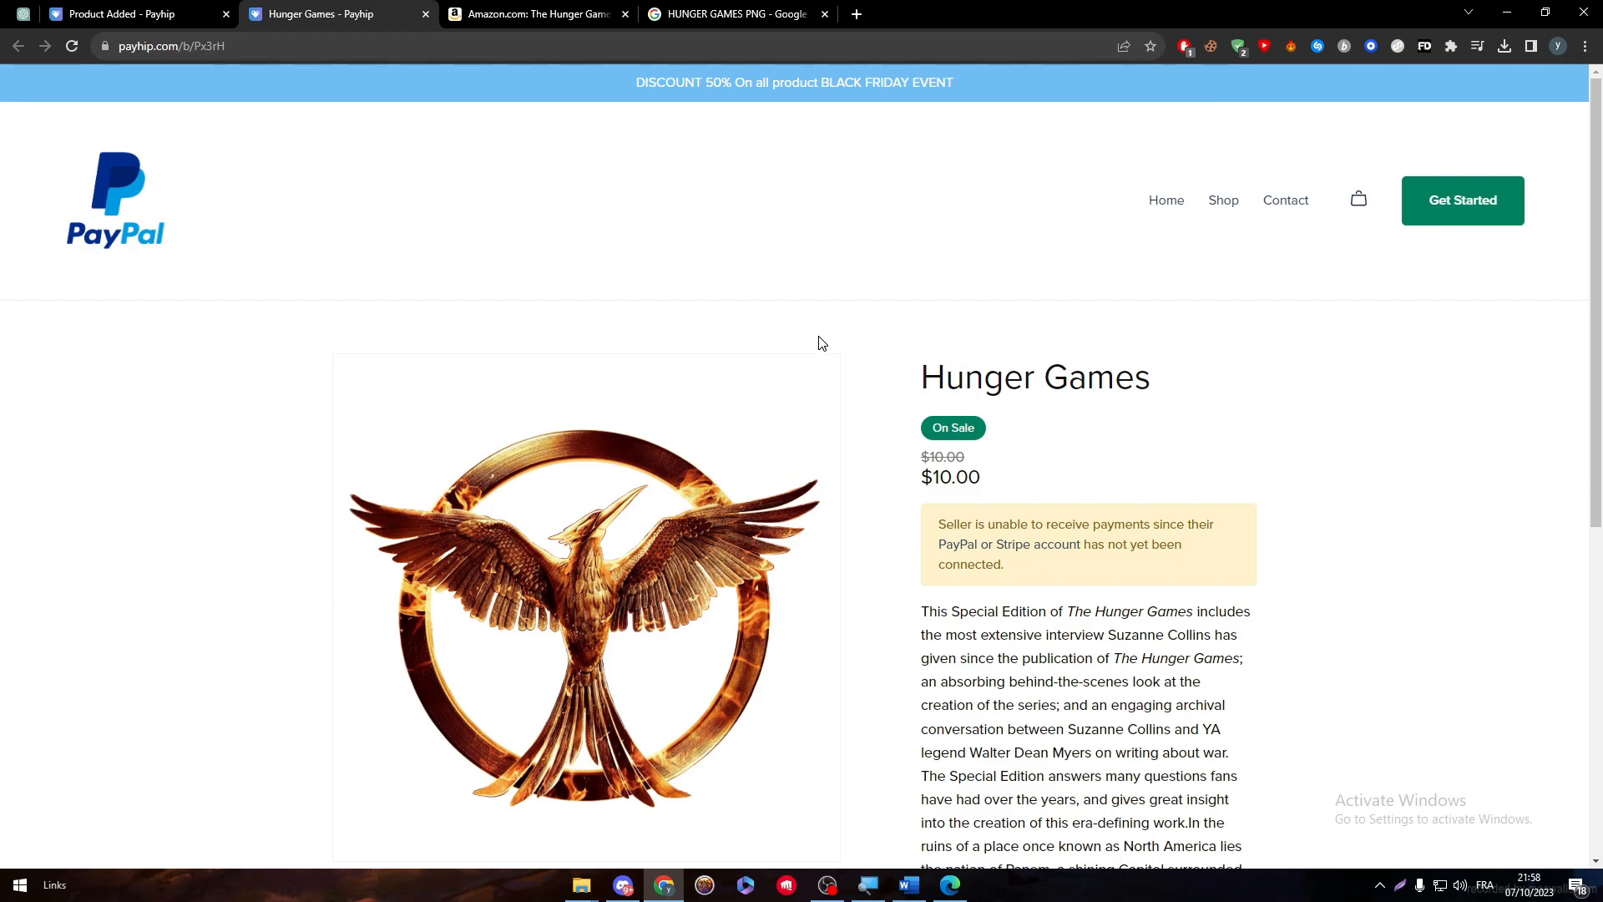
{"action": "mouse_move", "coordinate": [808, 697]}
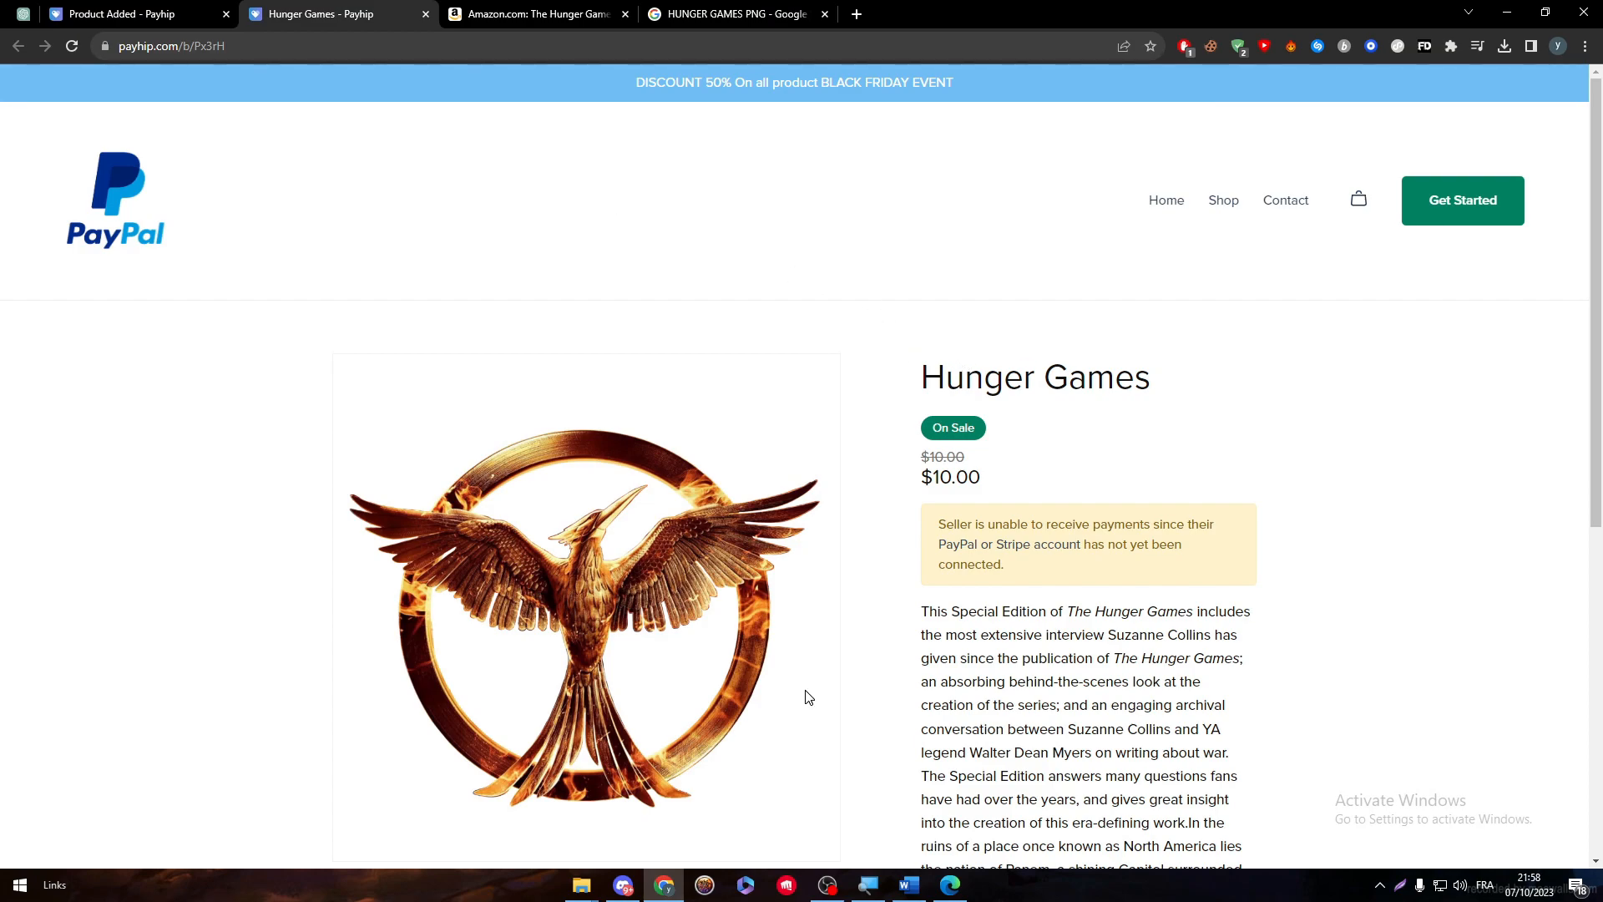
{"action": "mouse_move", "coordinate": [833, 588]}
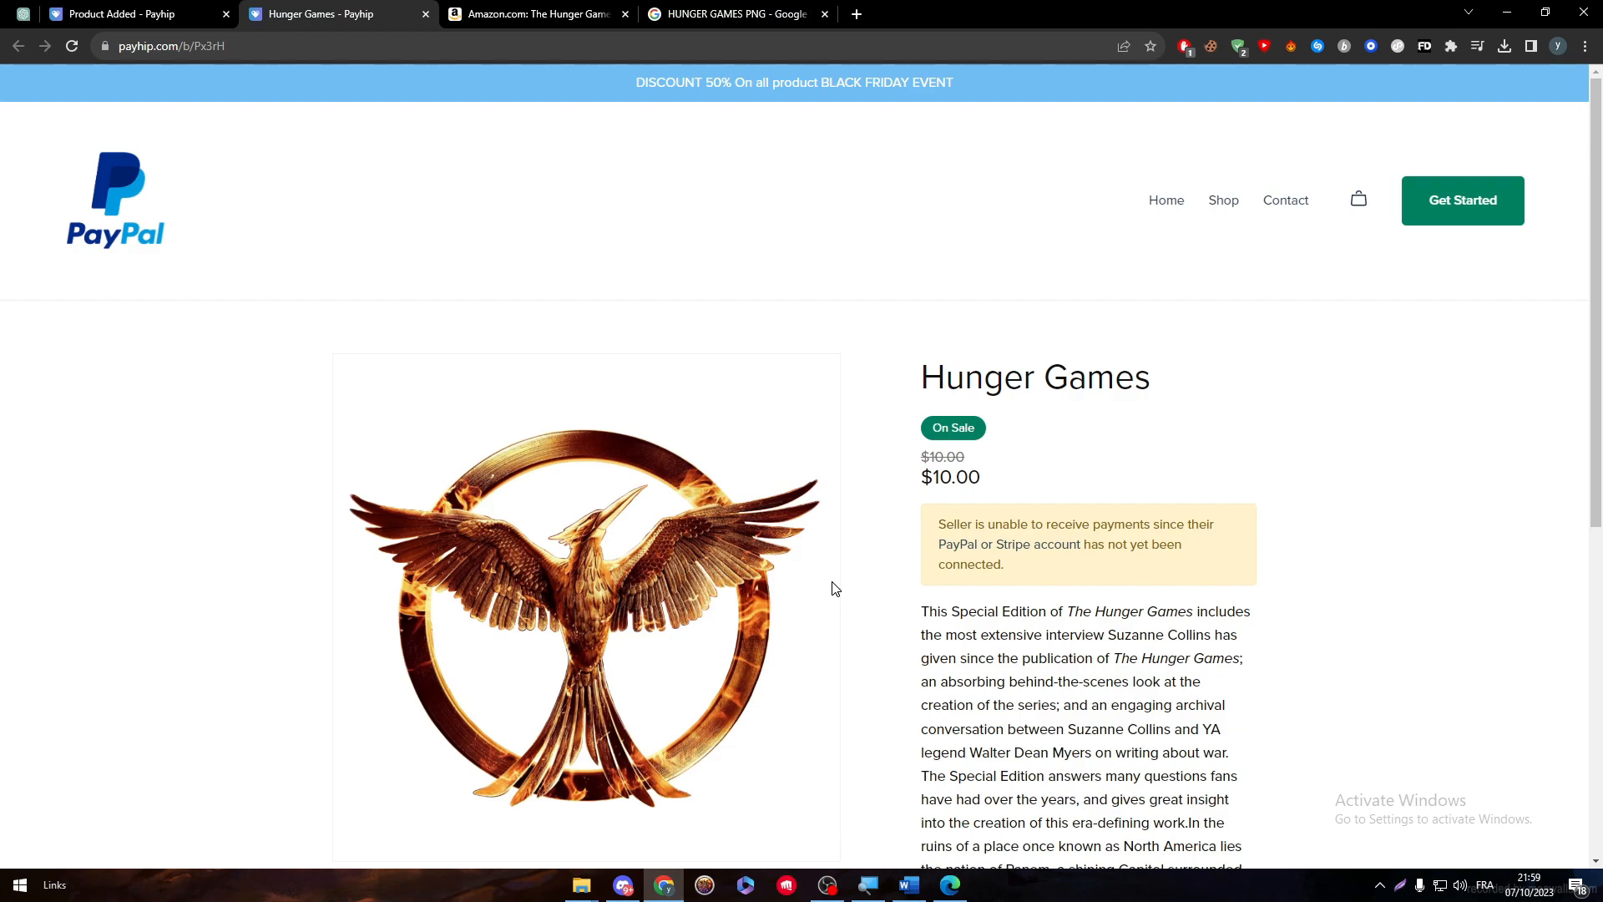
{"action": "mouse_move", "coordinate": [824, 547]}
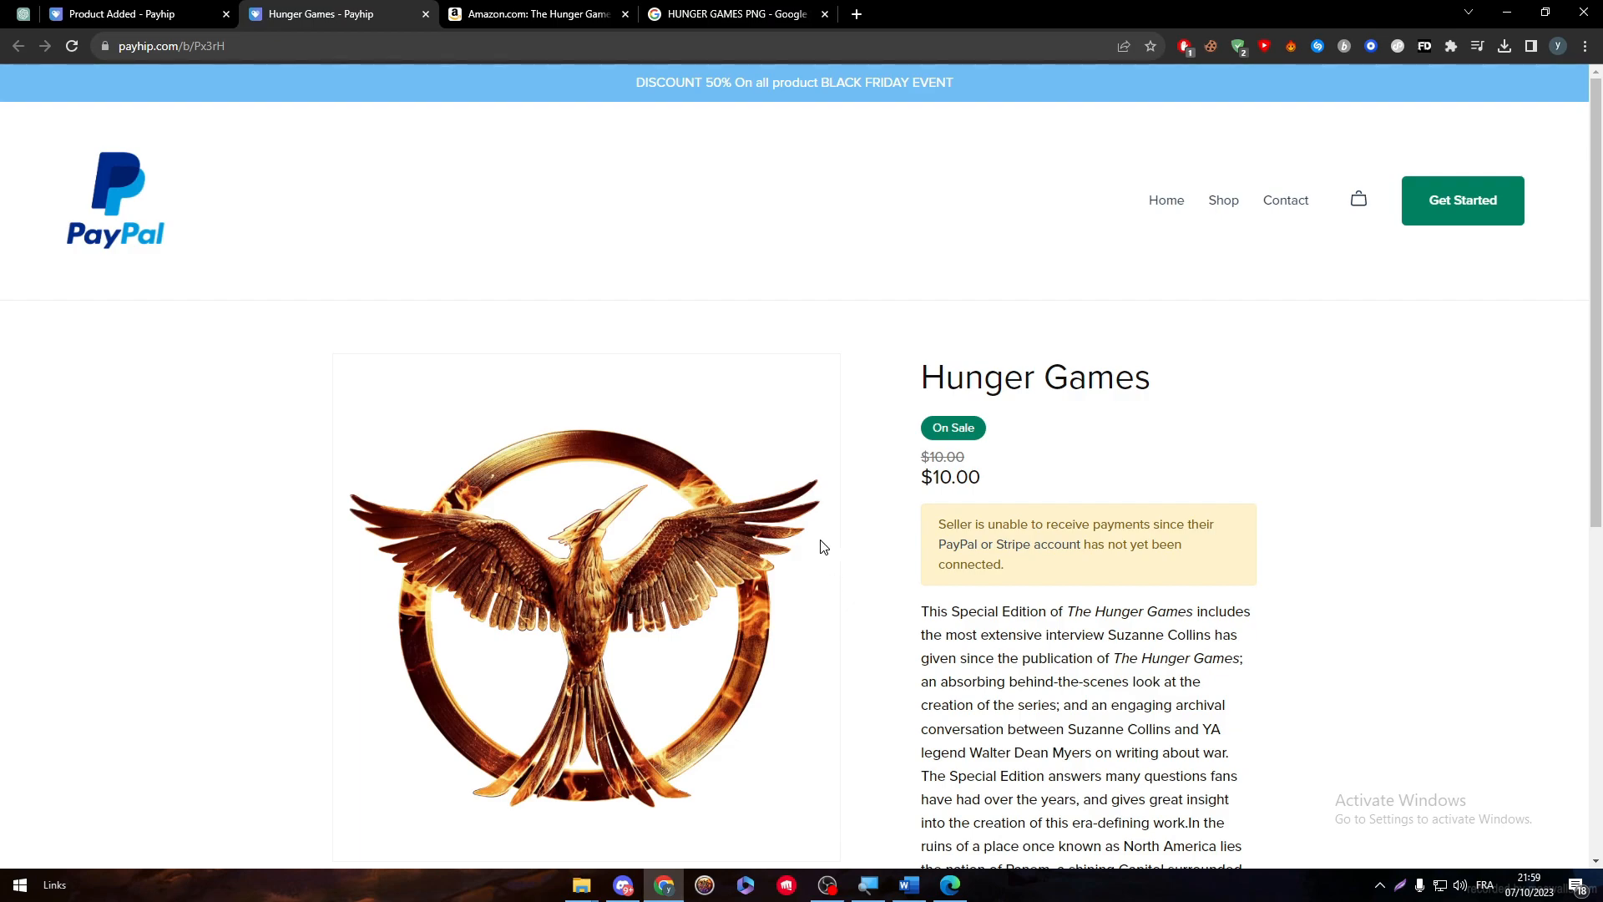
{"action": "mouse_move", "coordinate": [545, 456]}
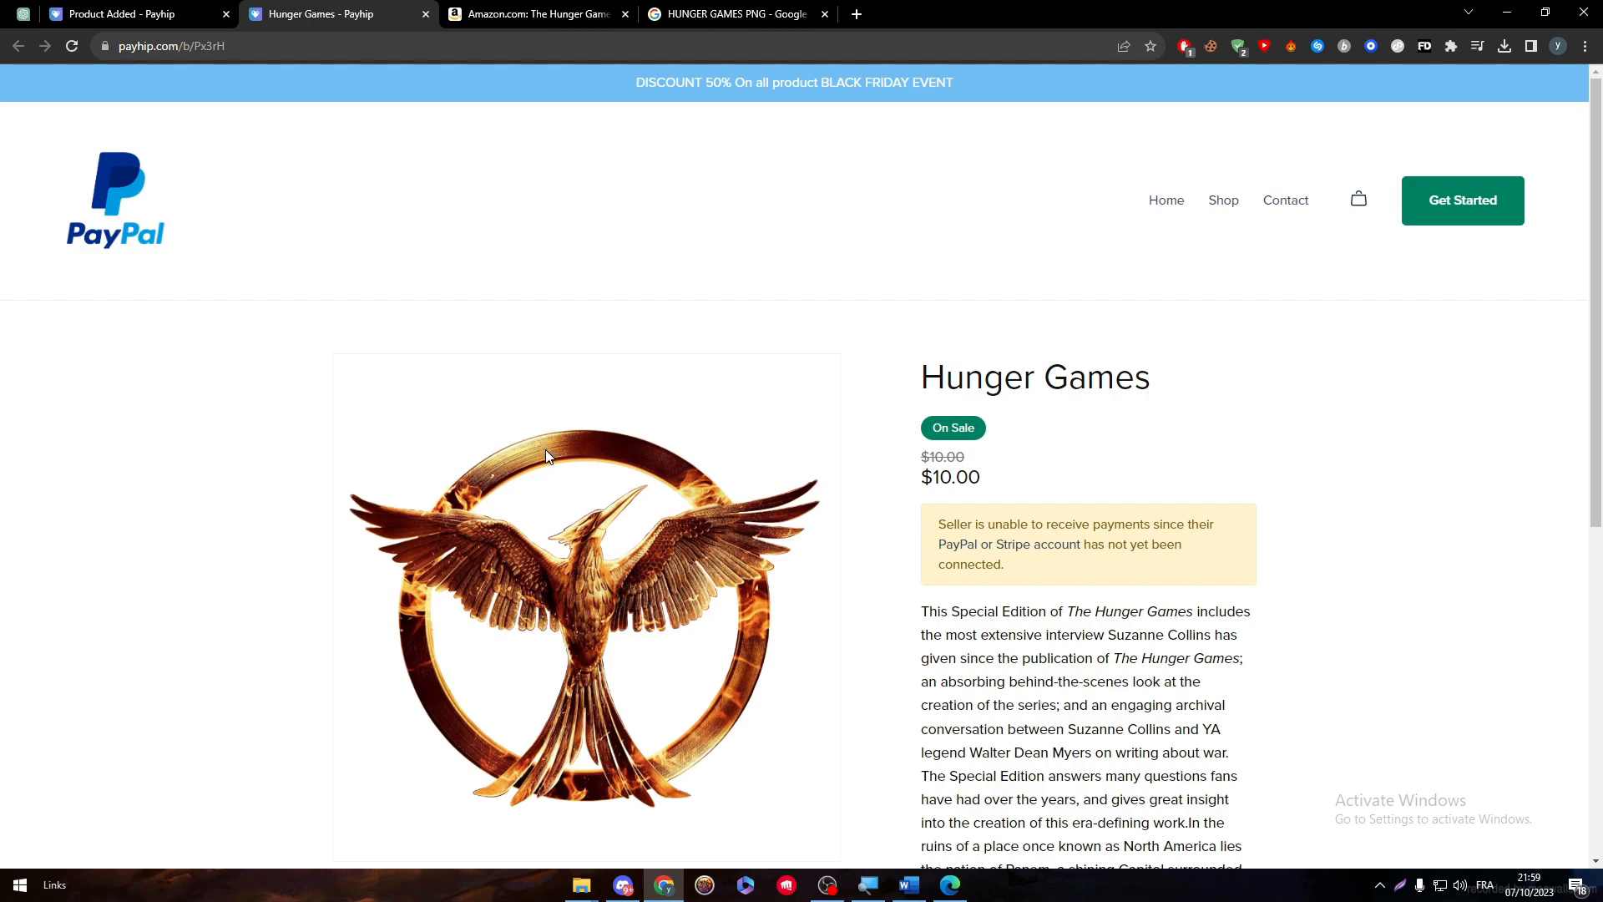
{"action": "mouse_move", "coordinate": [536, 445]}
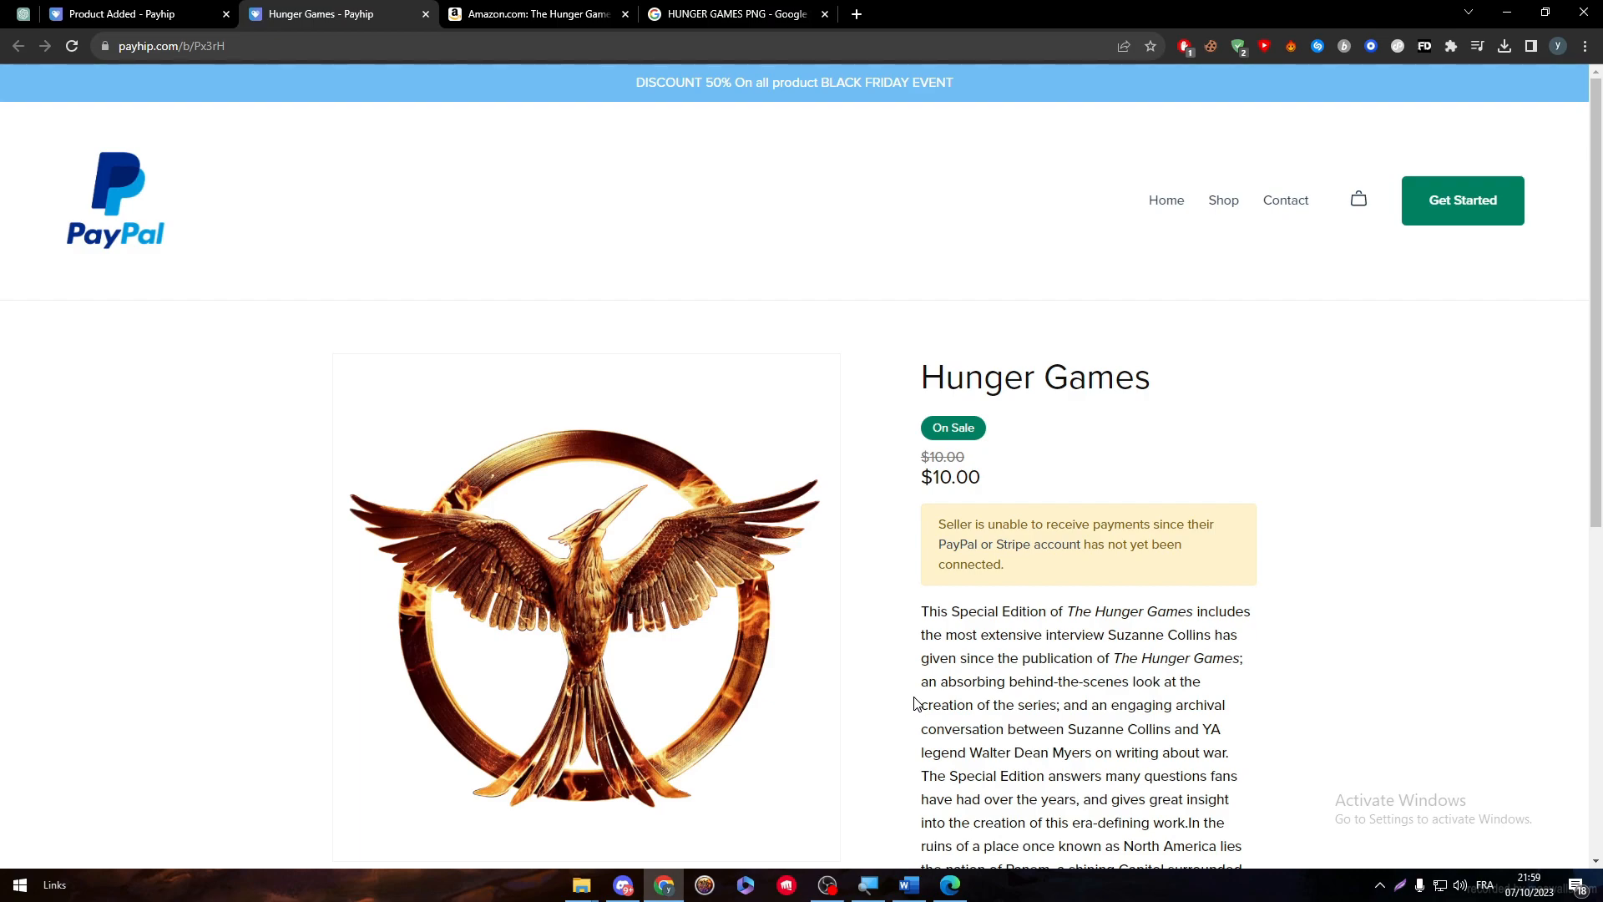
{"action": "mouse_move", "coordinate": [907, 699]}
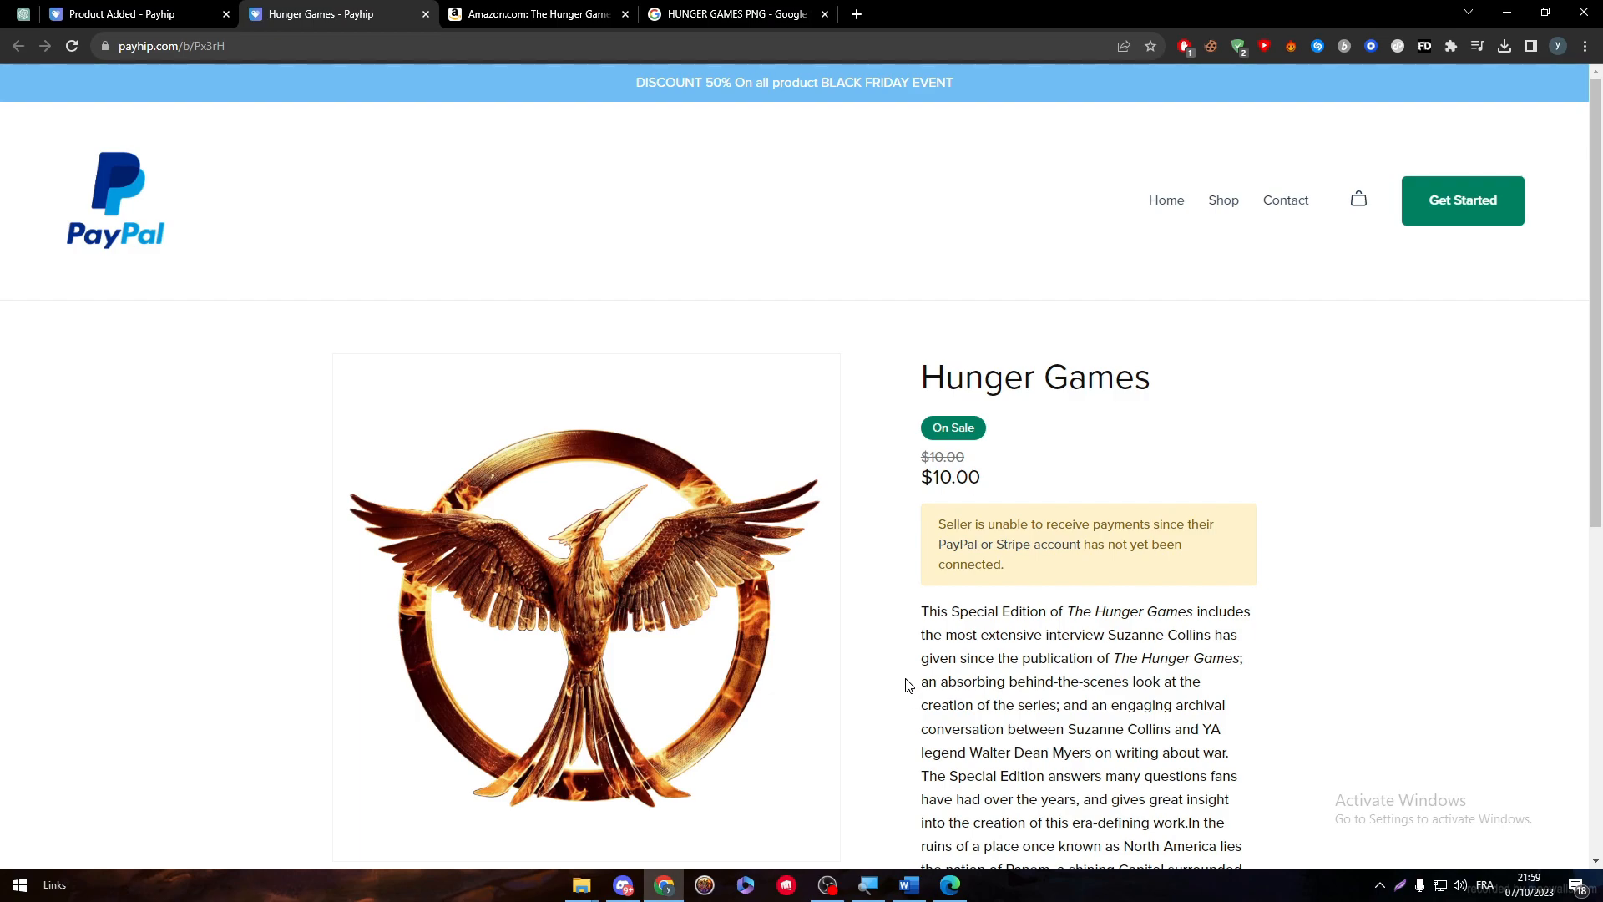
{"action": "mouse_move", "coordinate": [1301, 732]}
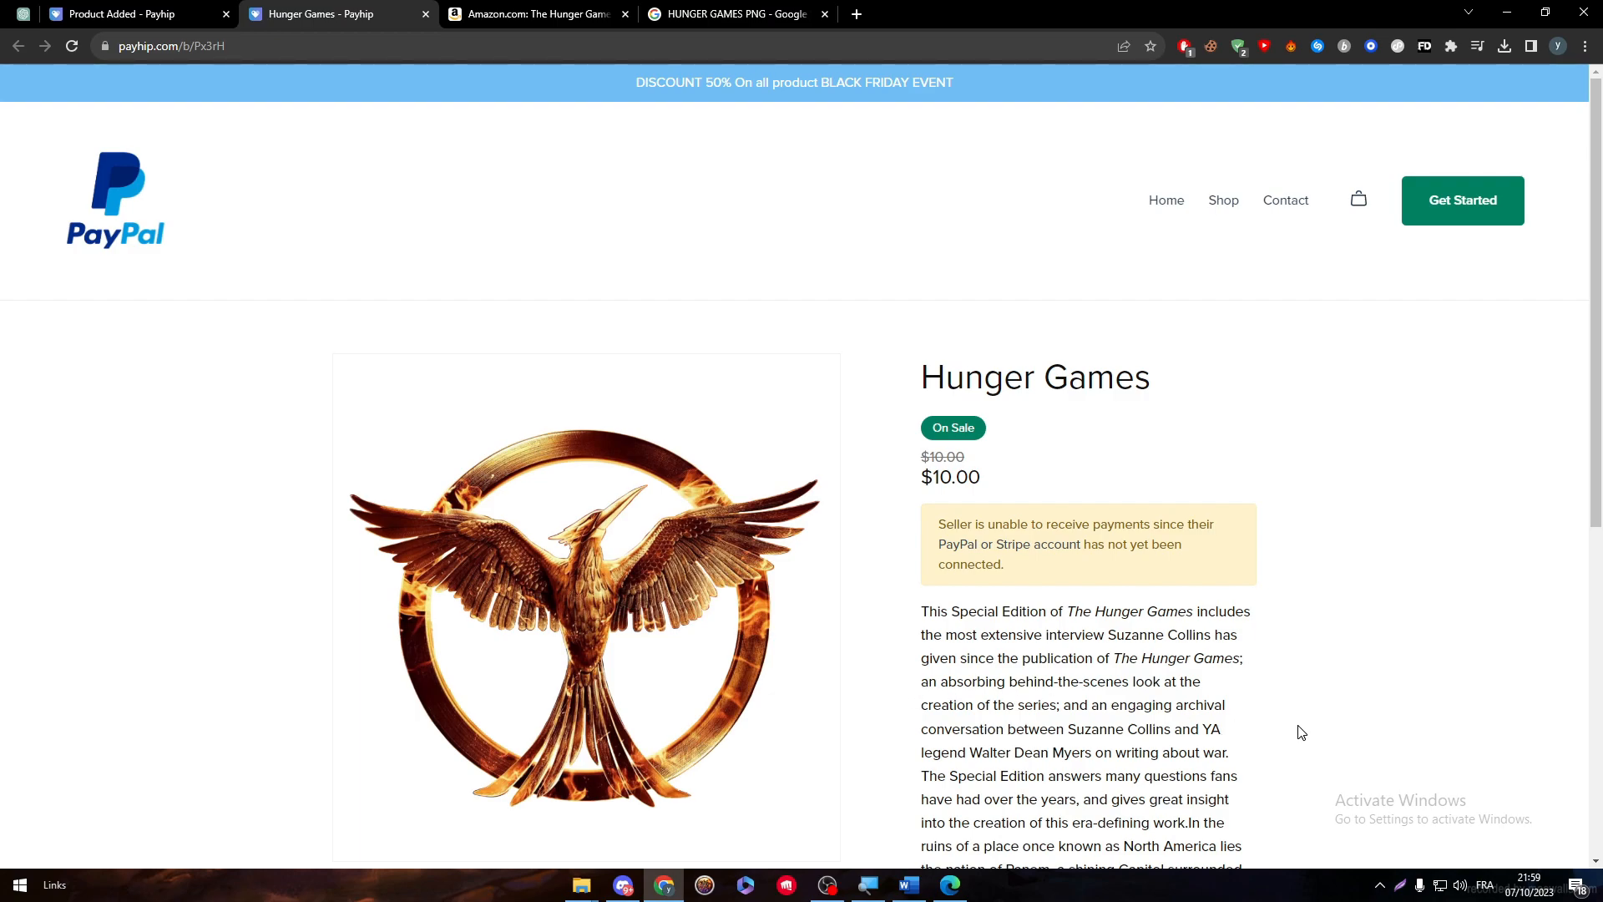